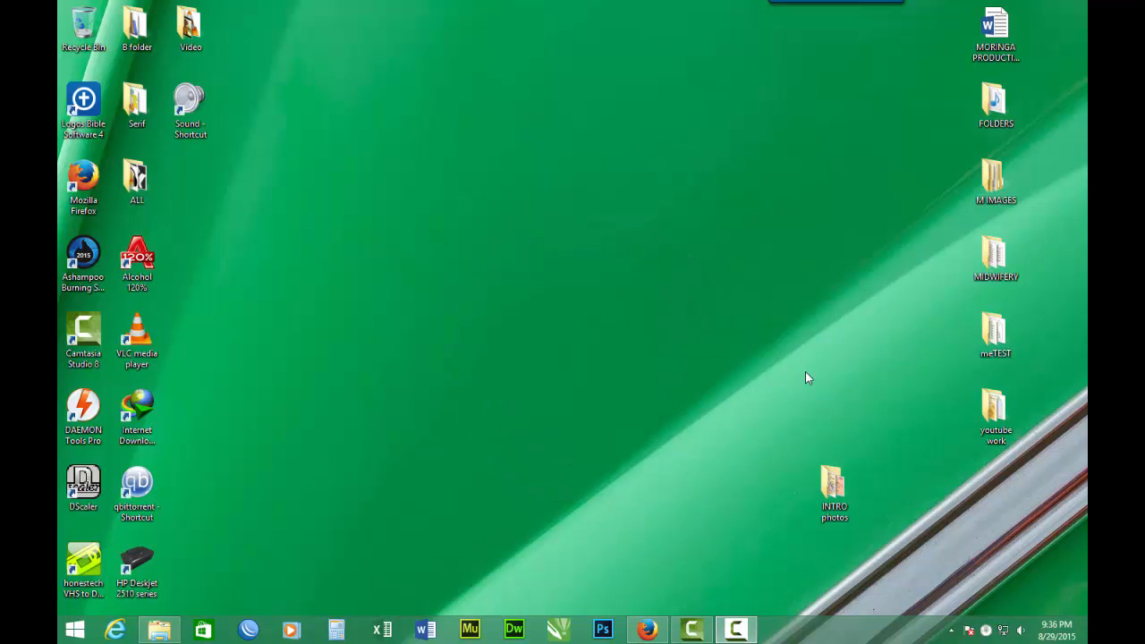
{"action": "mouse_move", "coordinate": [803, 381]}
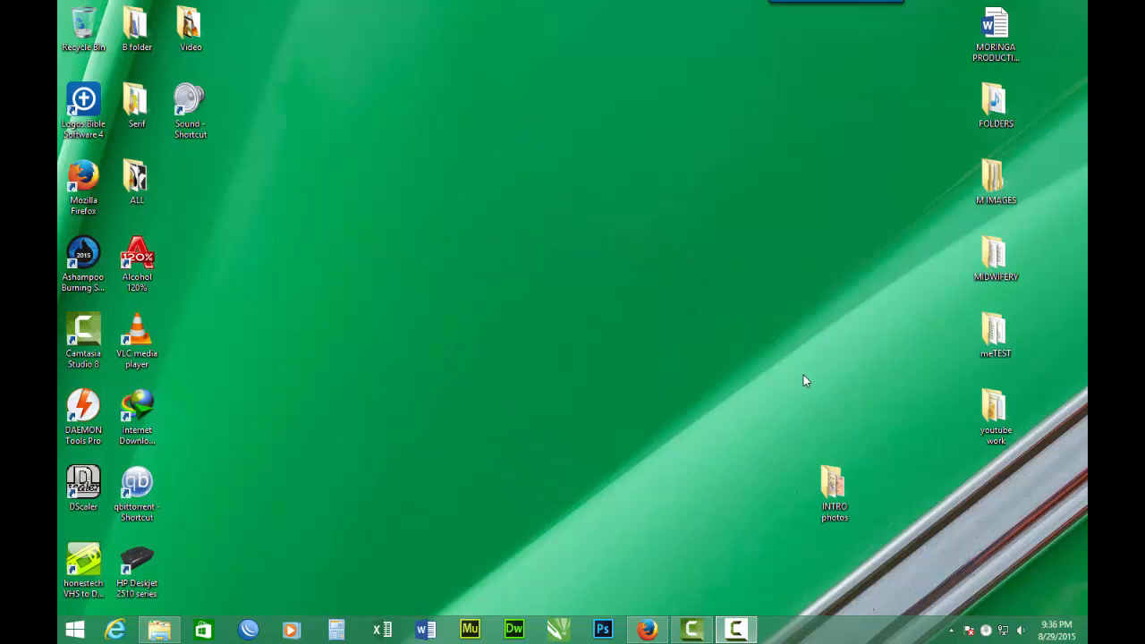
{"action": "mouse_move", "coordinate": [839, 395]}
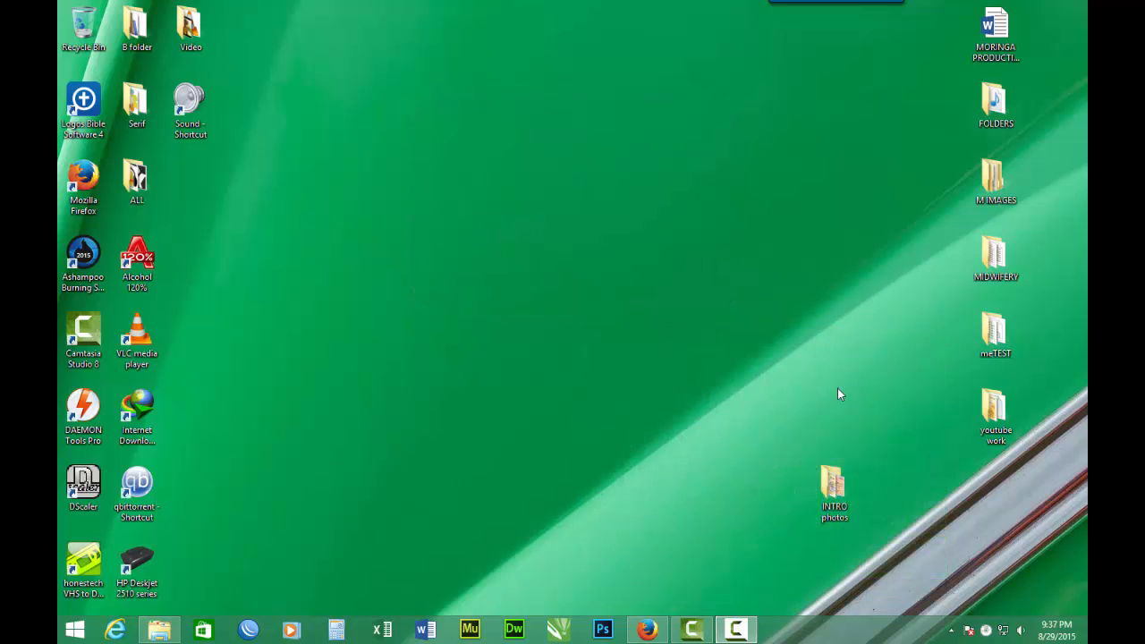
{"action": "mouse_move", "coordinate": [808, 412]}
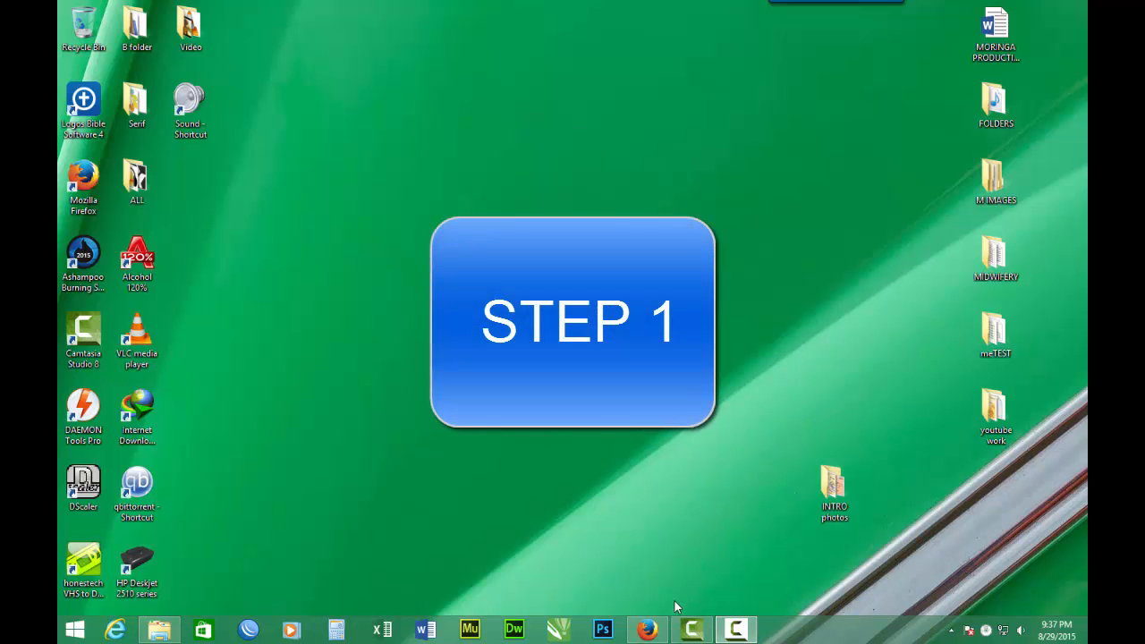
Log in to pfSense at 192.168.60.1 as admin and dismiss the remember-password prompt.
{"action": "left_click", "coordinate": [647, 629]}
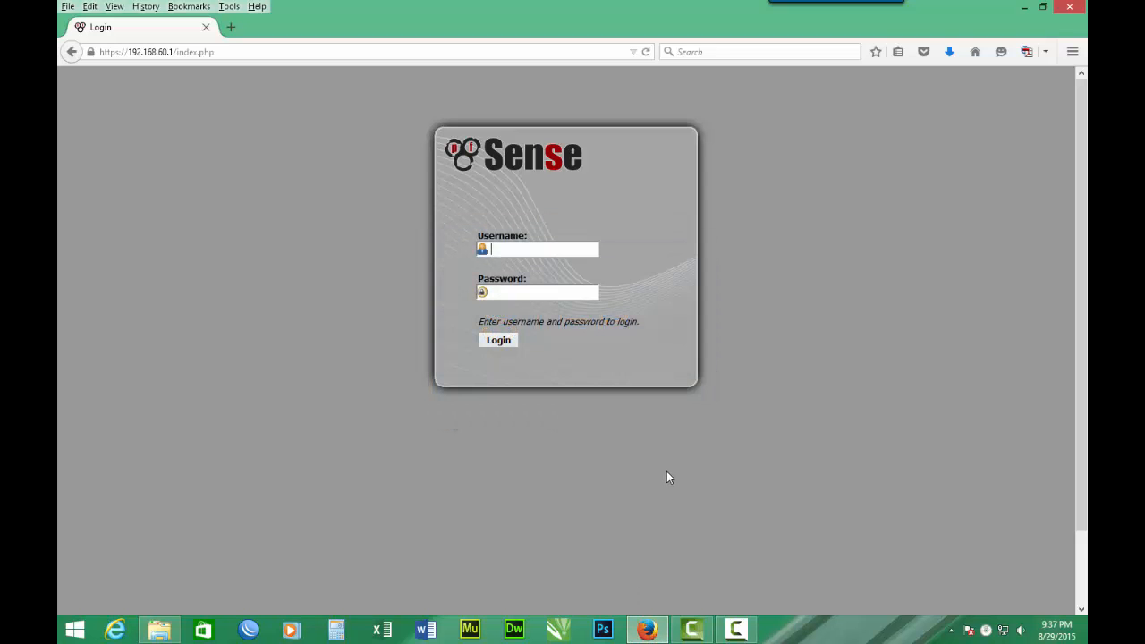
{"action": "type", "text": "admin"}
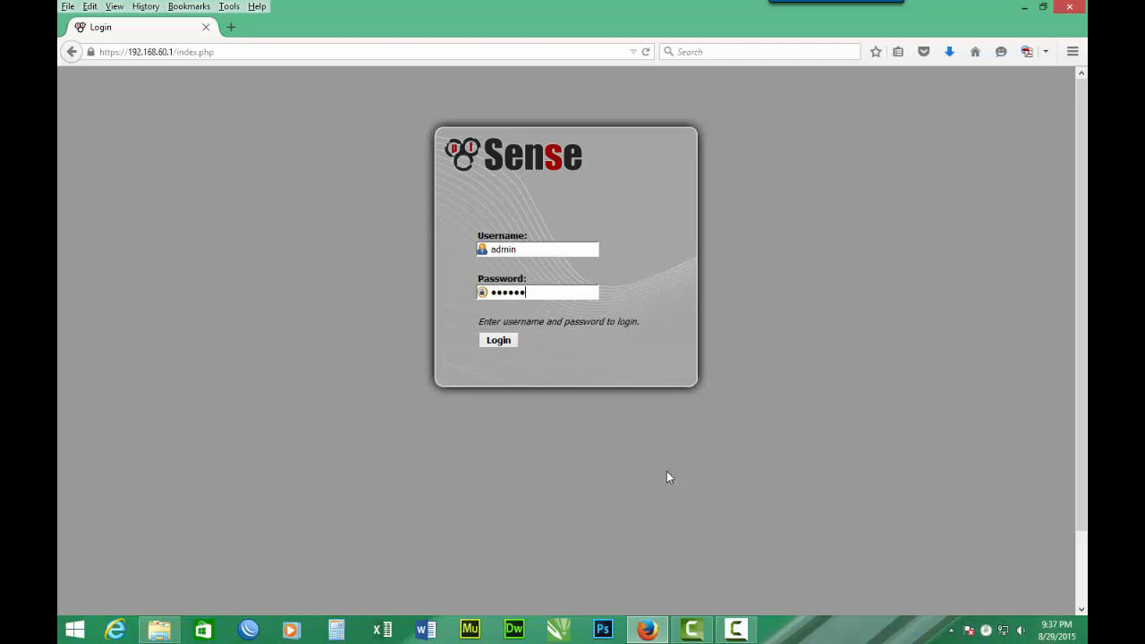
{"action": "left_click", "coordinate": [498, 340]}
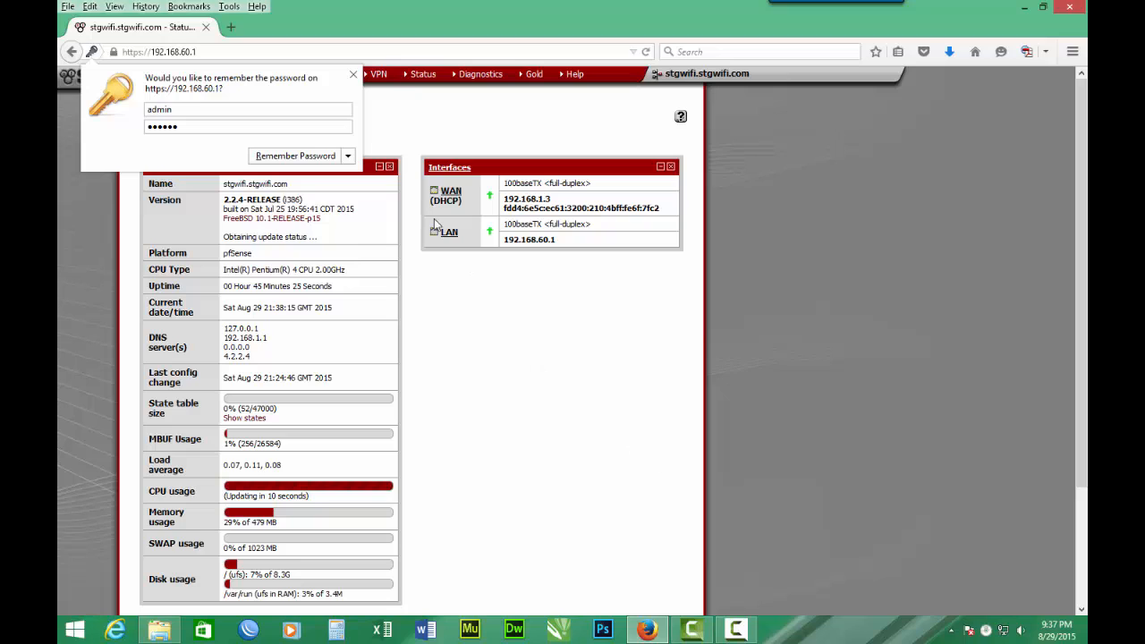
{"action": "left_click", "coordinate": [330, 73]}
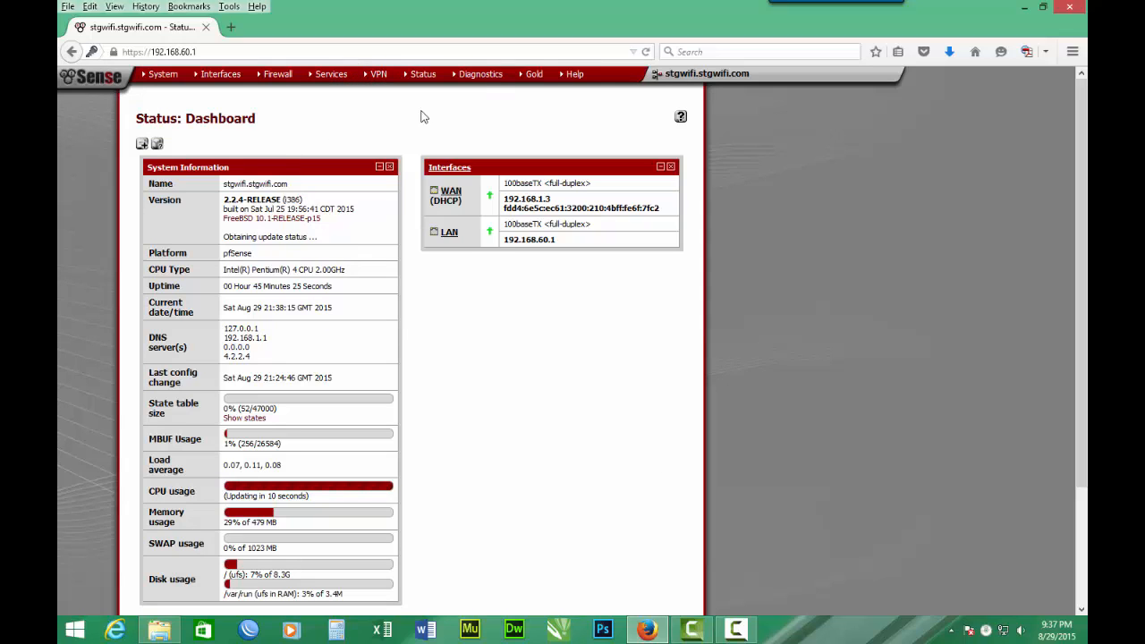
Go to Services > Captive Portal, edit zone stgwifi, and open its Vouchers tab.
{"action": "left_click", "coordinate": [329, 73]}
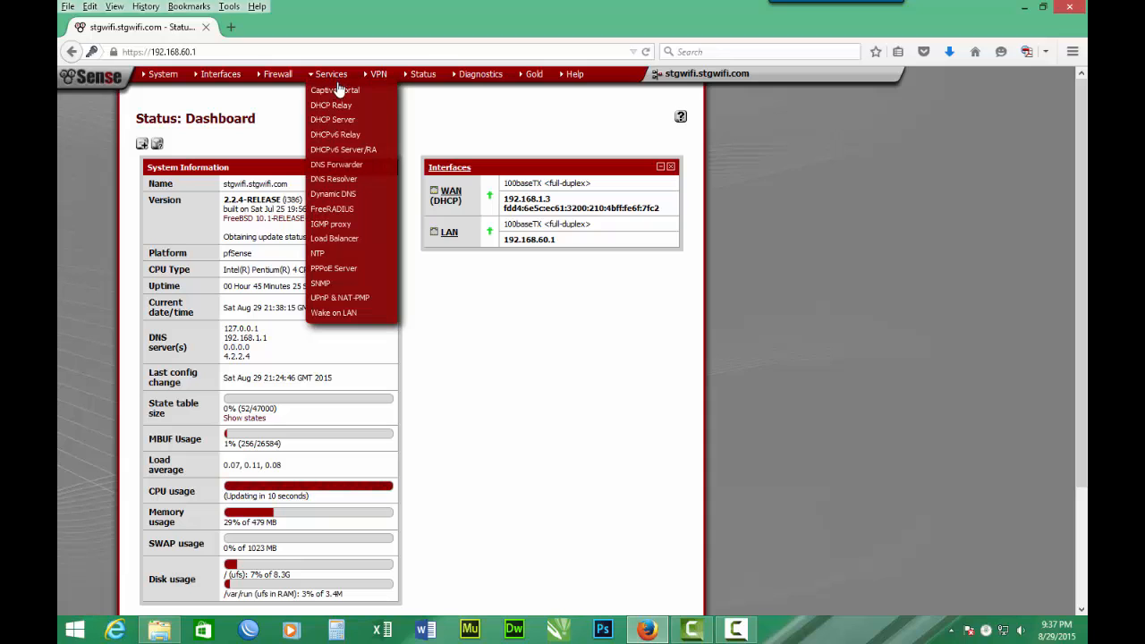
{"action": "left_click", "coordinate": [335, 89]}
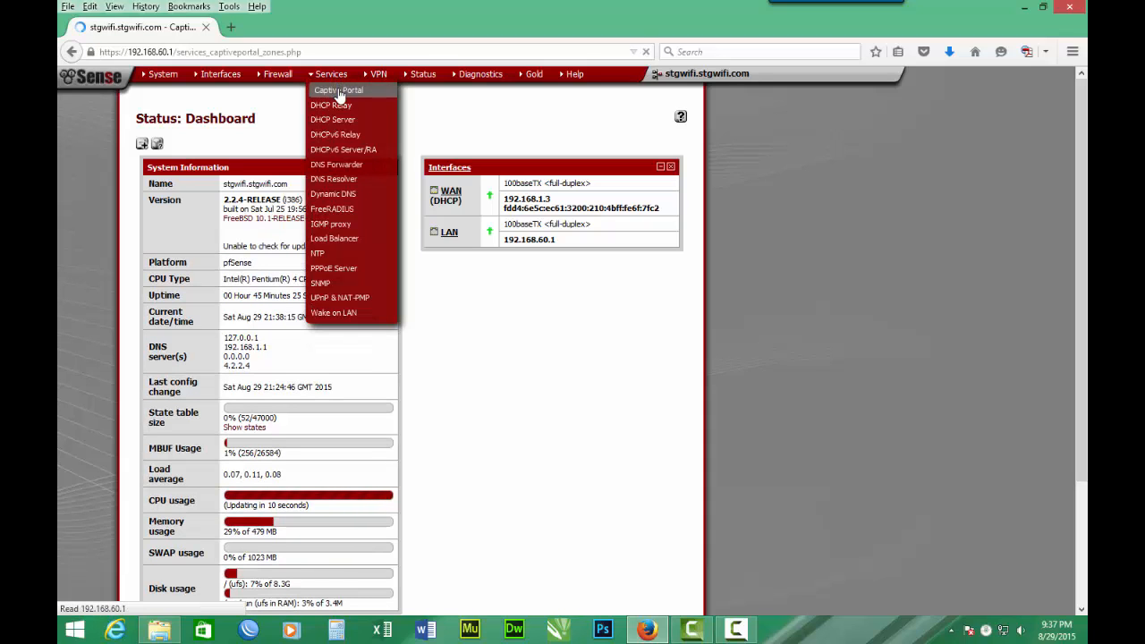
{"action": "left_click", "coordinate": [338, 89]}
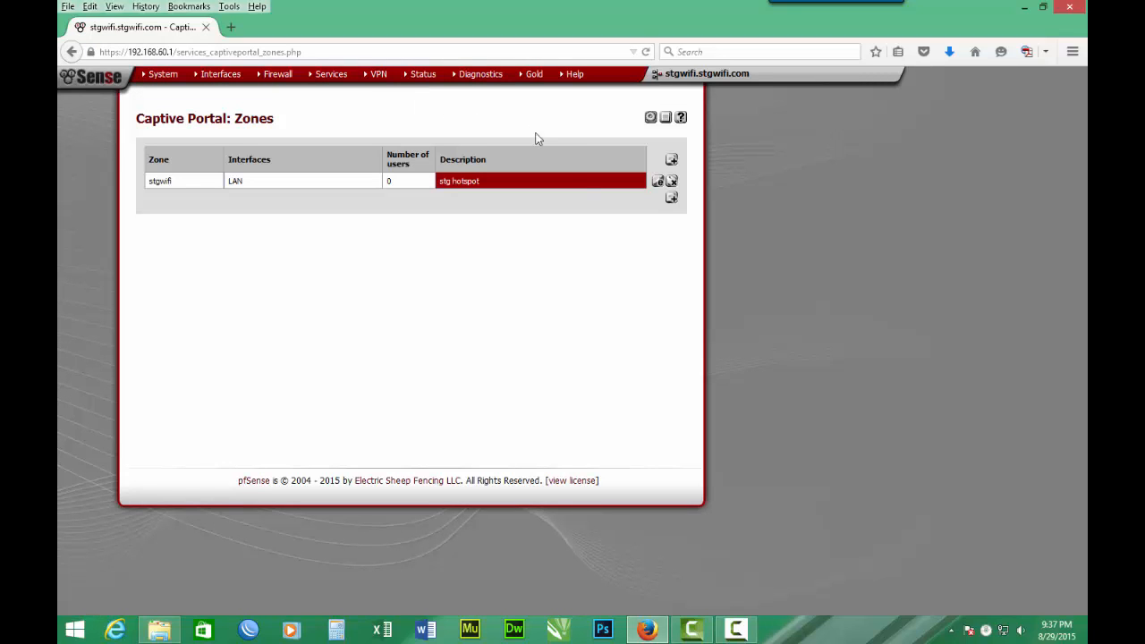
{"action": "mouse_move", "coordinate": [650, 243]}
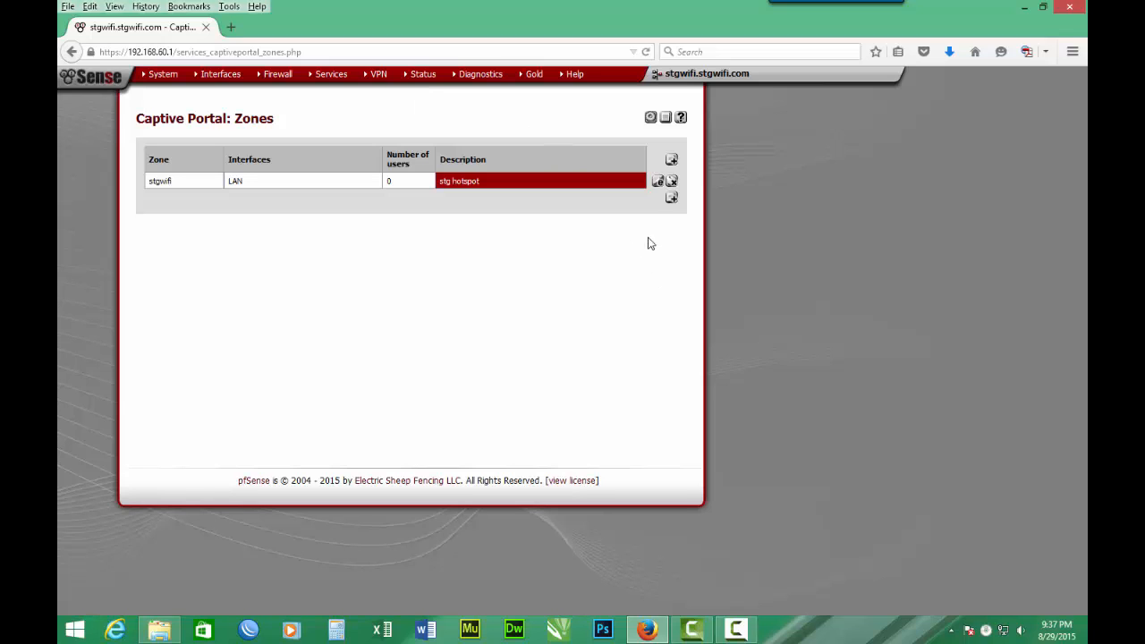
{"action": "mouse_move", "coordinate": [671, 159]}
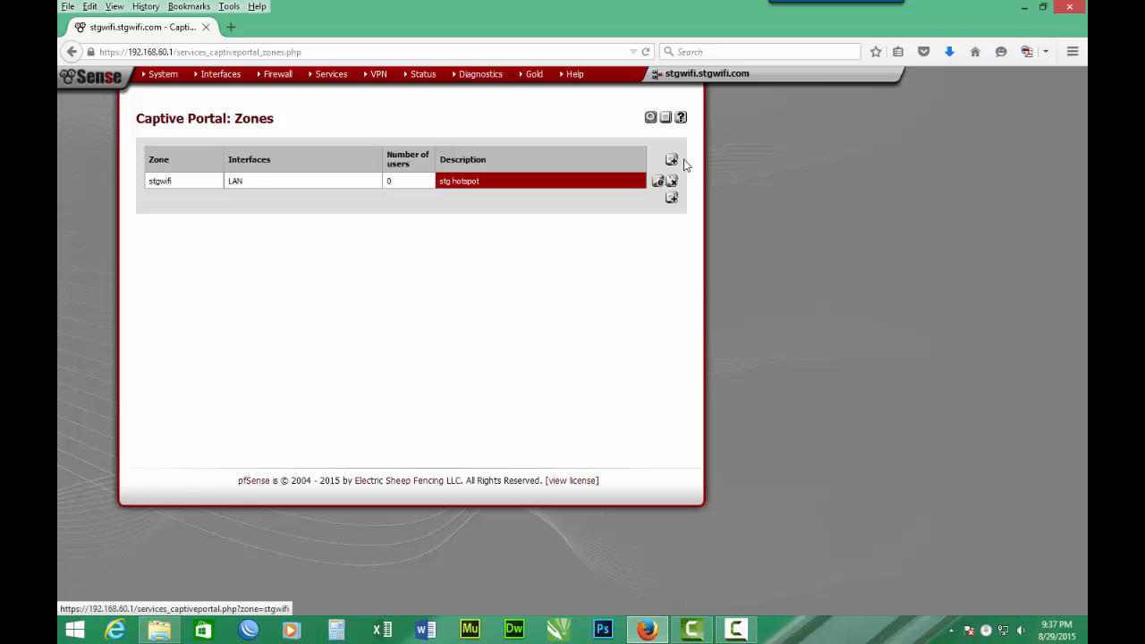
{"action": "left_click", "coordinate": [658, 180]}
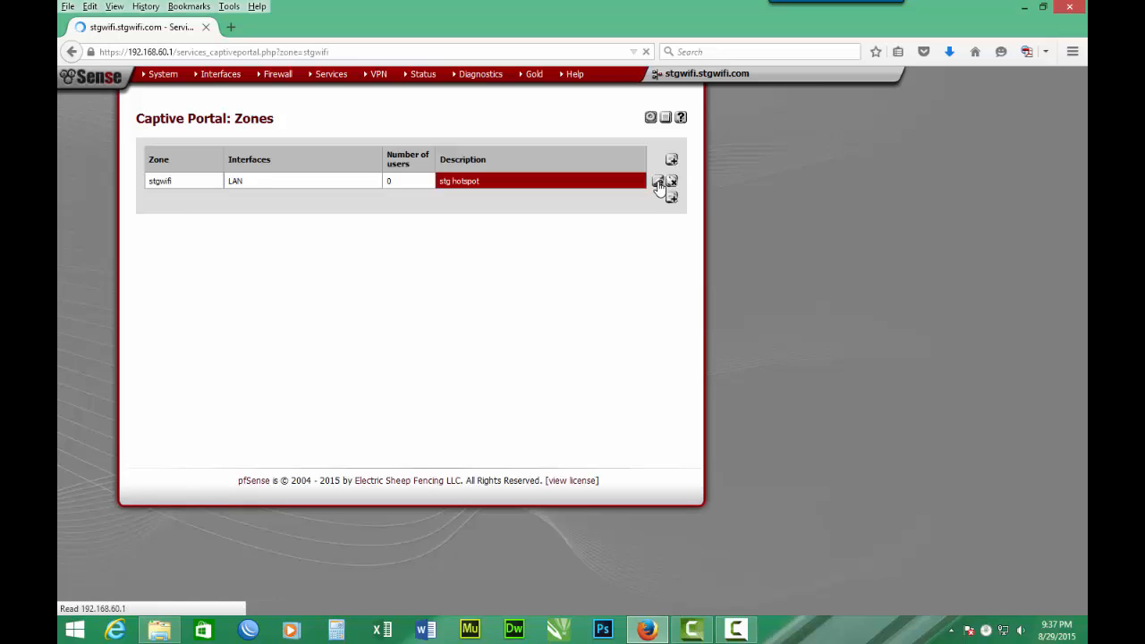
{"action": "left_click", "coordinate": [659, 181]}
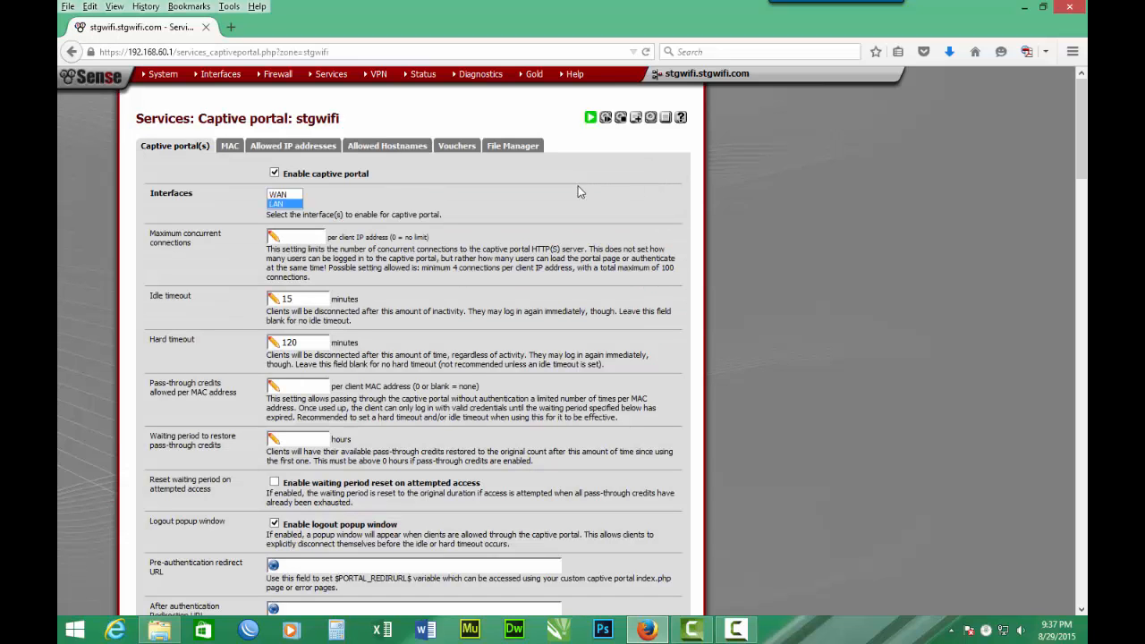
{"action": "mouse_move", "coordinate": [439, 184]}
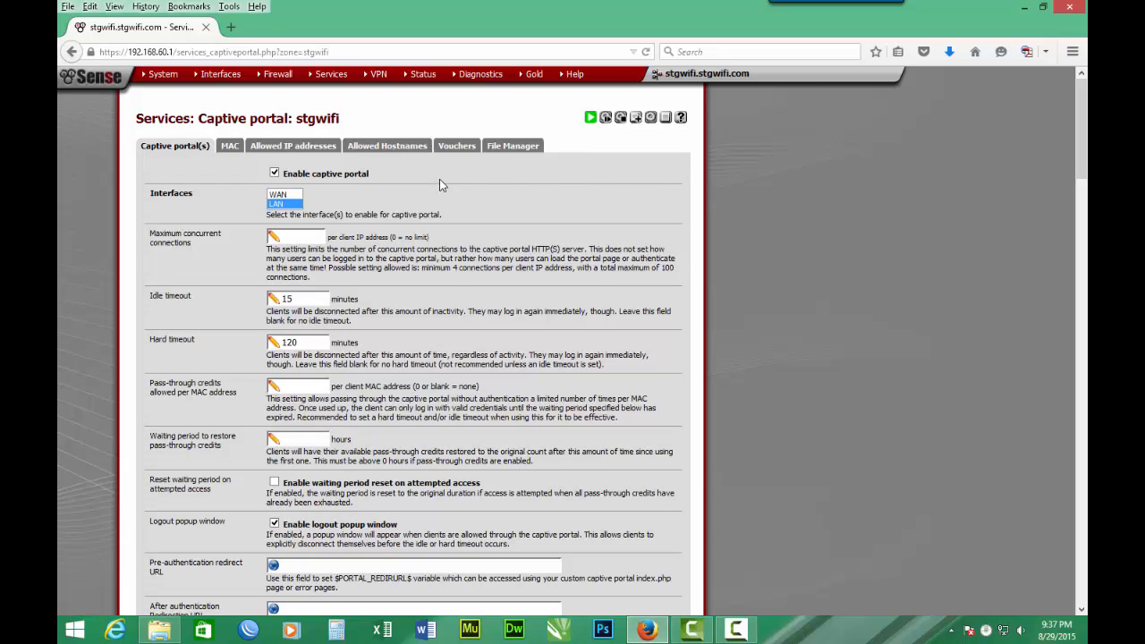
{"action": "left_click", "coordinate": [457, 146]}
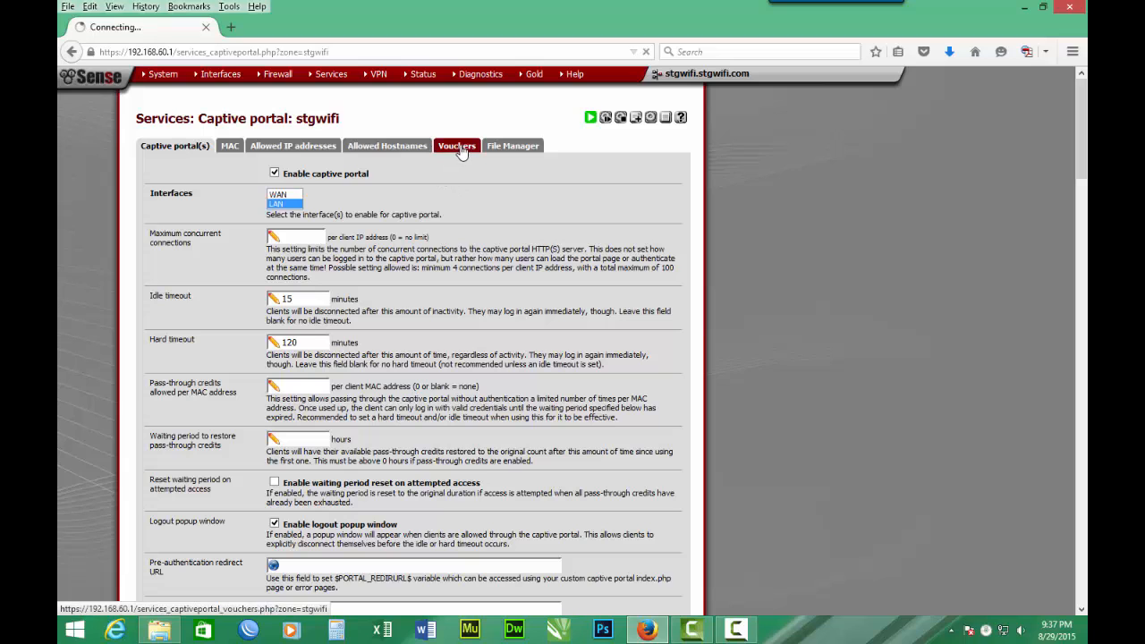
{"action": "left_click", "coordinate": [456, 146]}
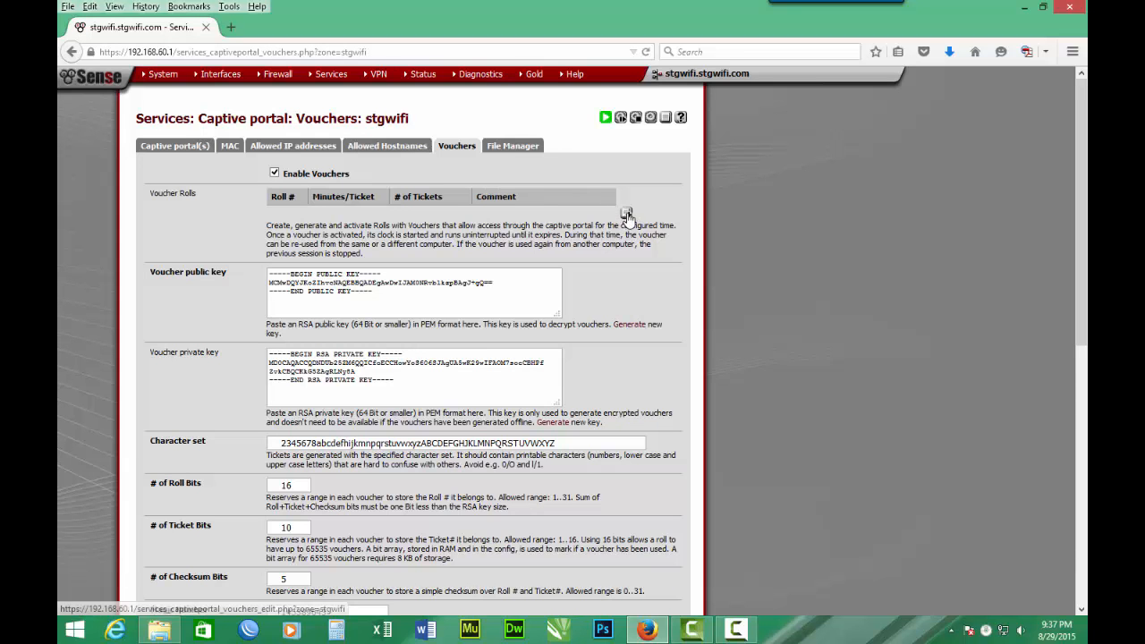
{"action": "mouse_move", "coordinate": [627, 212]}
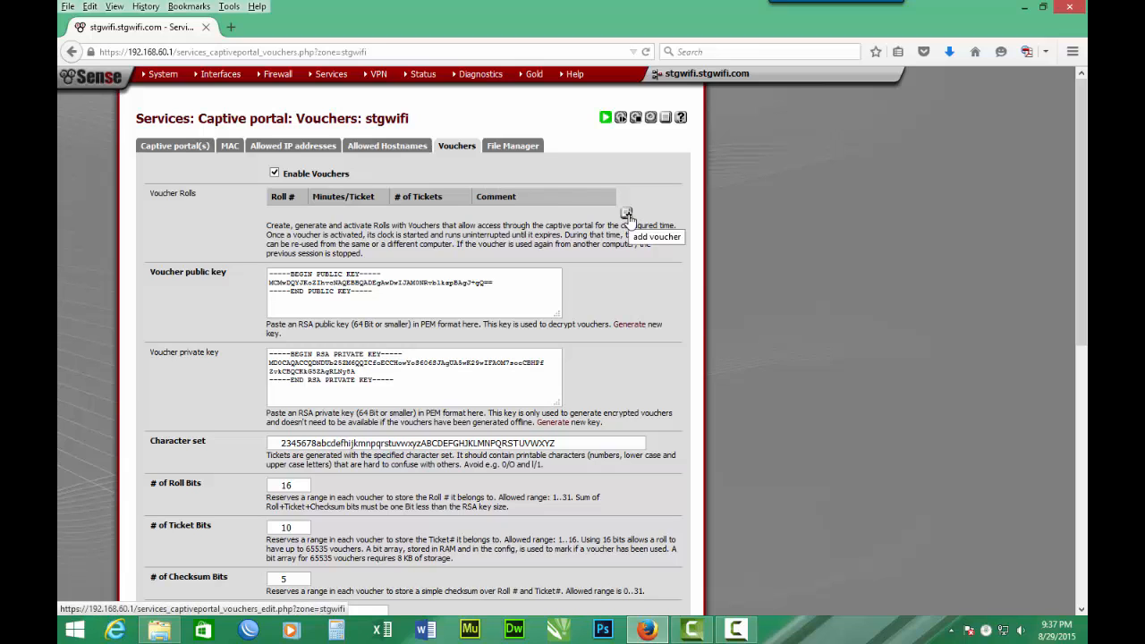
Add voucher roll 1 with 60 minutes per ticket and 50 vouchers.
{"action": "left_click", "coordinate": [626, 213]}
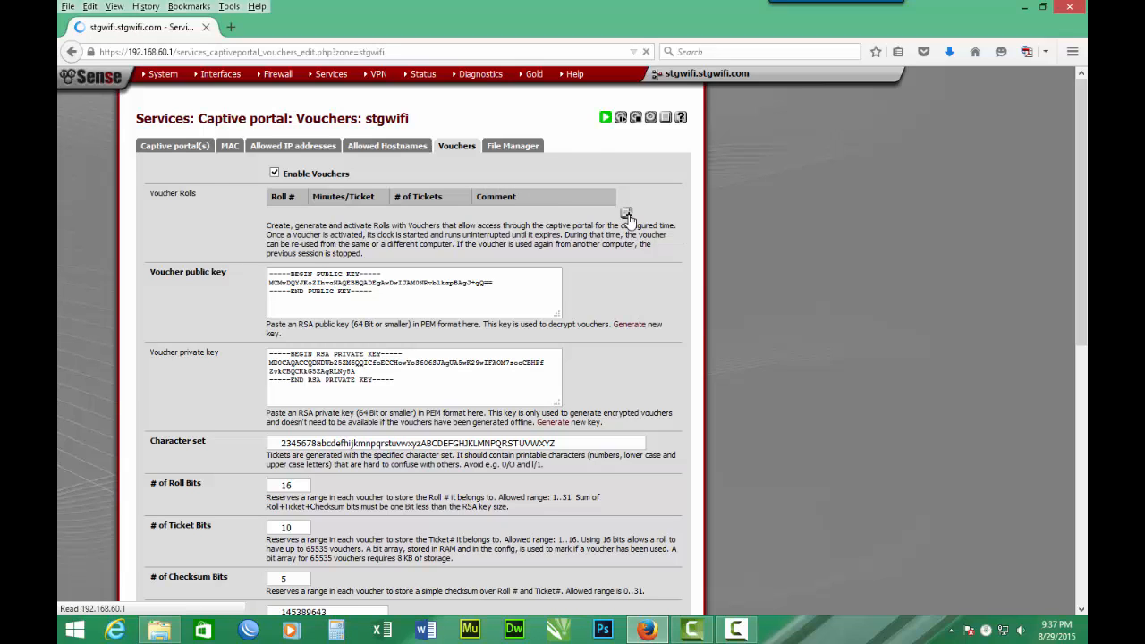
{"action": "left_click", "coordinate": [626, 213]}
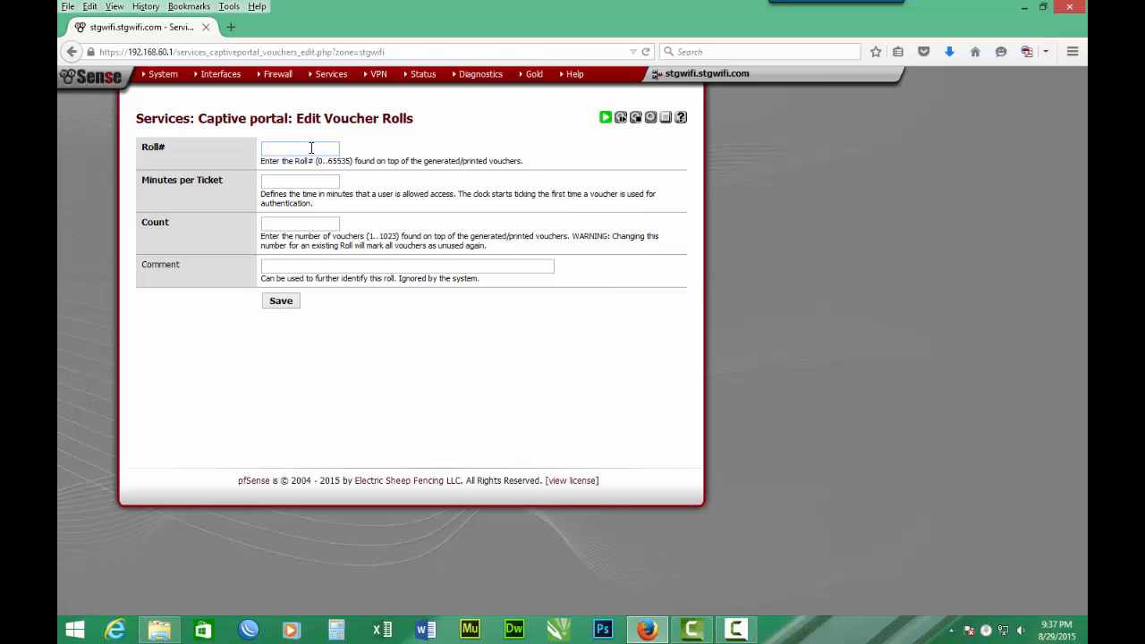
{"action": "type", "text": "1"}
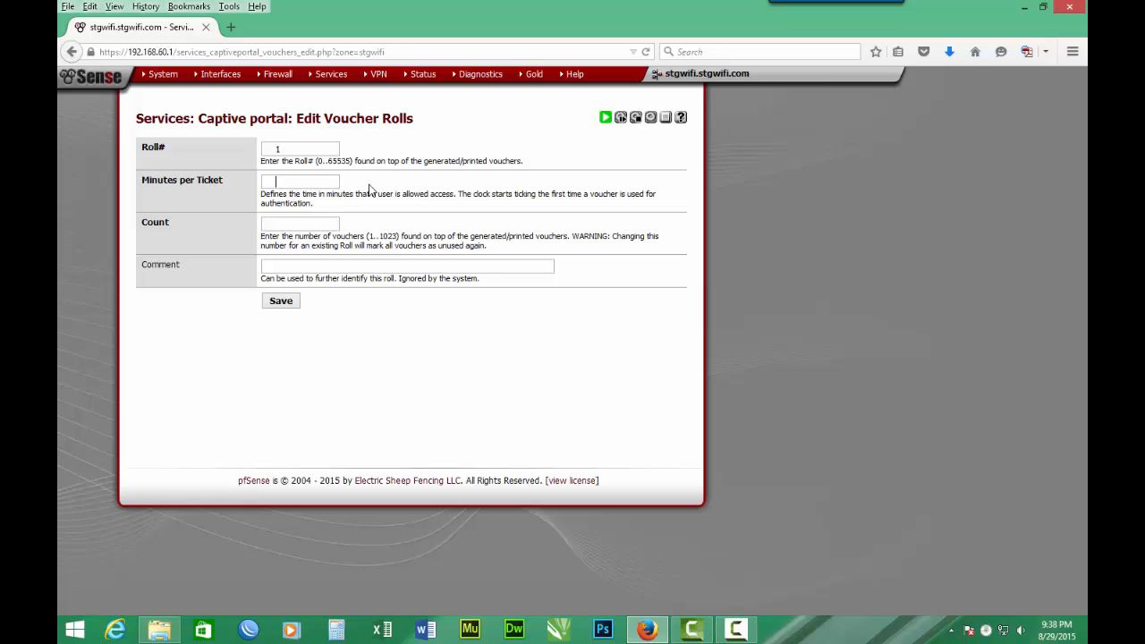
{"action": "type", "text": "6"}
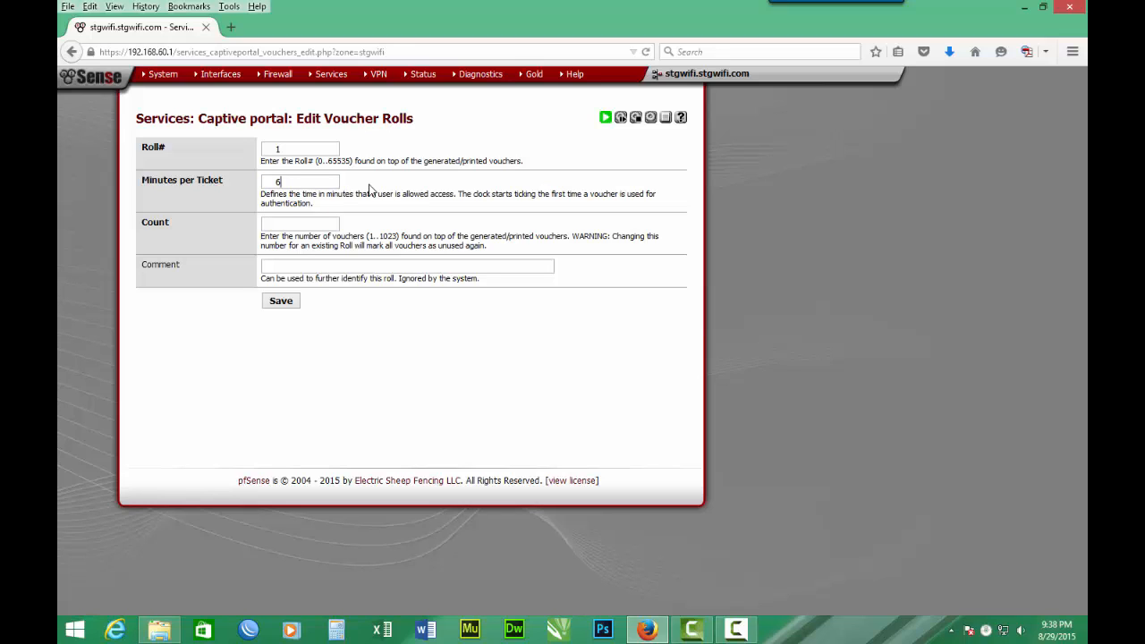
{"action": "type", "text": "0"}
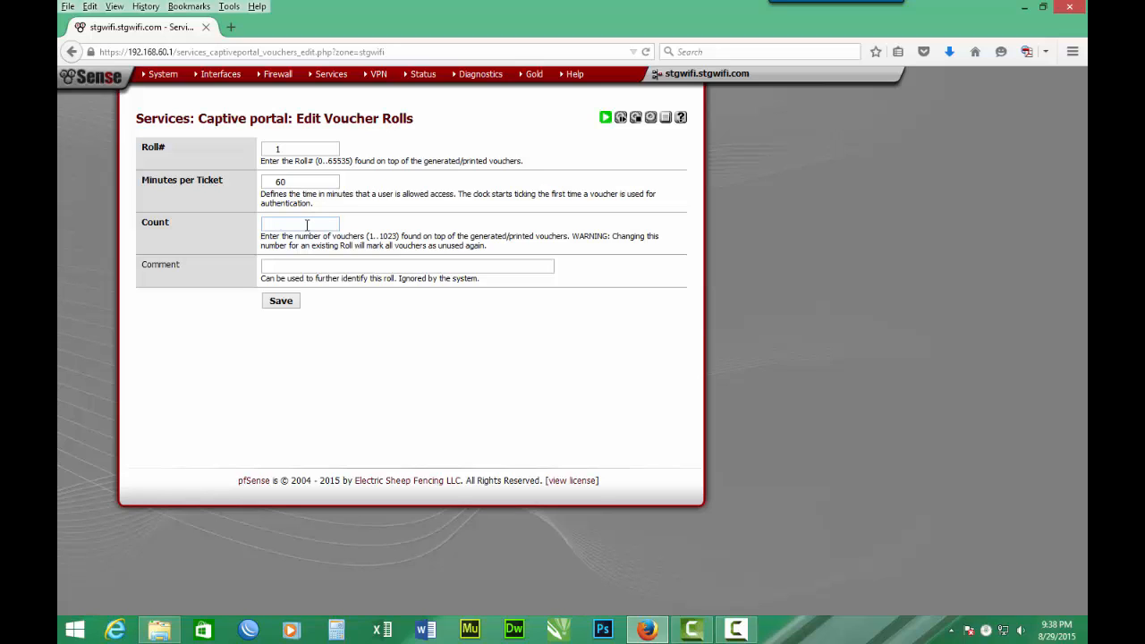
{"action": "type", "text": "5"}
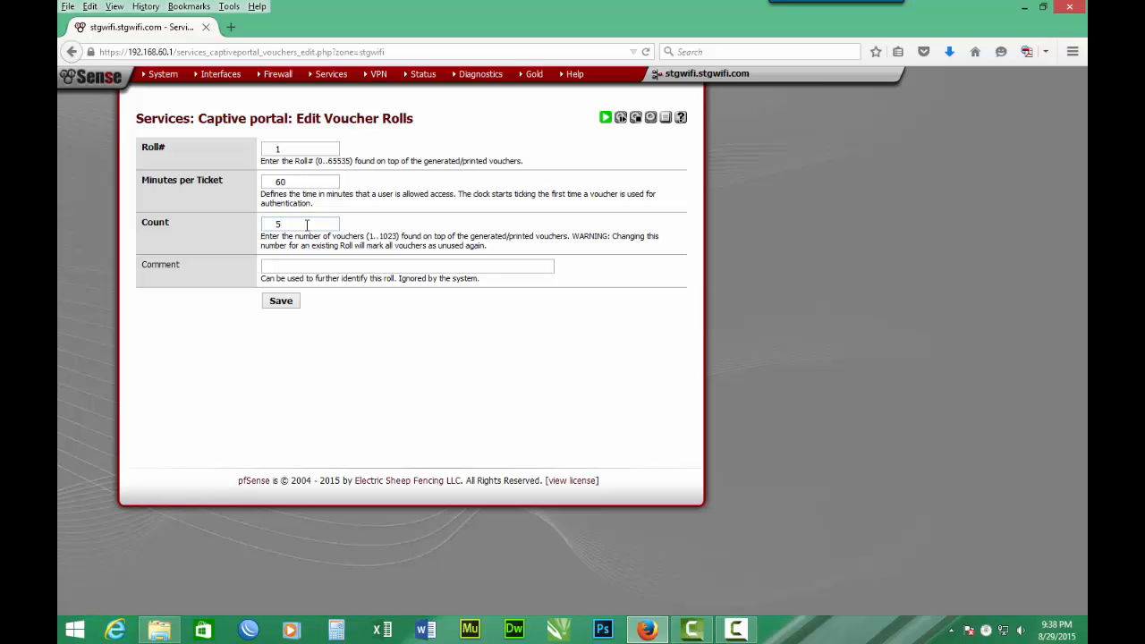
{"action": "type", "text": "0"}
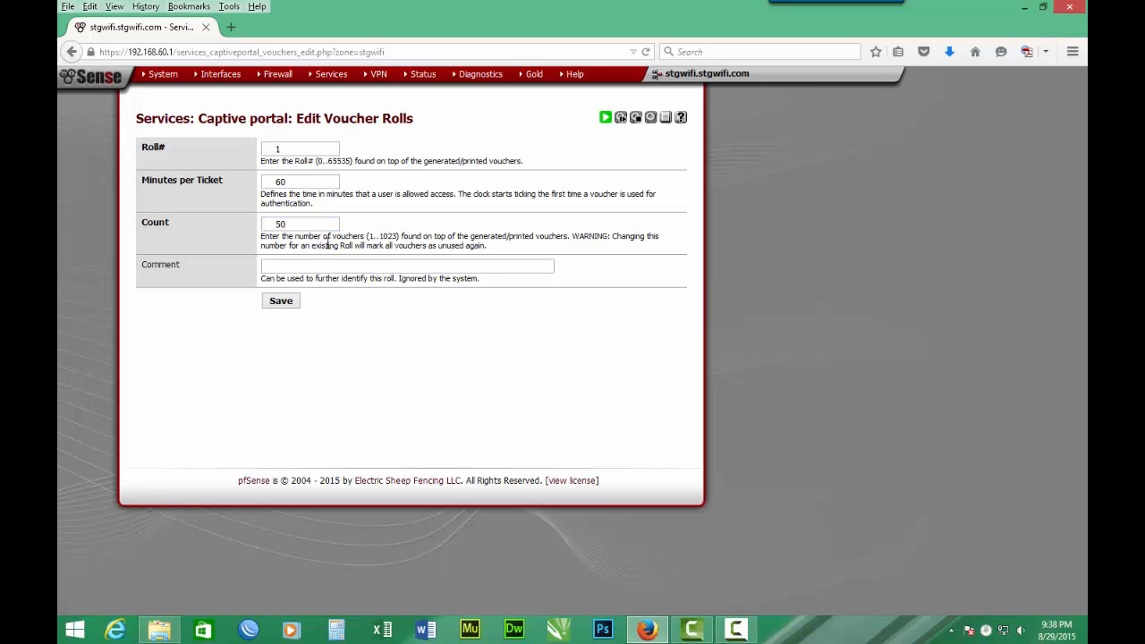
Enter the roll comment '60mins @ GhC 1.00' and save the roll.
{"action": "left_click", "coordinate": [406, 265]}
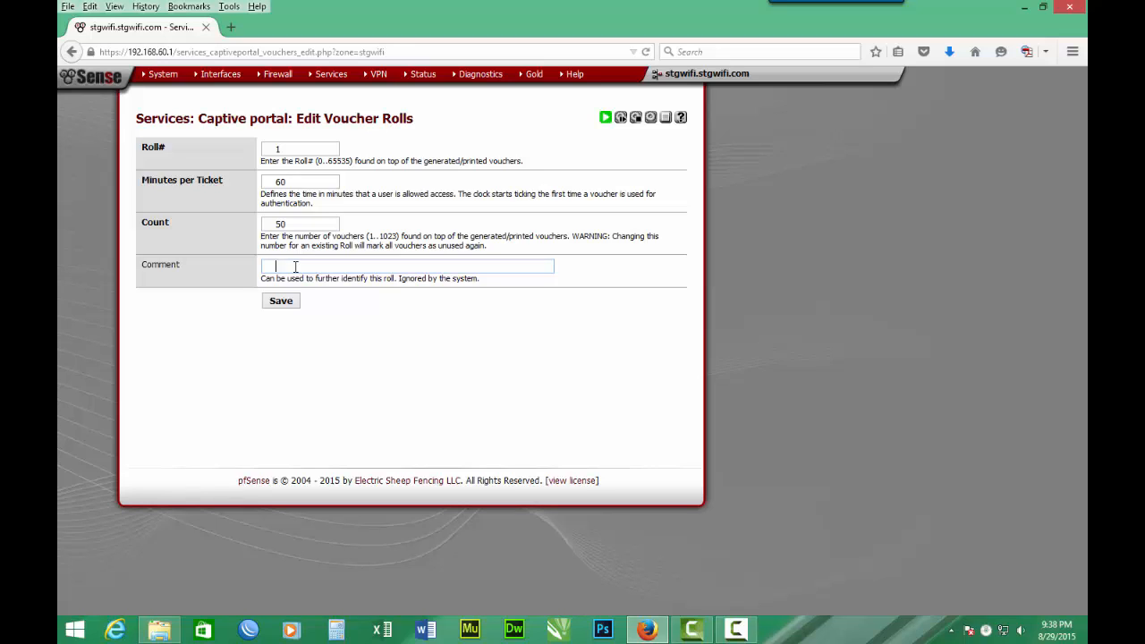
{"action": "type", "text": "5"}
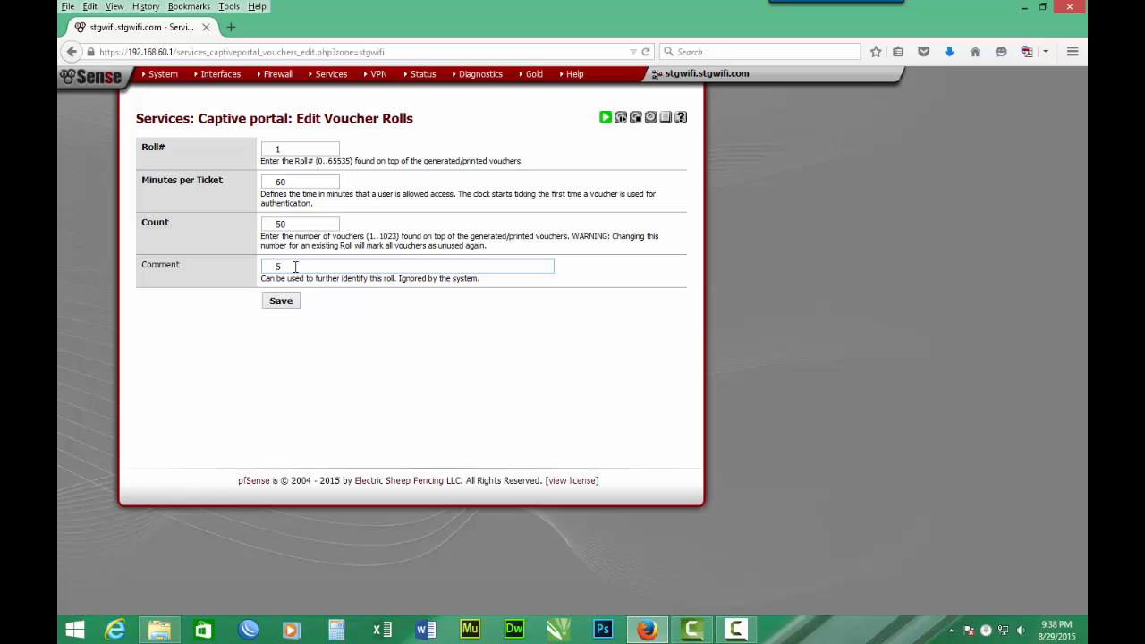
{"action": "type", "text": "9"}
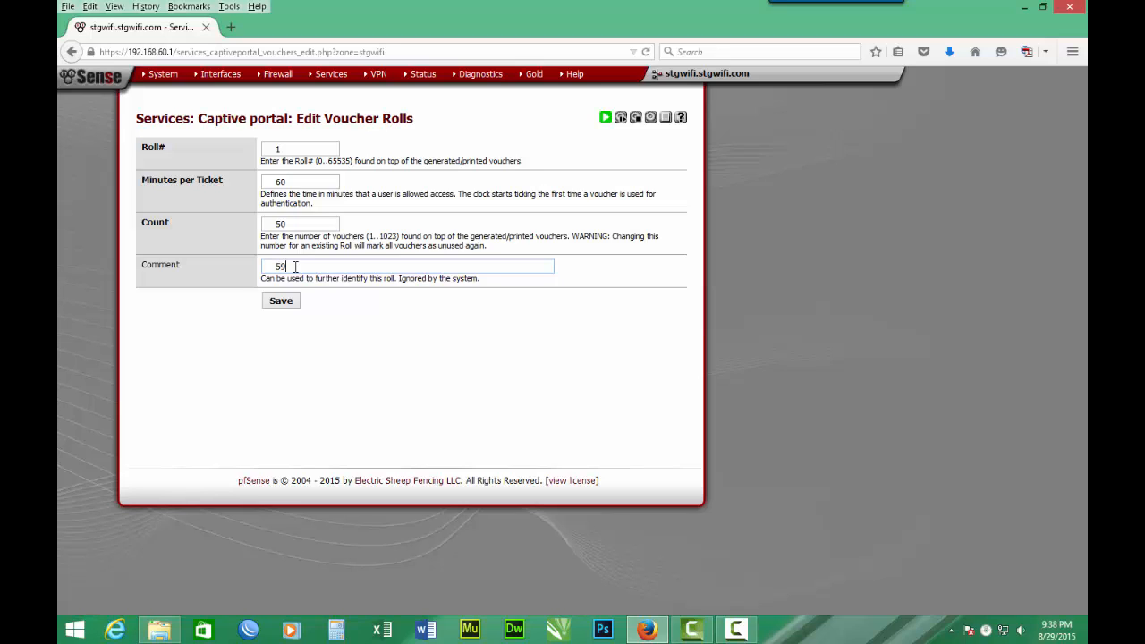
{"action": "key", "text": "BackSpace"}
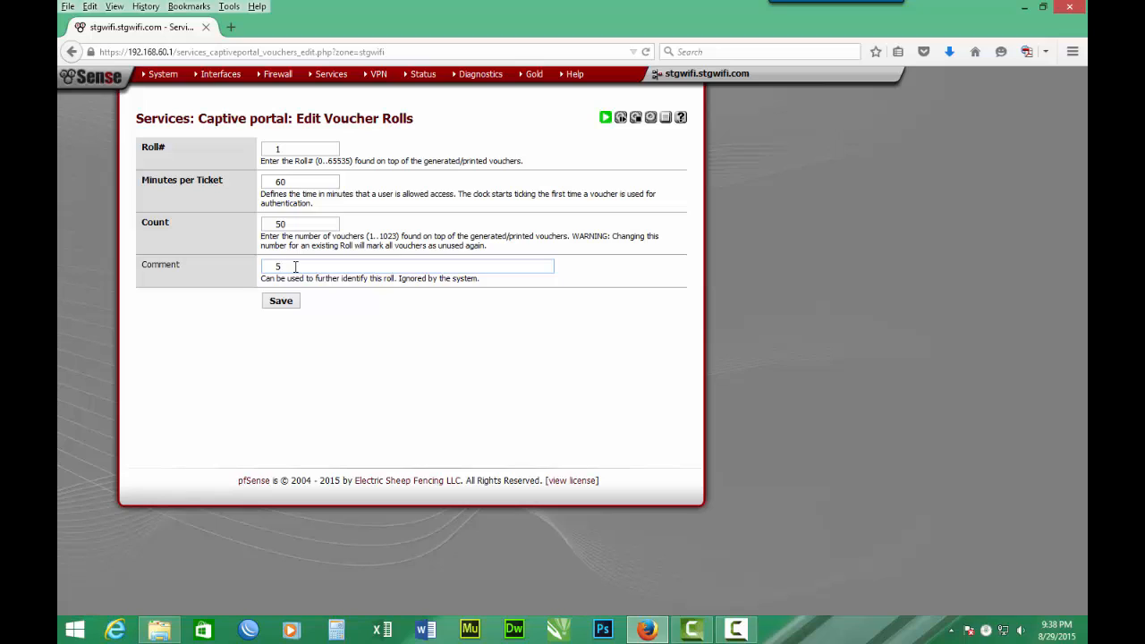
{"action": "key", "text": "Backspace"}
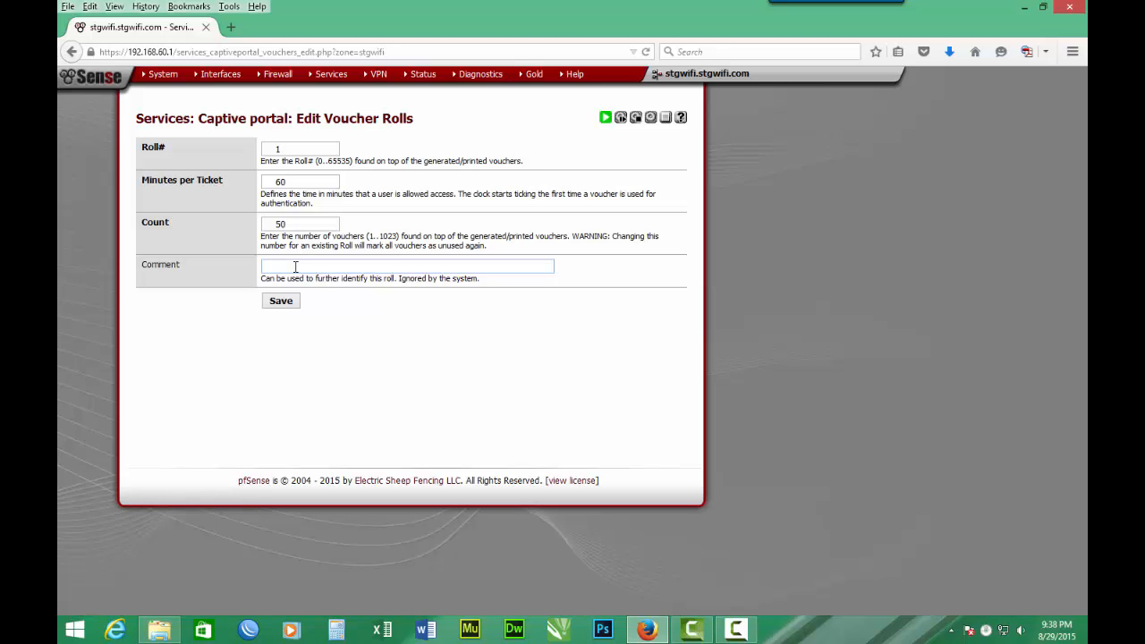
{"action": "type", "text": "6"}
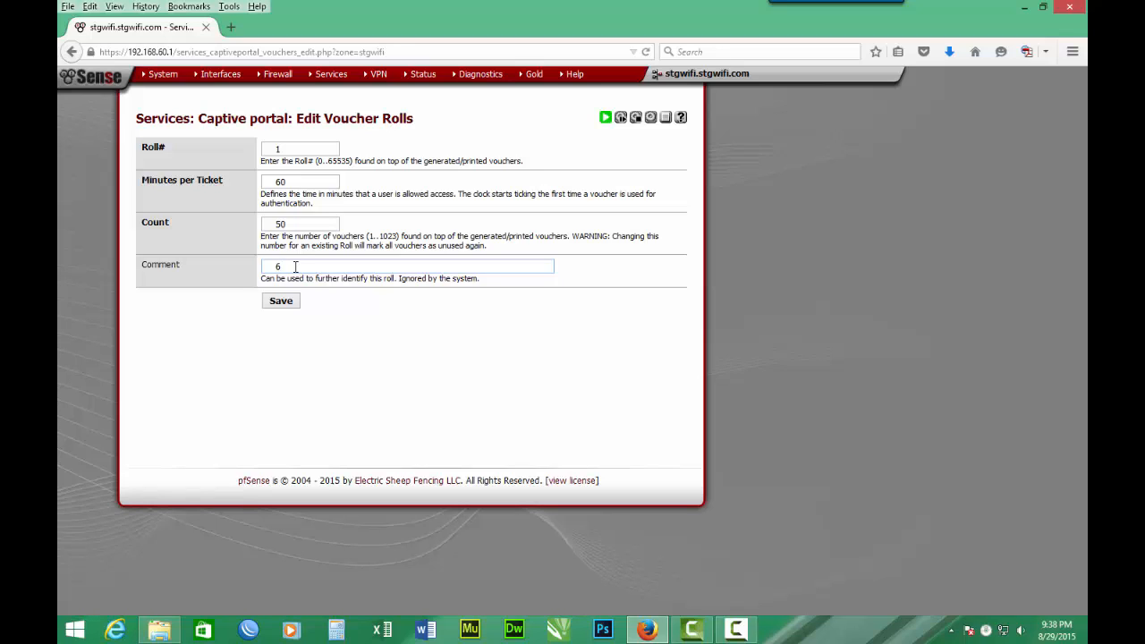
{"action": "type", "text": "0"}
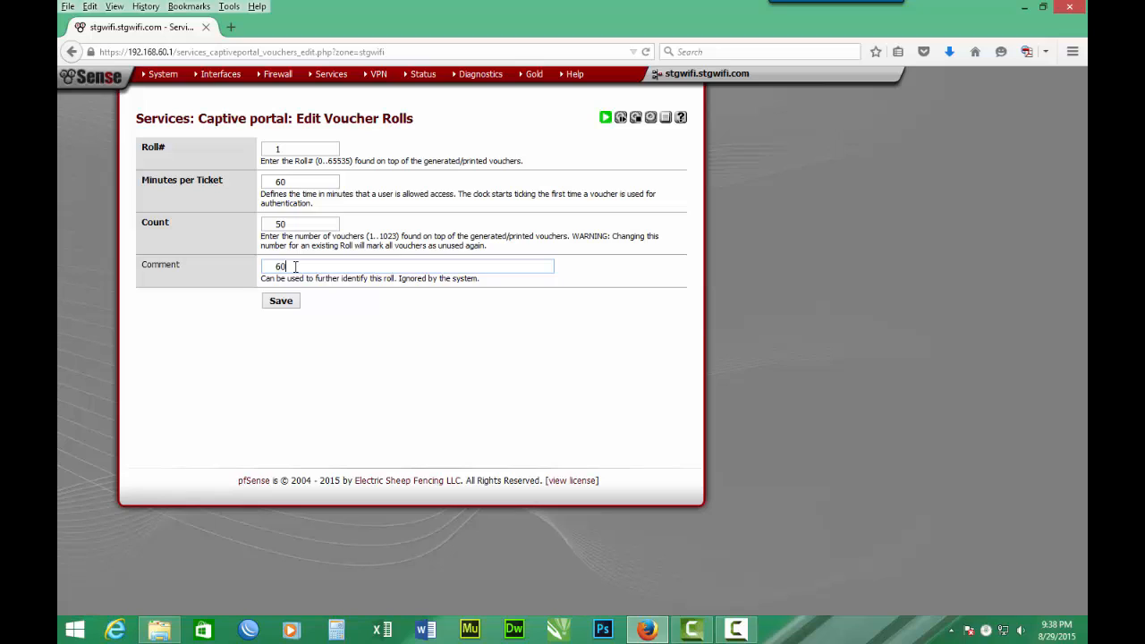
{"action": "type", "text": "min"}
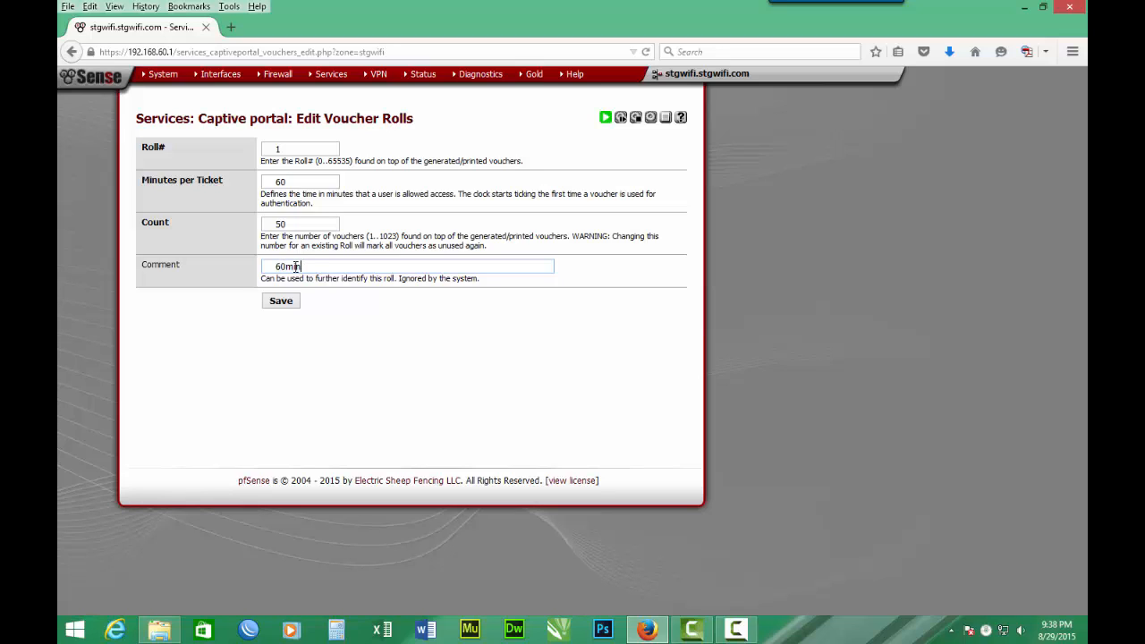
{"action": "type", "text": "s @"}
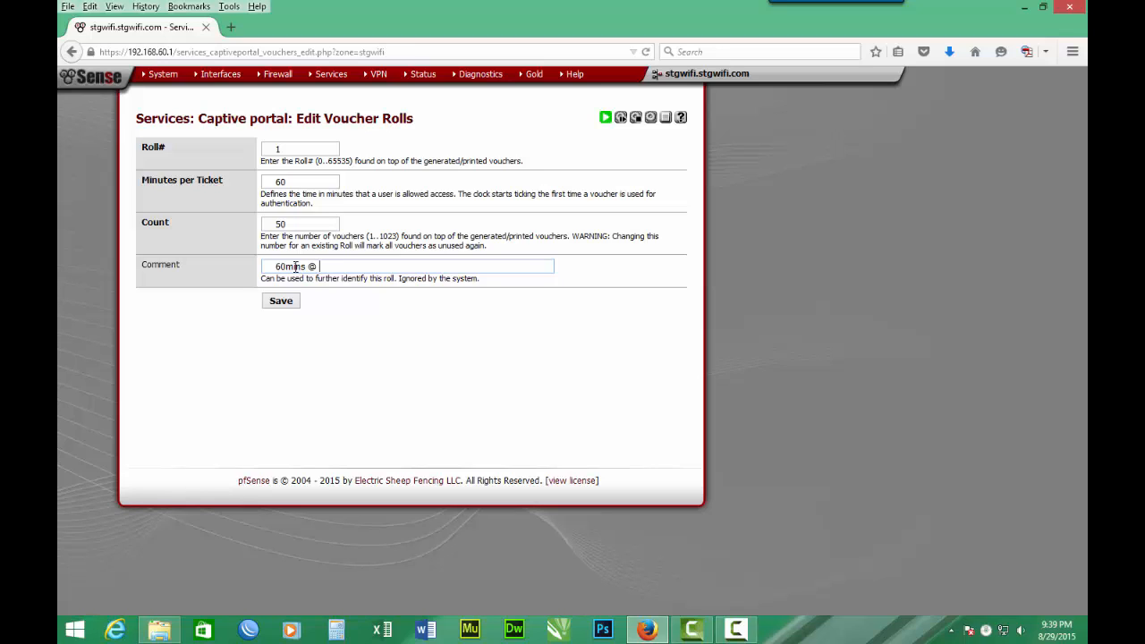
{"action": "type", "text": "G"}
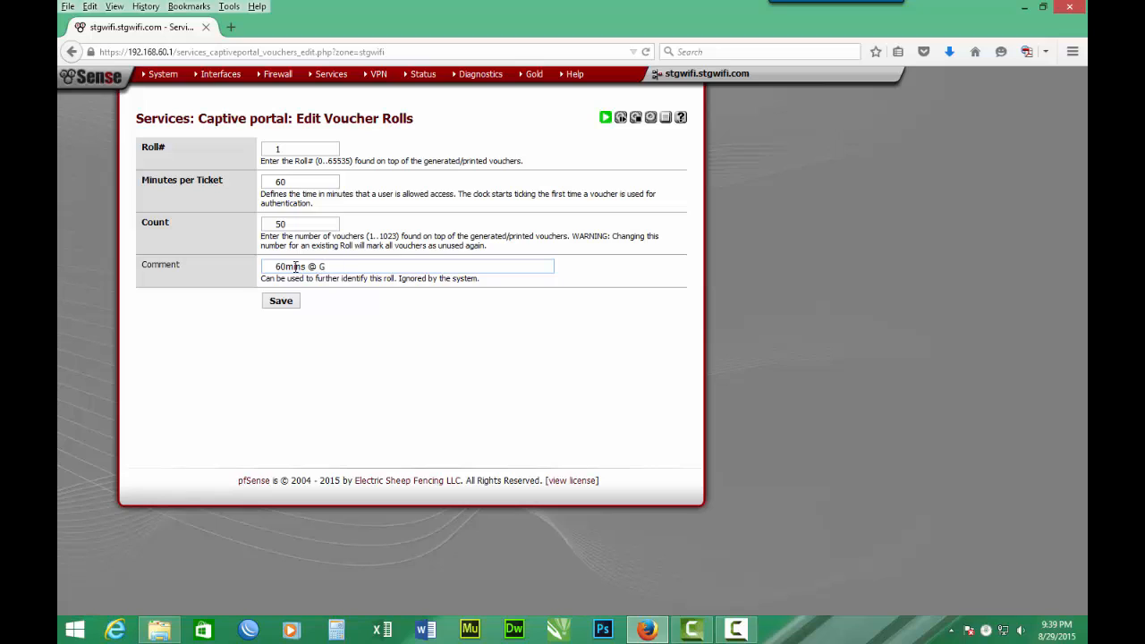
{"action": "type", "text": "h"}
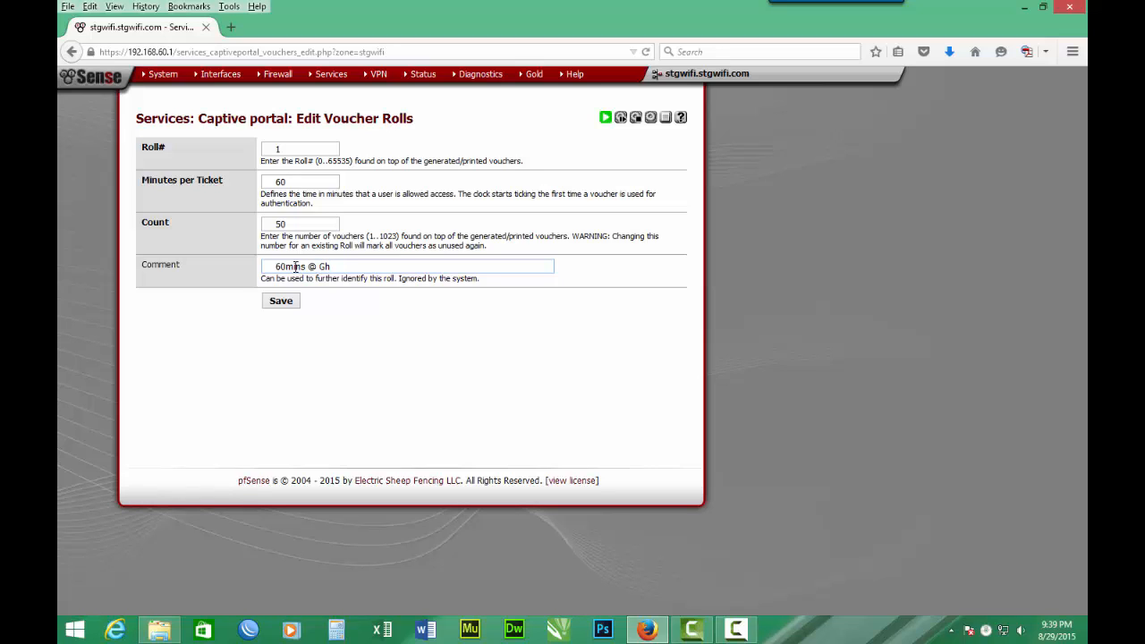
{"action": "type", "text": "c"}
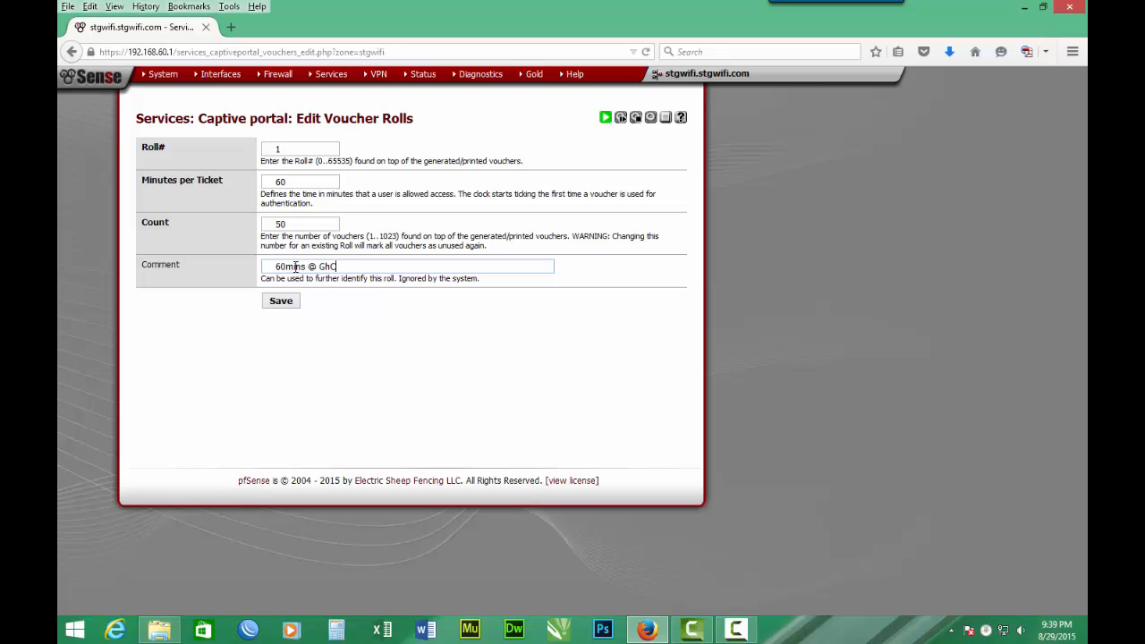
{"action": "type", "text": "1"}
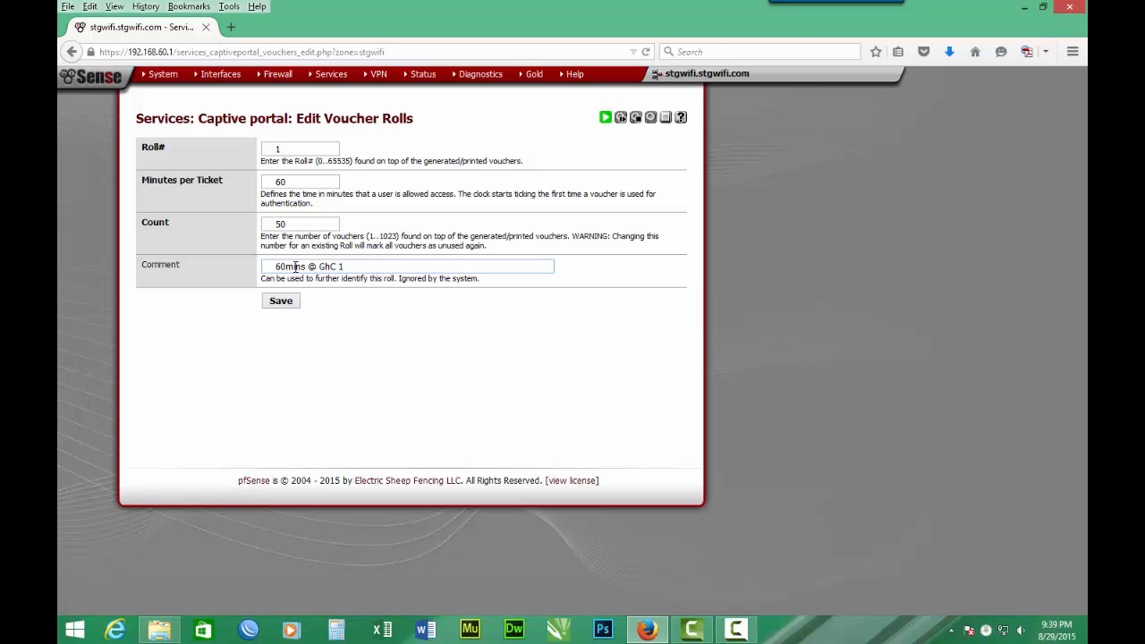
{"action": "type", "text": ".00"}
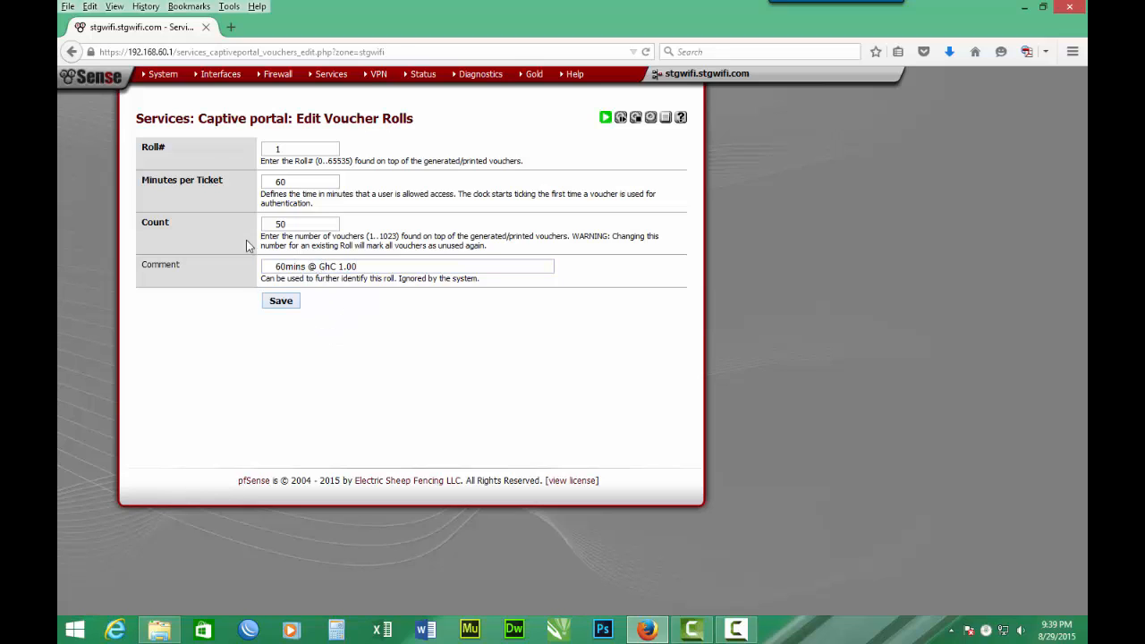
{"action": "left_click", "coordinate": [300, 181]}
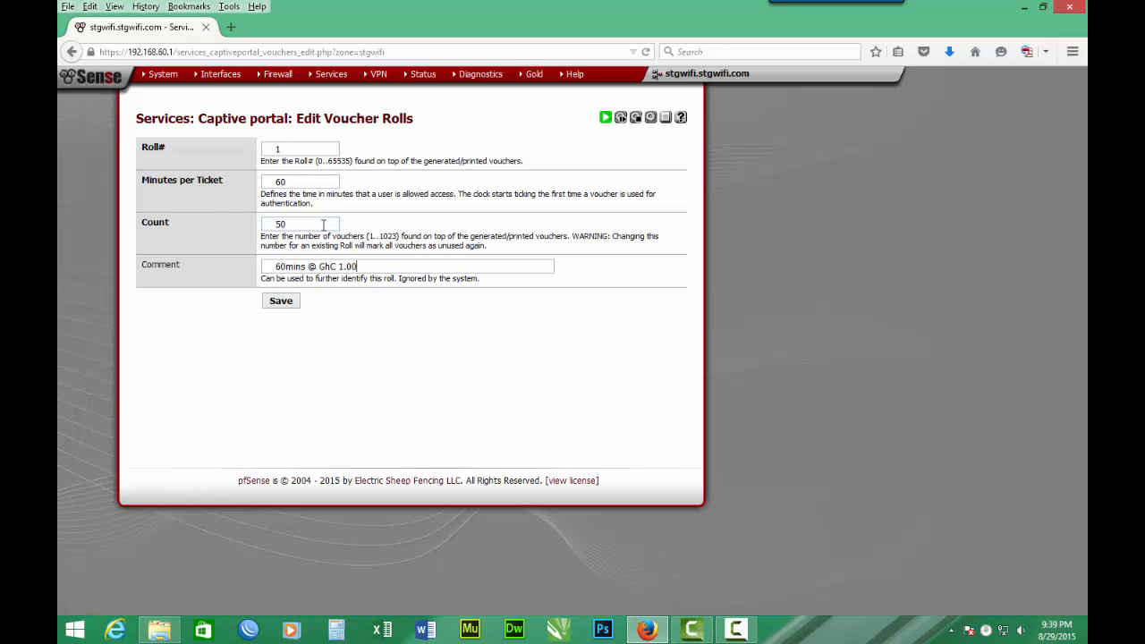
{"action": "mouse_move", "coordinate": [263, 271]}
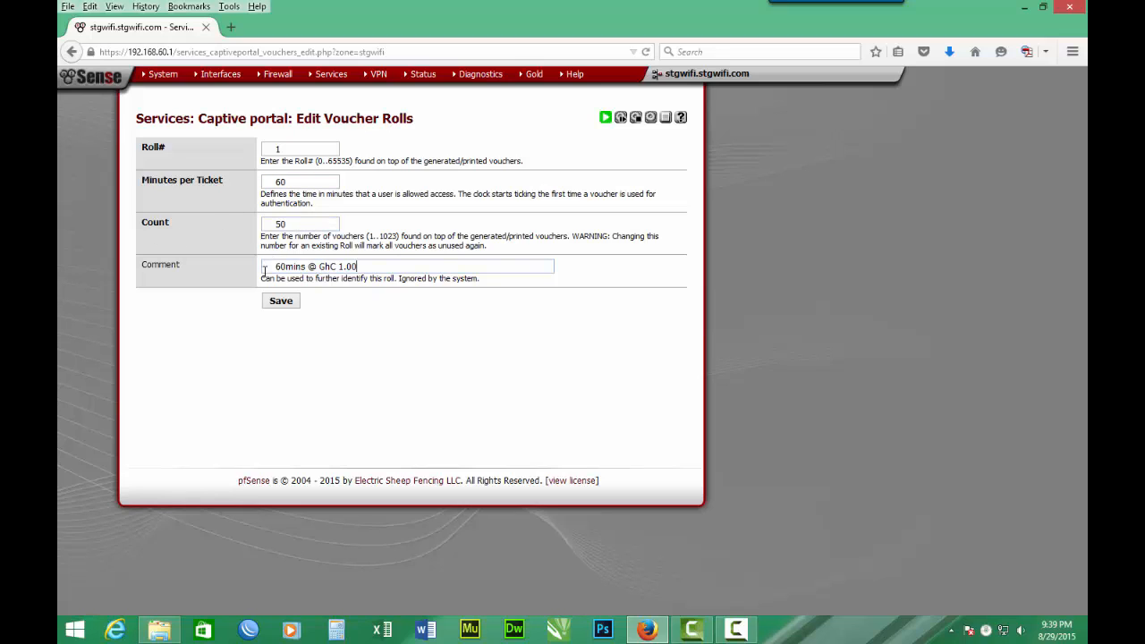
{"action": "mouse_move", "coordinate": [311, 277]}
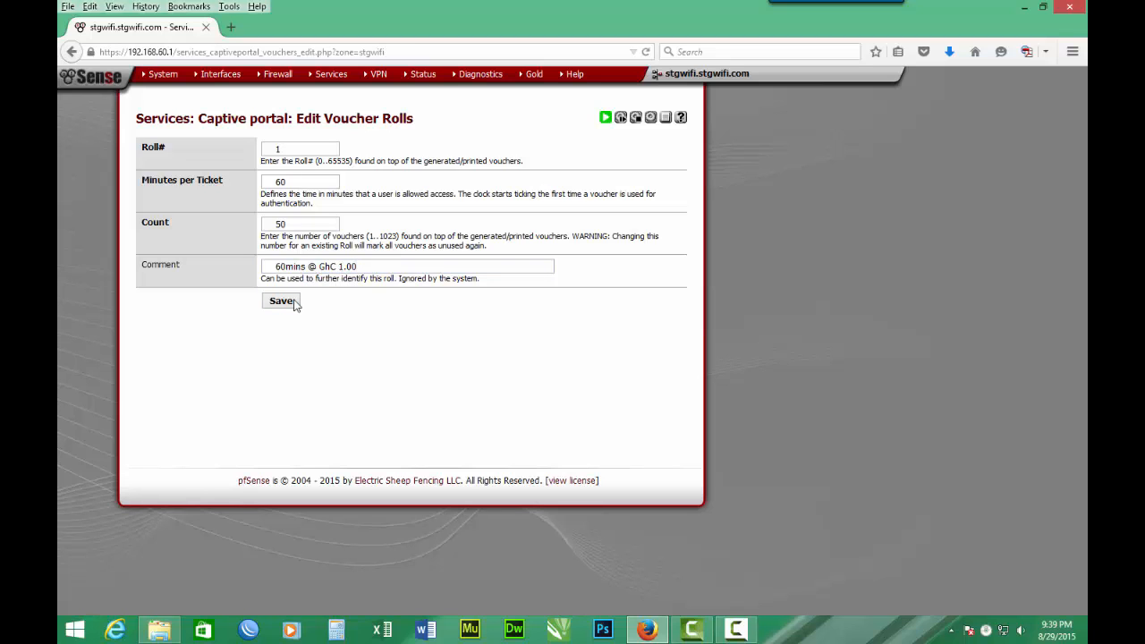
{"action": "left_click", "coordinate": [281, 300]}
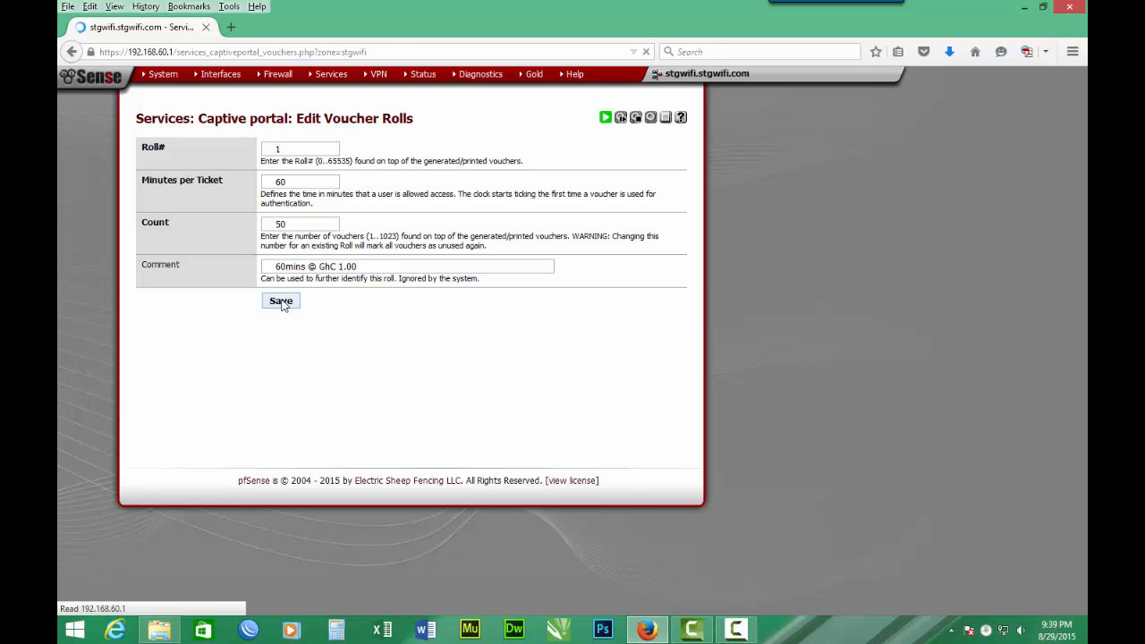
Generate roll 1's vouchers as vouchers_stgwifi_roll1.csv, opening it with Microsoft Excel.
{"action": "left_click", "coordinate": [281, 300]}
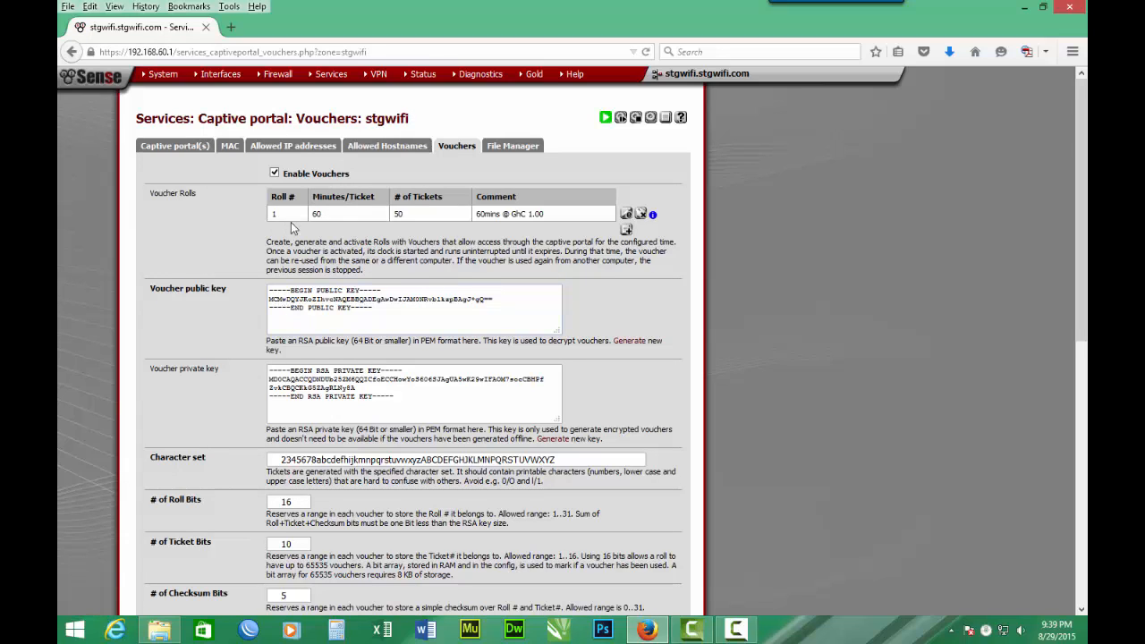
{"action": "mouse_move", "coordinate": [481, 227]}
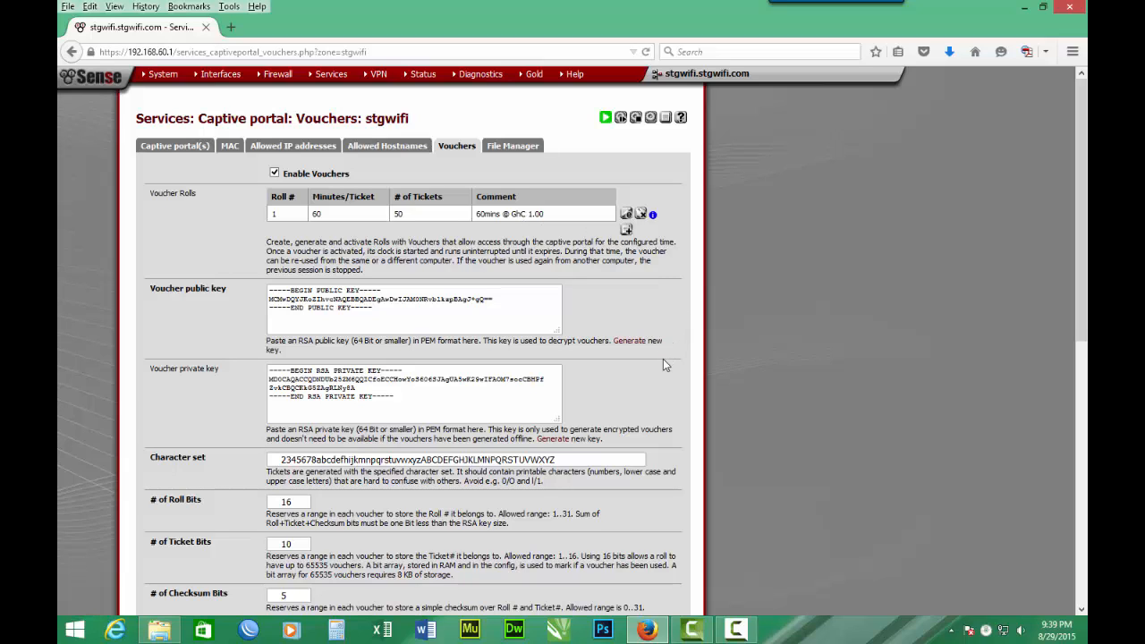
{"action": "mouse_move", "coordinate": [656, 230]}
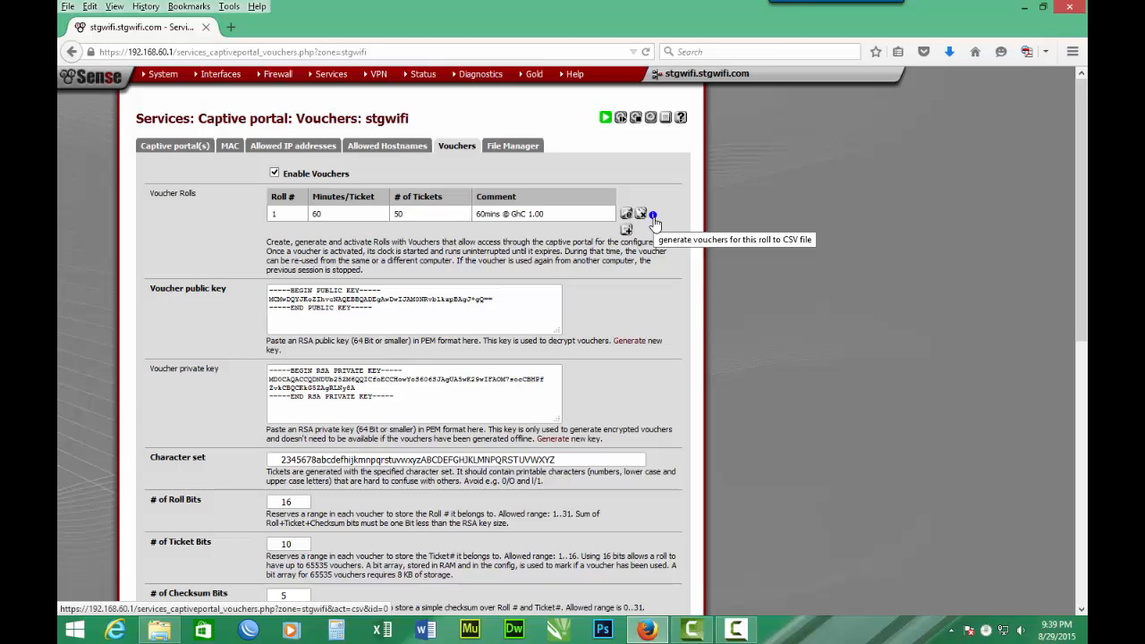
{"action": "left_click", "coordinate": [653, 214]}
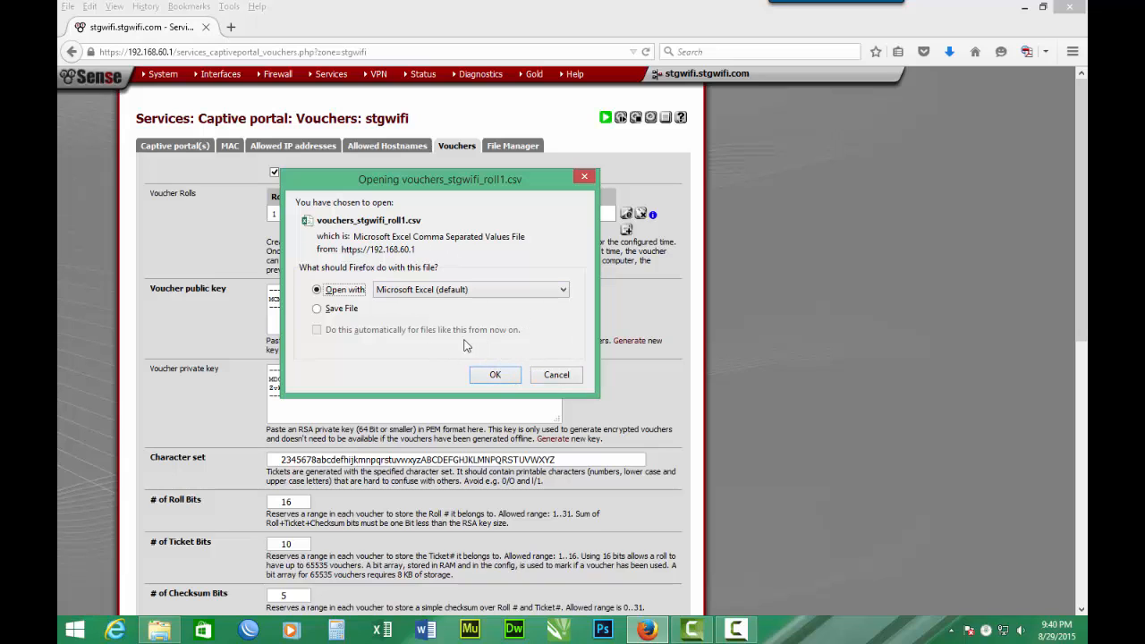
{"action": "mouse_move", "coordinate": [456, 334]}
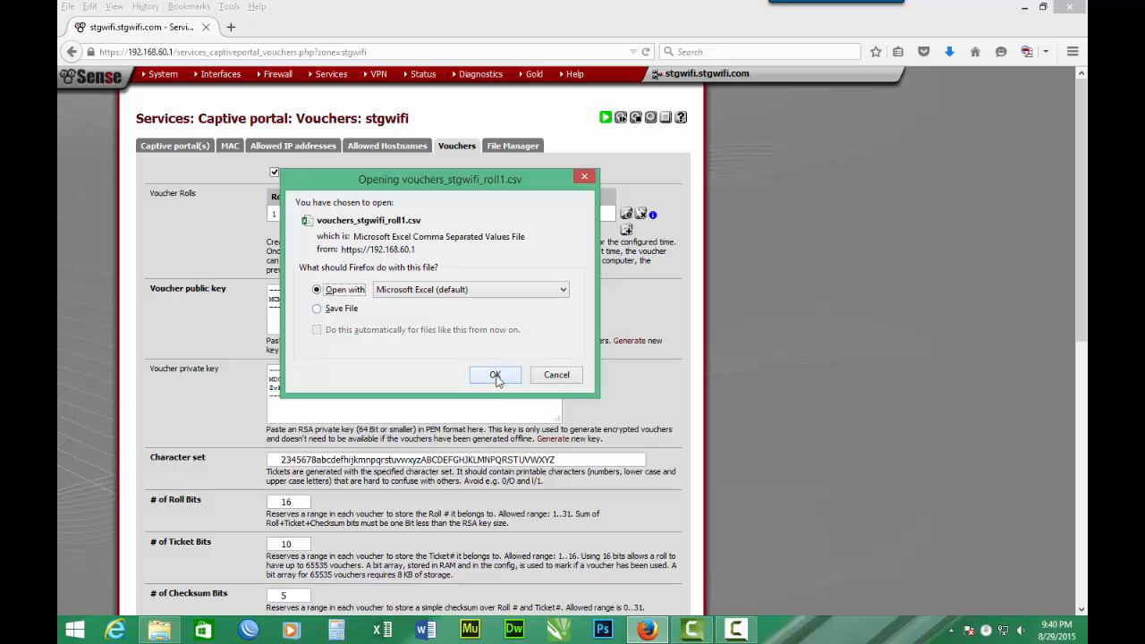
Open the voucher CSV in Excel and delete header rows A1:I7, shifting cells up.
{"action": "left_click", "coordinate": [495, 375]}
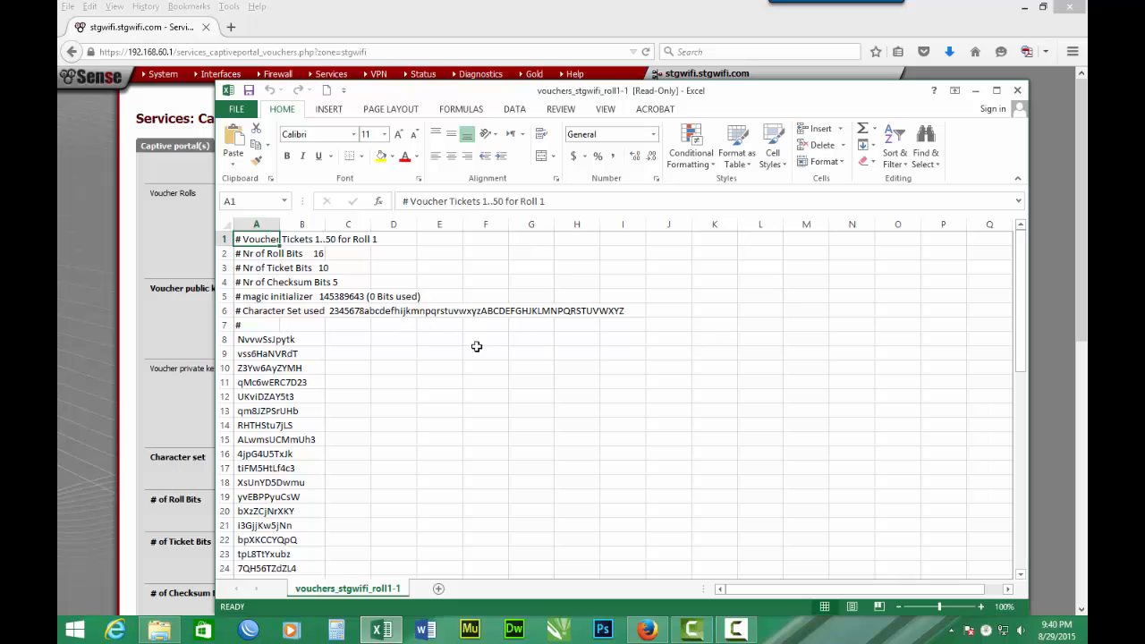
{"action": "mouse_move", "coordinate": [495, 342]}
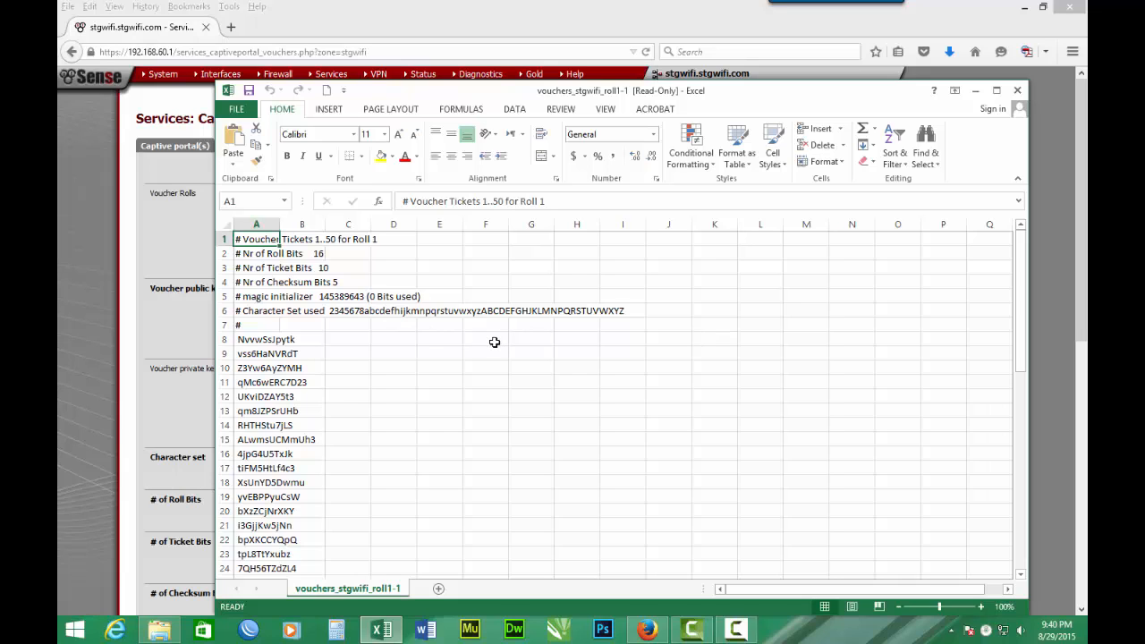
{"action": "mouse_move", "coordinate": [489, 342]}
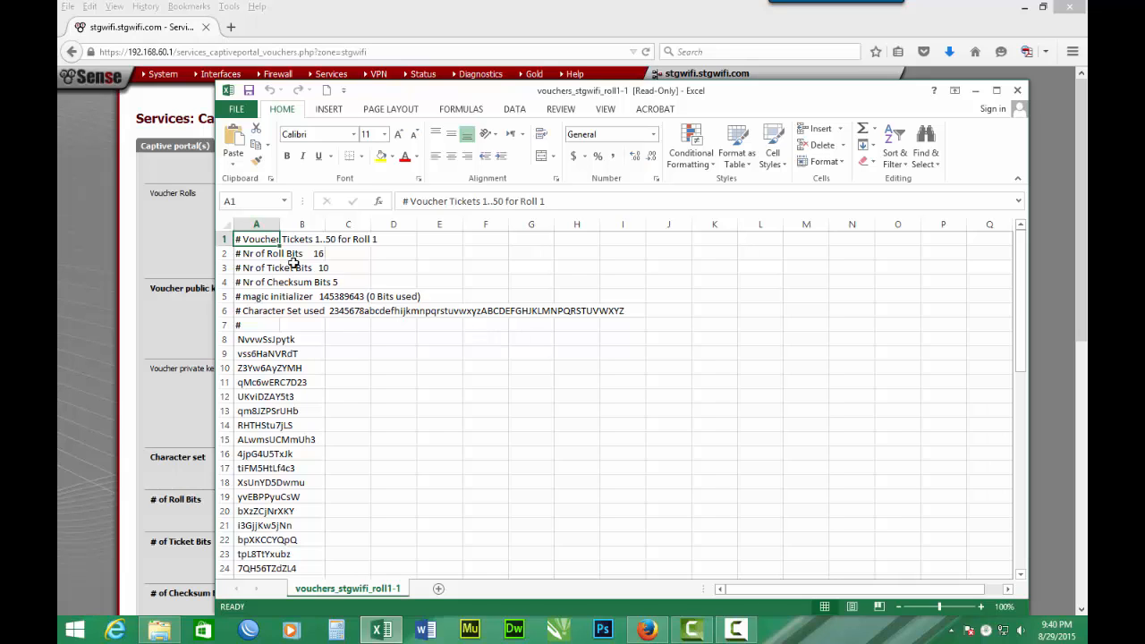
{"action": "left_click_drag", "start_coordinate": [256, 239], "coordinate": [348, 267]}
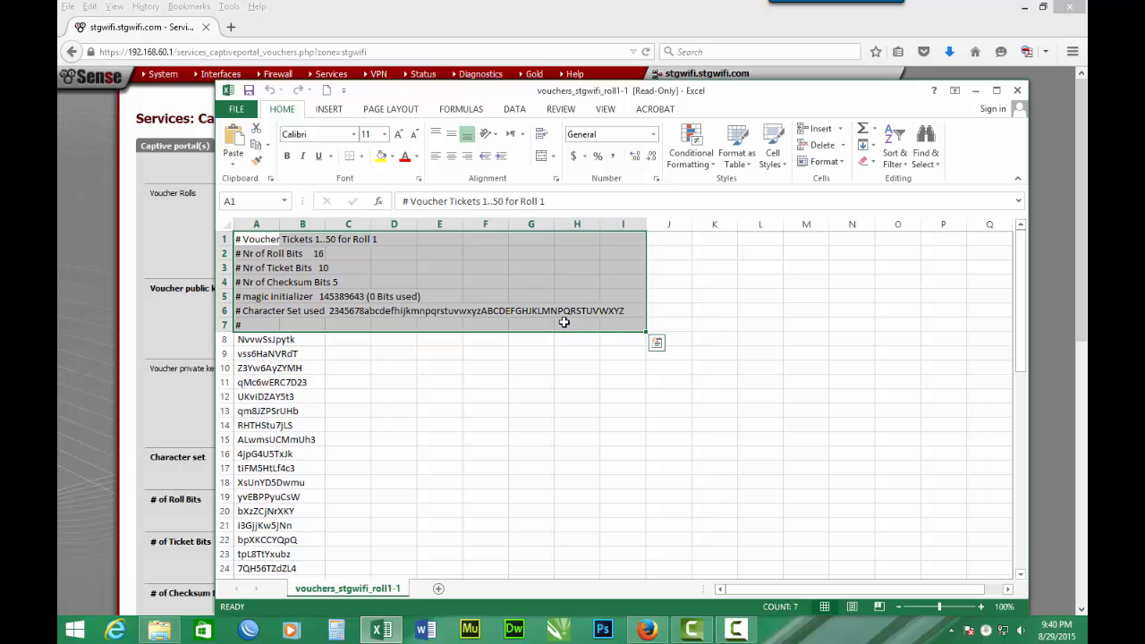
{"action": "right_click", "coordinate": [564, 322]}
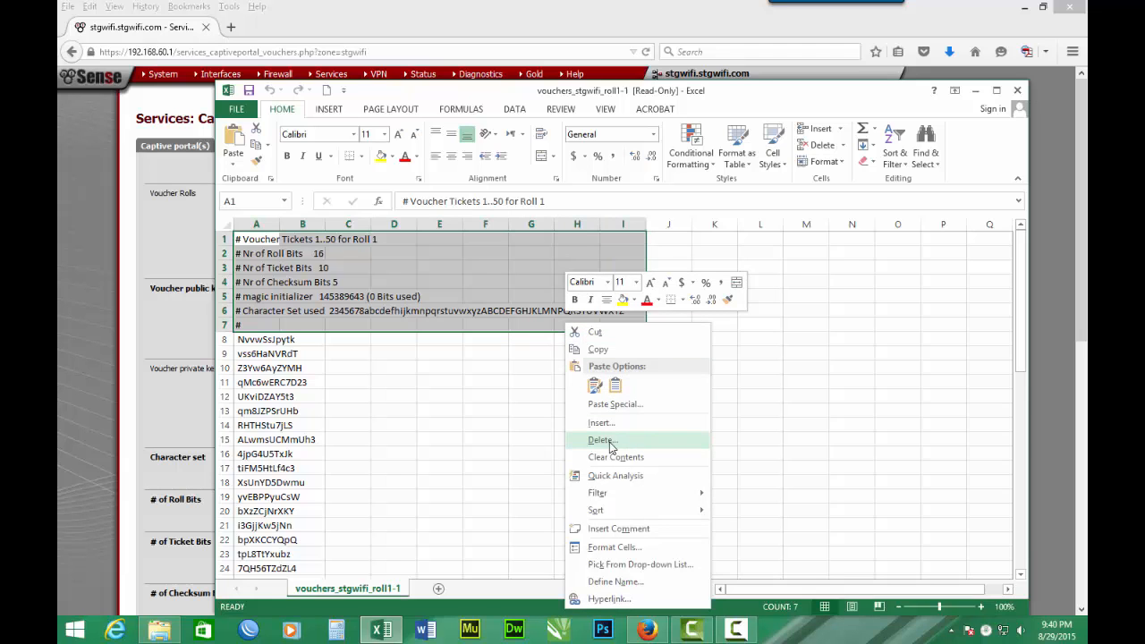
{"action": "left_click", "coordinate": [600, 439]}
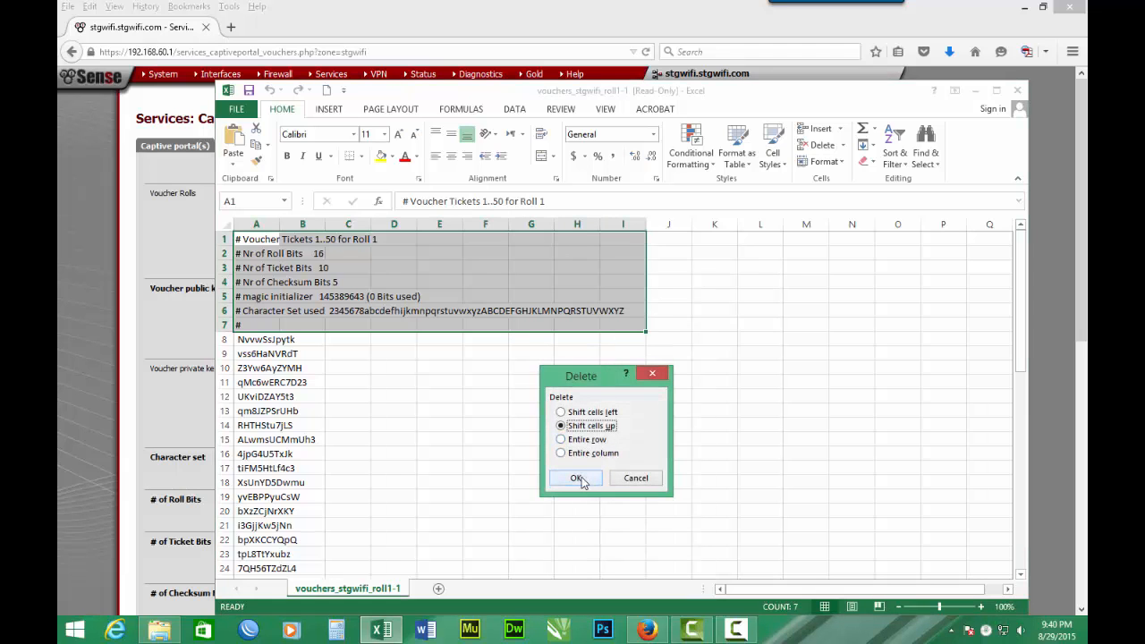
{"action": "left_click", "coordinate": [575, 477]}
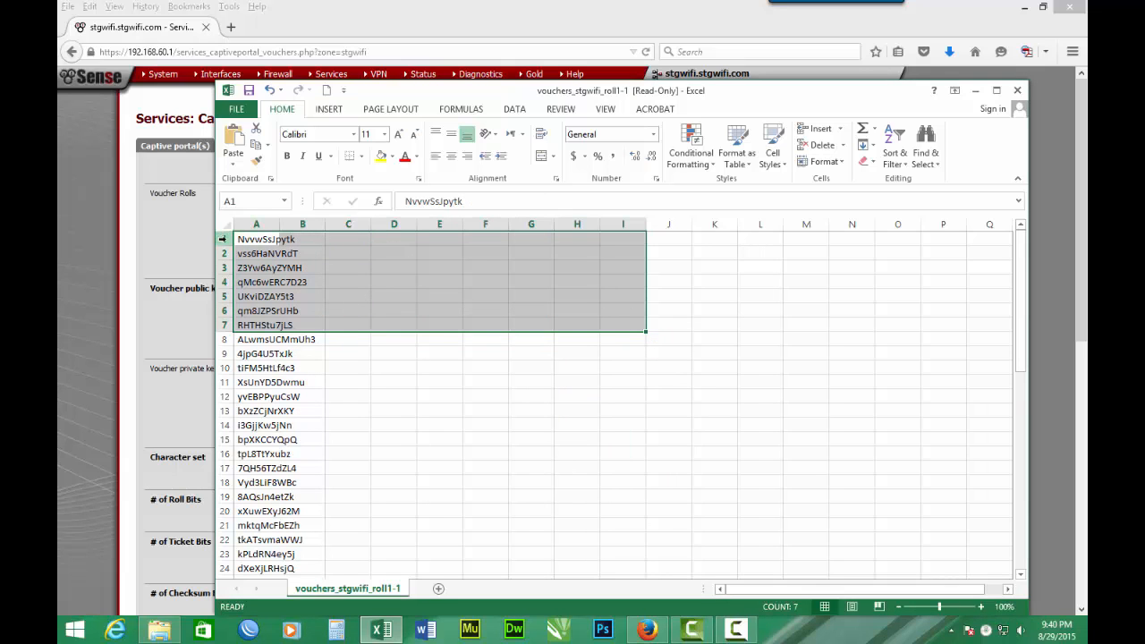
Insert a blank row above the voucher codes and widen column A.
{"action": "left_click", "coordinate": [256, 239]}
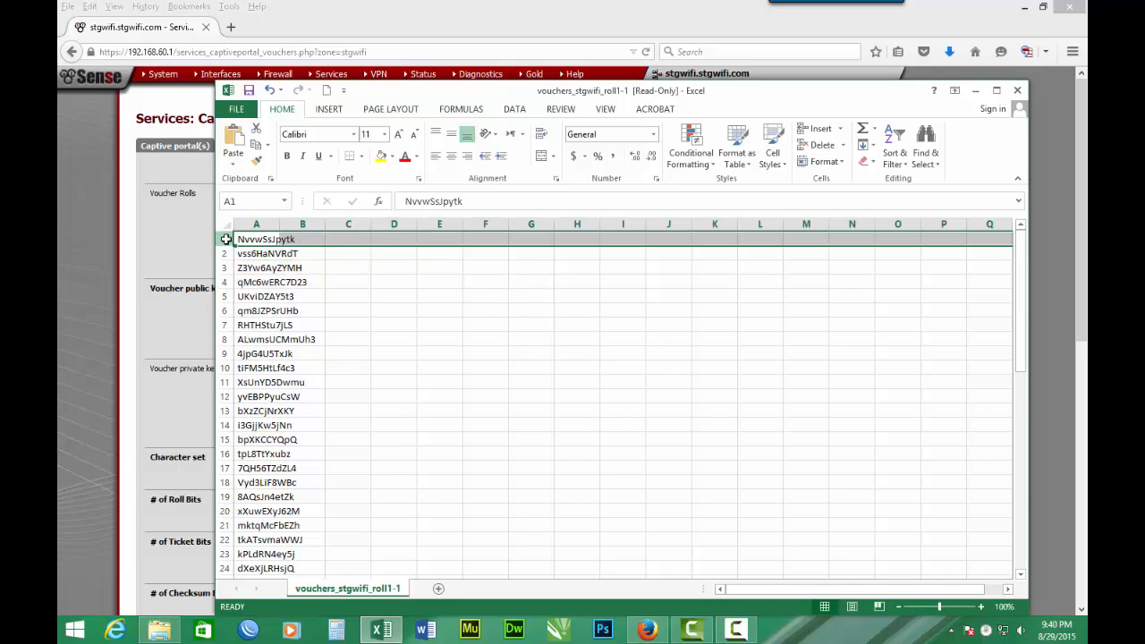
{"action": "right_click", "coordinate": [225, 239]}
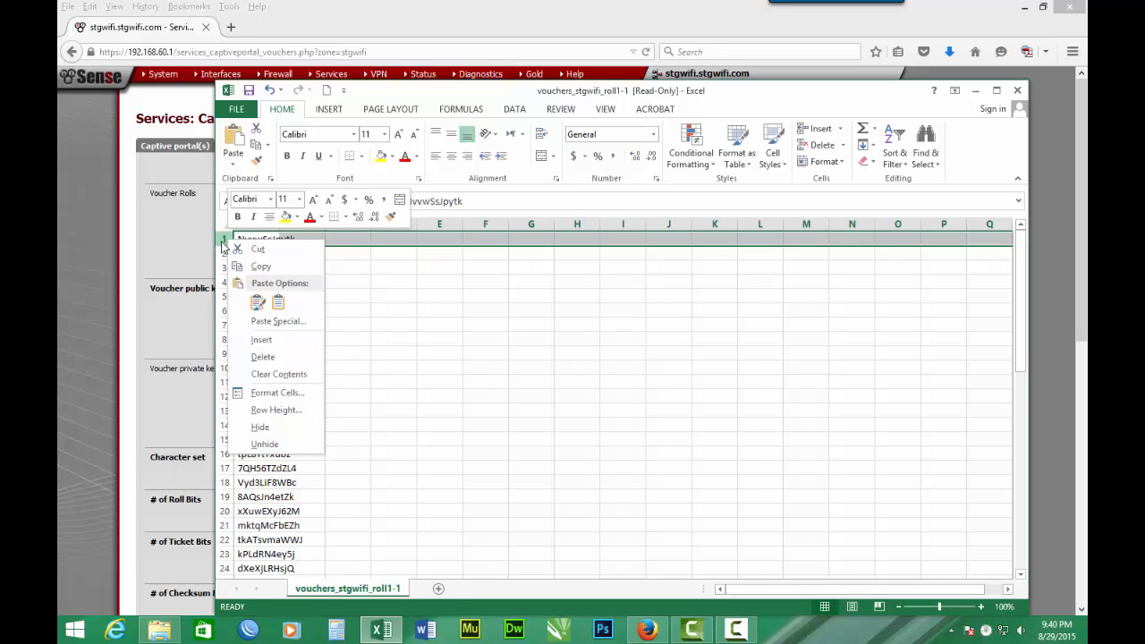
{"action": "mouse_move", "coordinate": [326, 286]}
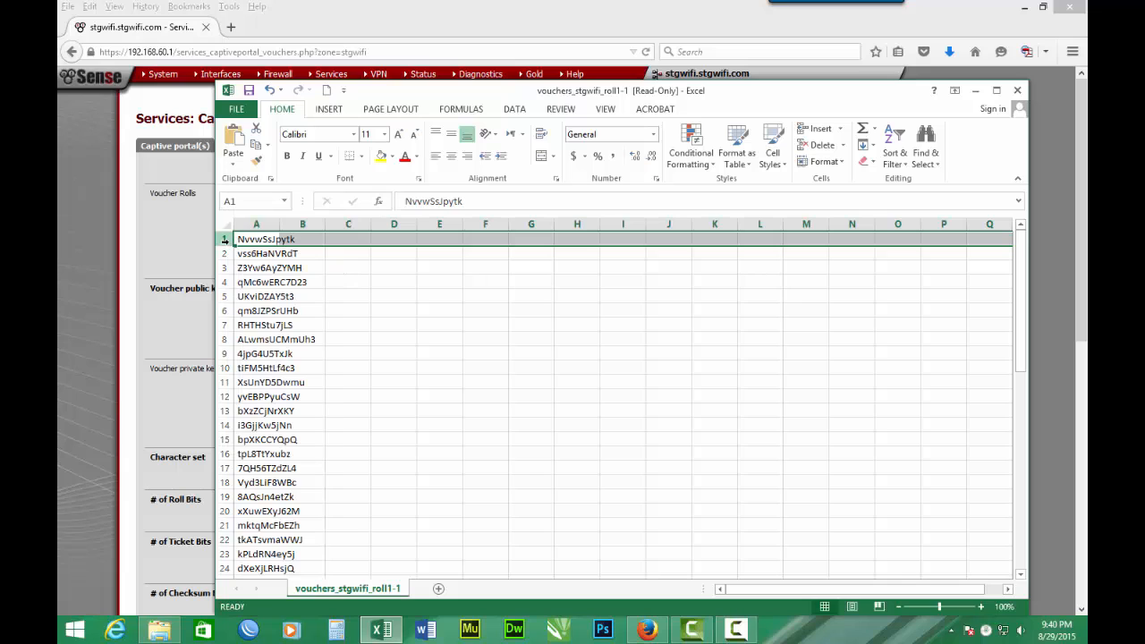
{"action": "right_click", "coordinate": [256, 239]}
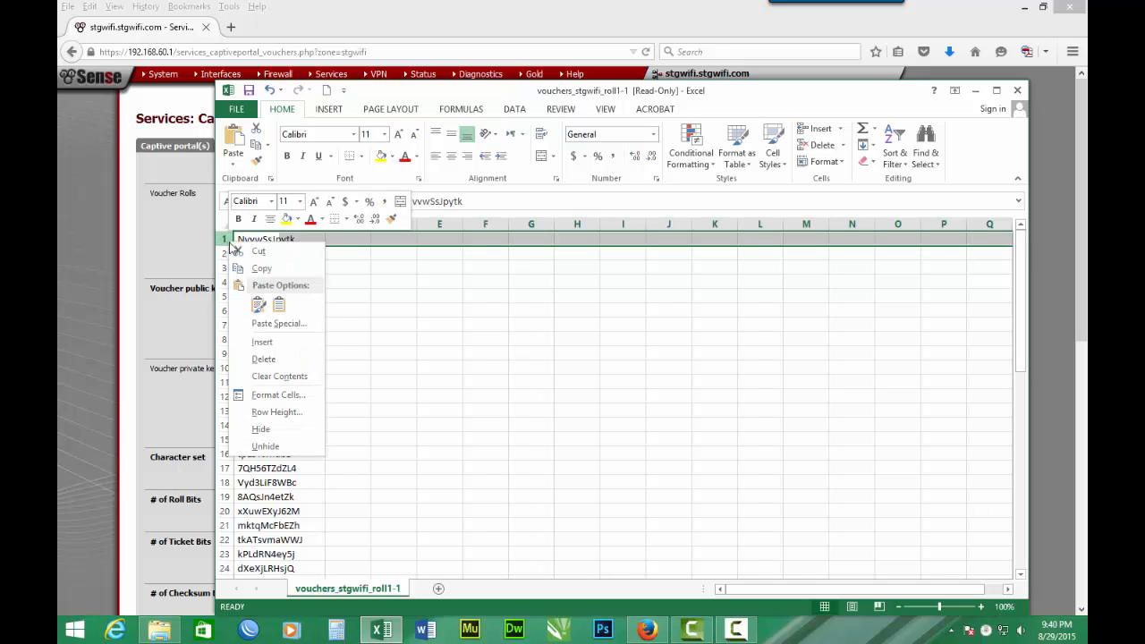
{"action": "mouse_move", "coordinate": [262, 342]}
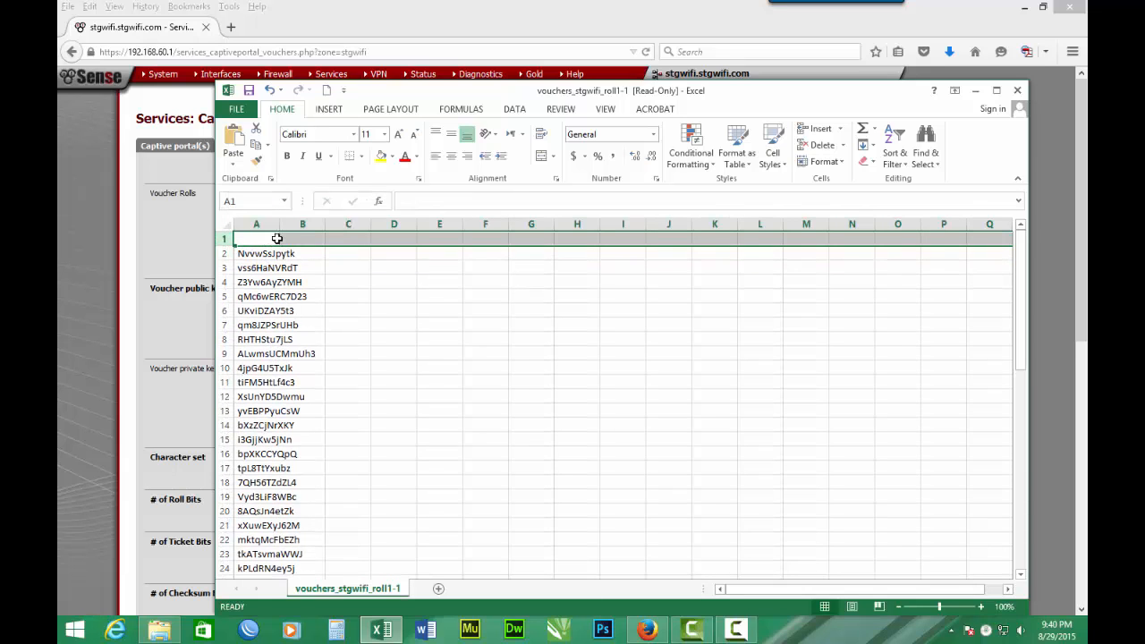
{"action": "left_click_drag", "start_coordinate": [303, 223], "coordinate": [314, 223]}
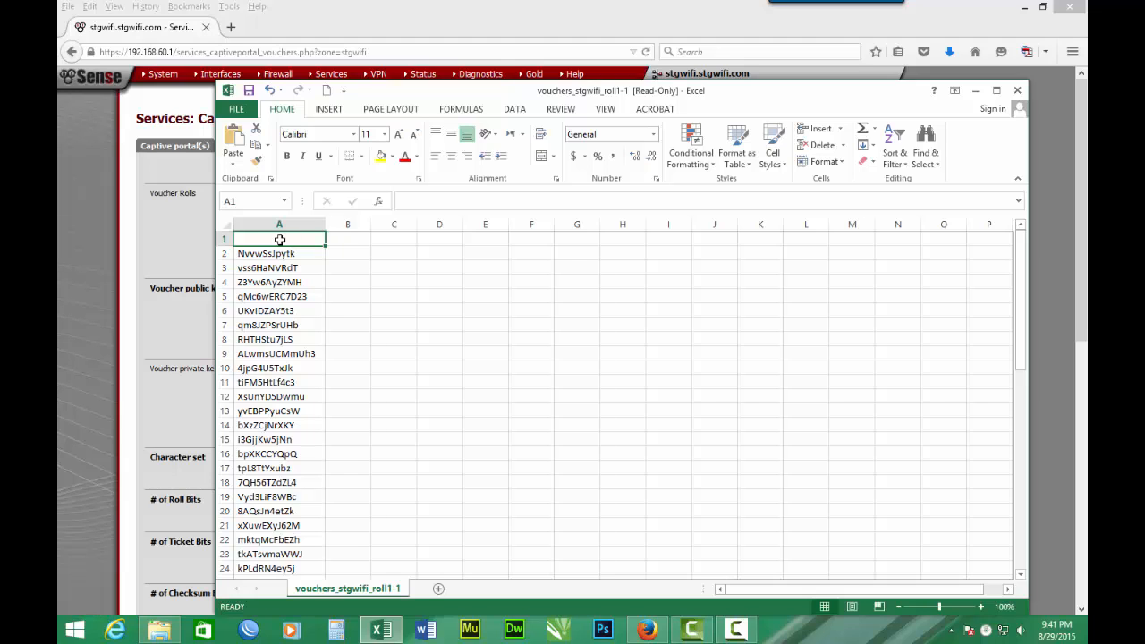
Type headings VOUCHER in A1 and SERIALS in B1, widening column B.
{"action": "type", "text": "VOUCH"}
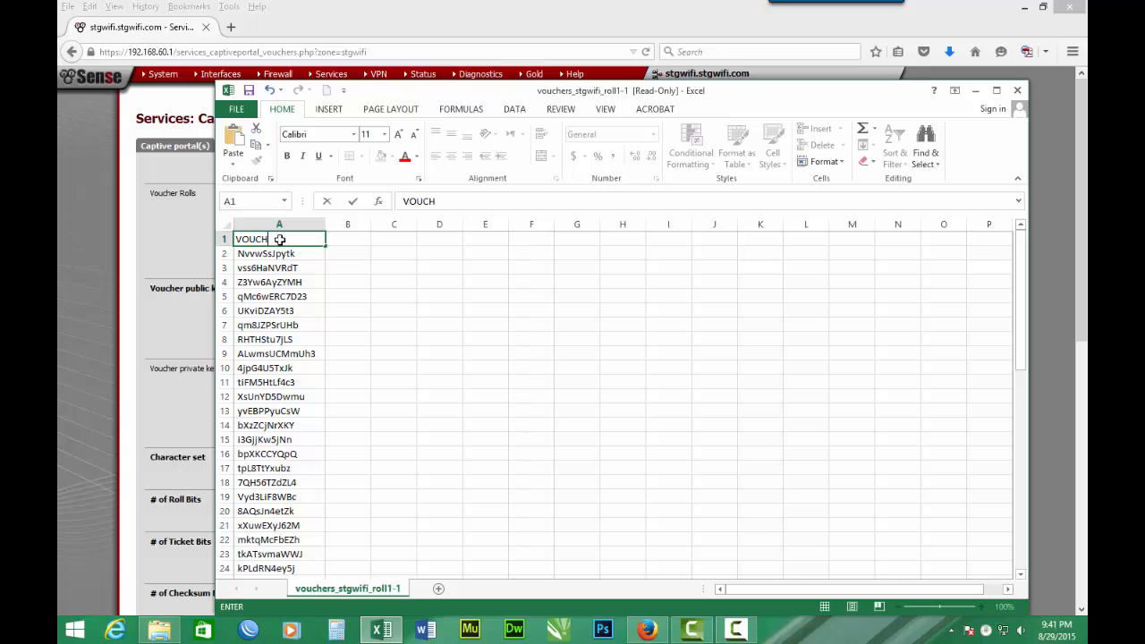
{"action": "type", "text": "ER"}
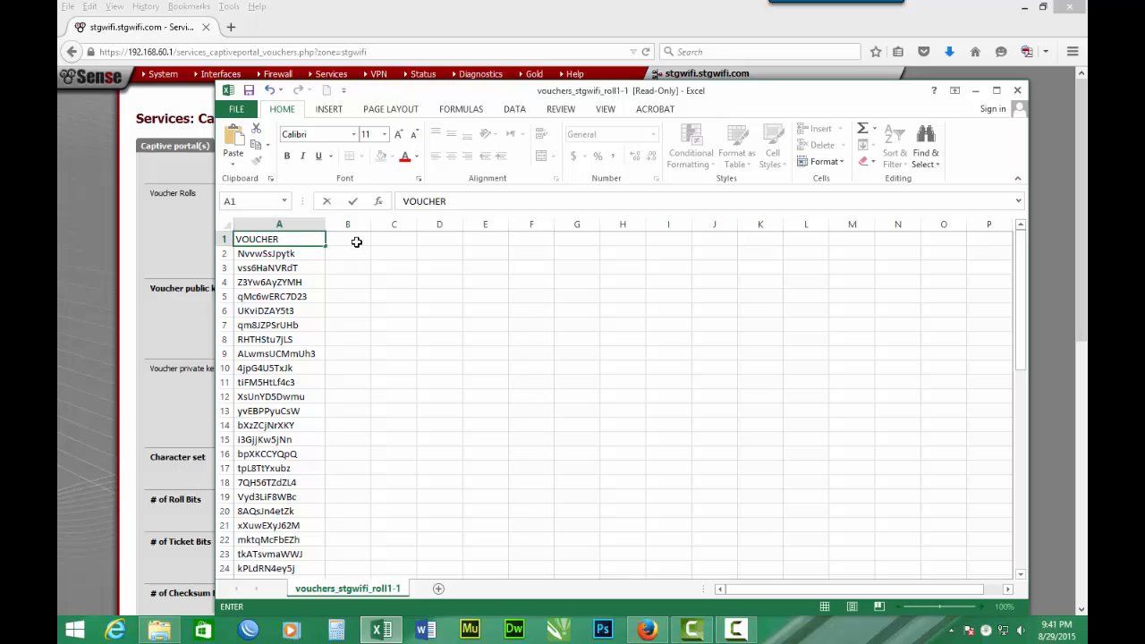
{"action": "left_click", "coordinate": [348, 238]}
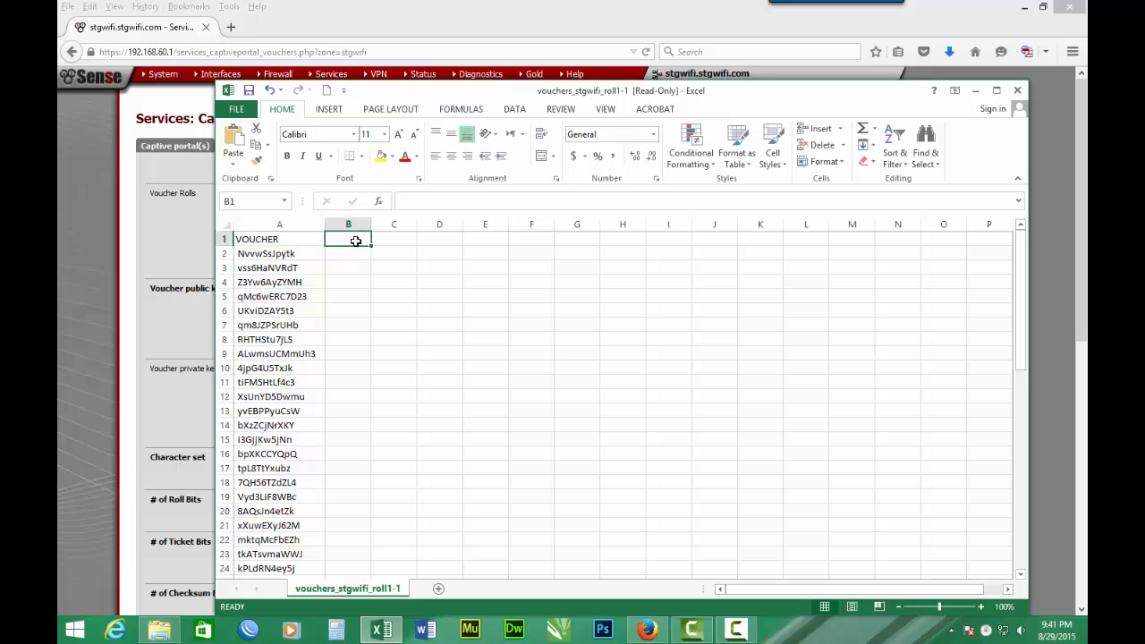
{"action": "type", "text": "s"}
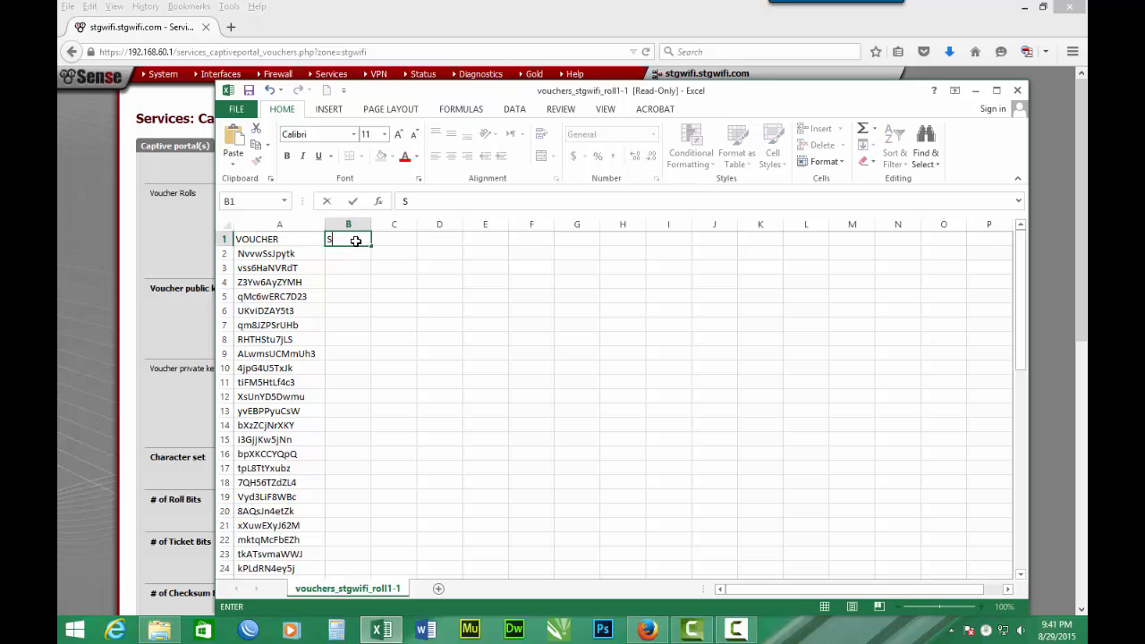
{"action": "type", "text": "ERIA"}
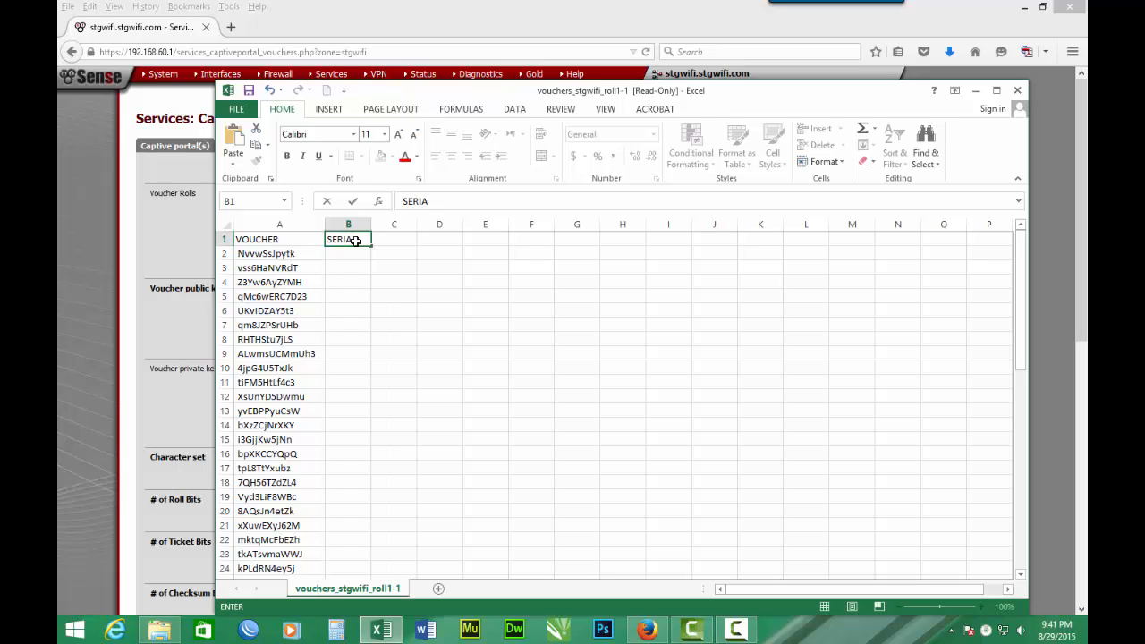
{"action": "type", "text": "LS"}
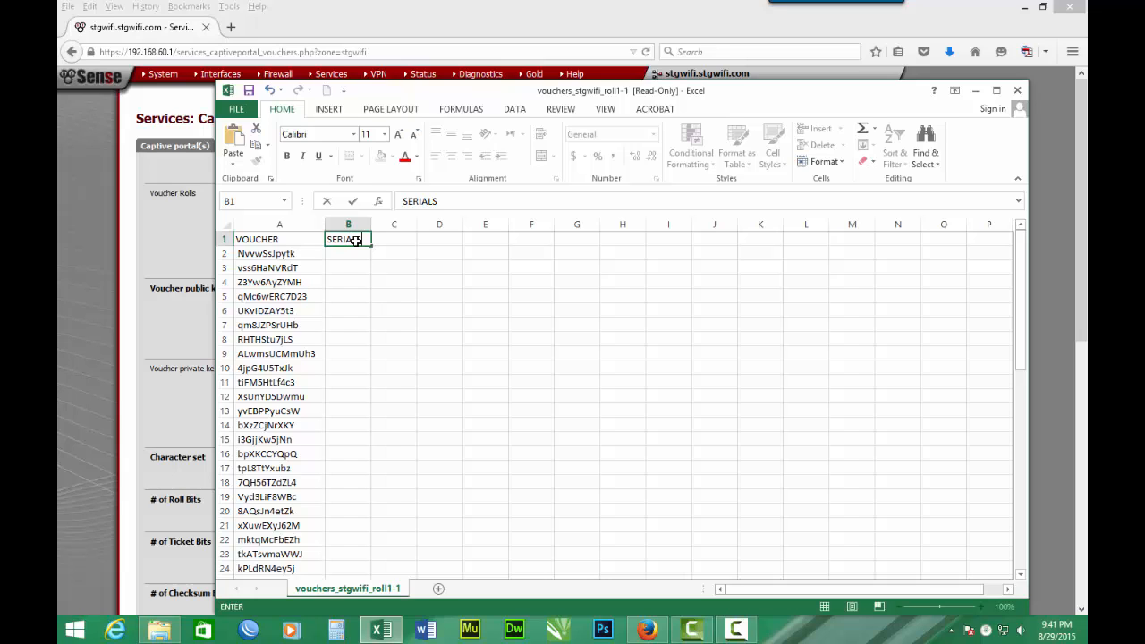
{"action": "left_click", "coordinate": [394, 239]}
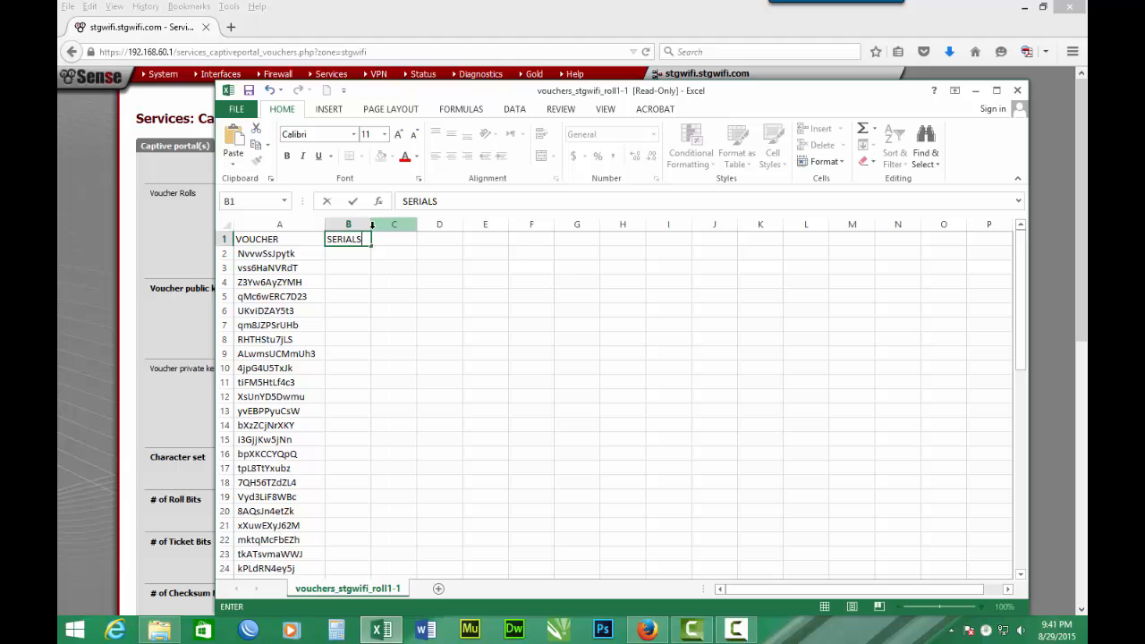
{"action": "left_click", "coordinate": [393, 253]}
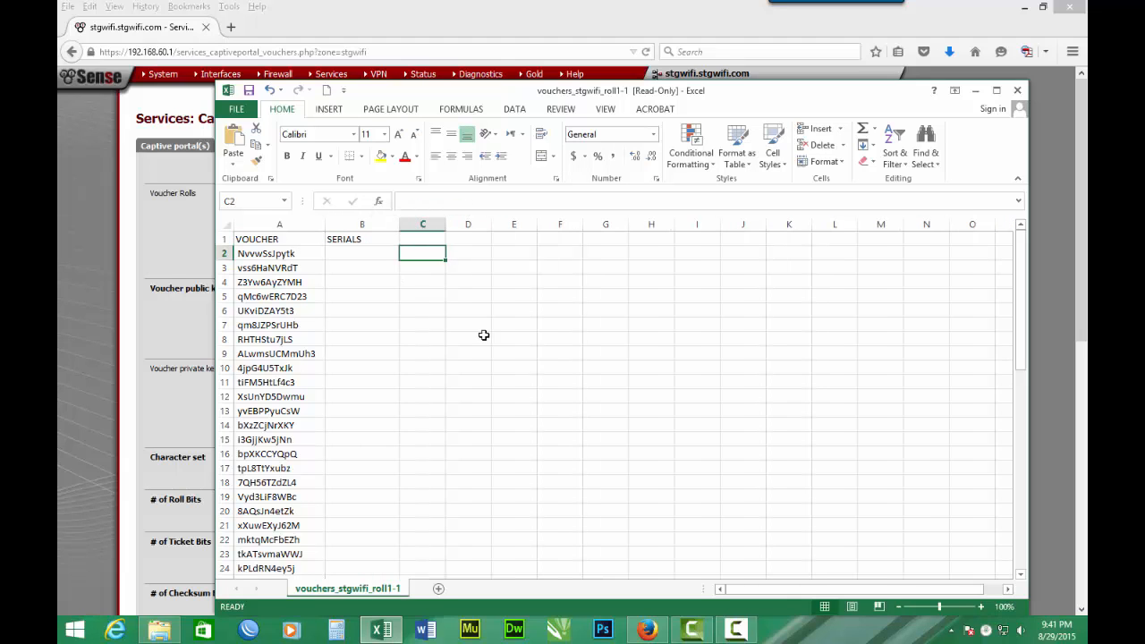
{"action": "mouse_move", "coordinate": [374, 254]}
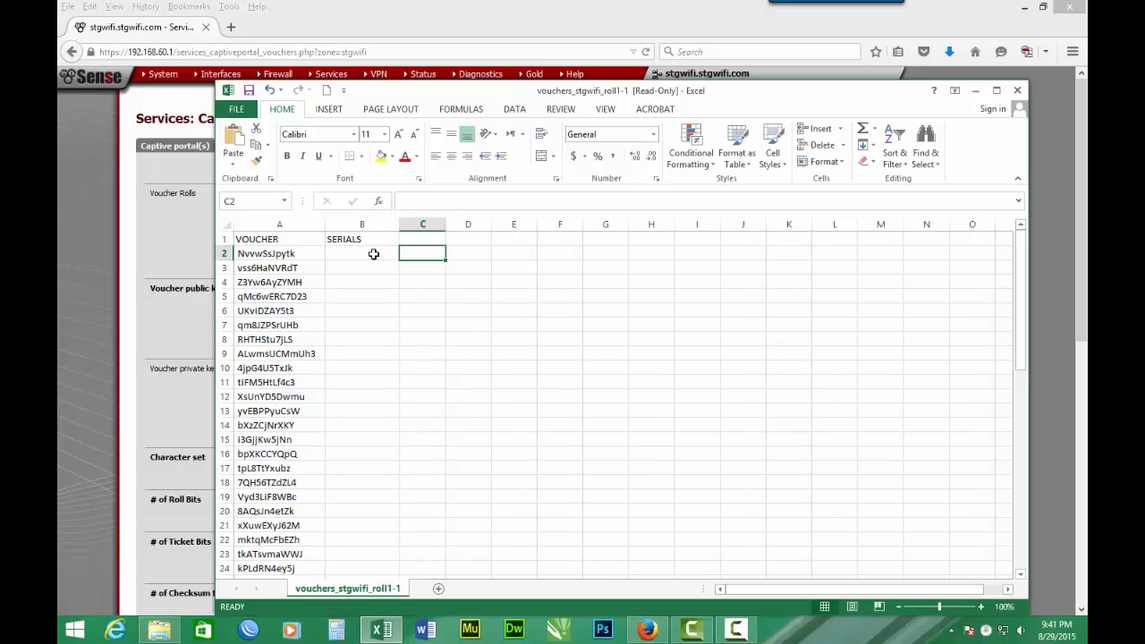
Enter serial STG0829001 in B2 and STG0829002 in B3.
{"action": "left_click", "coordinate": [362, 253]}
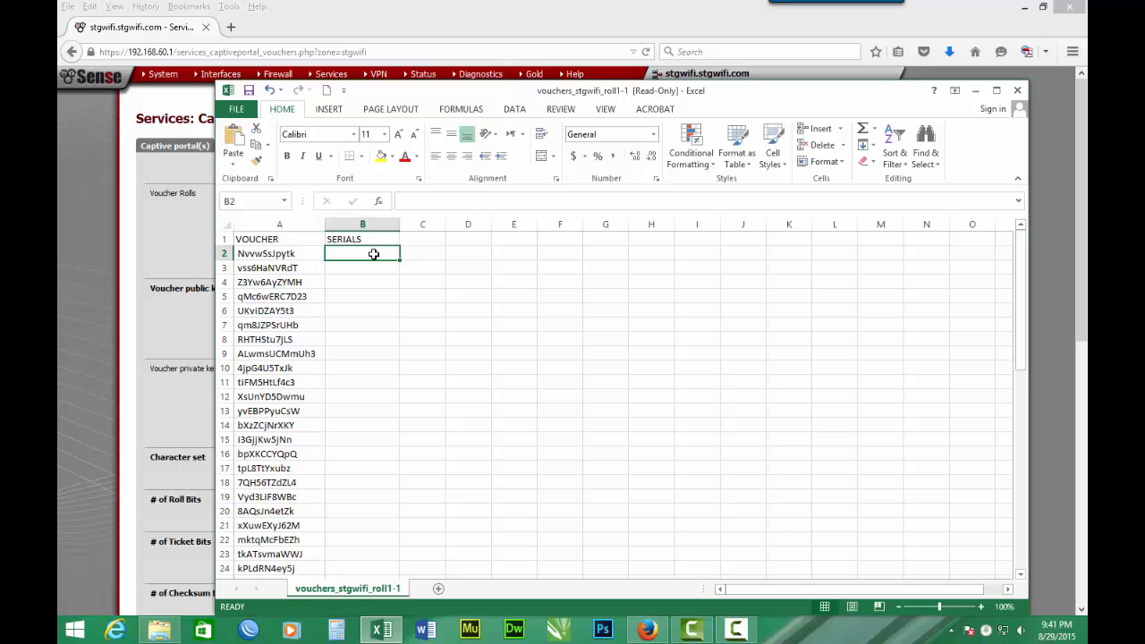
{"action": "type", "text": "S"}
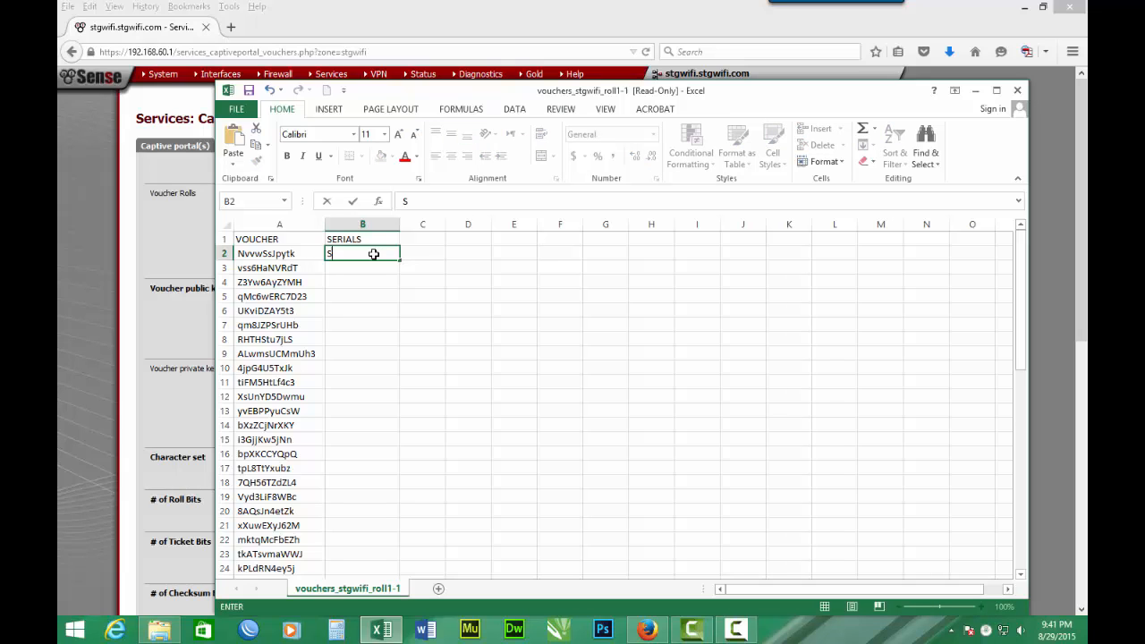
{"action": "type", "text": "TG"}
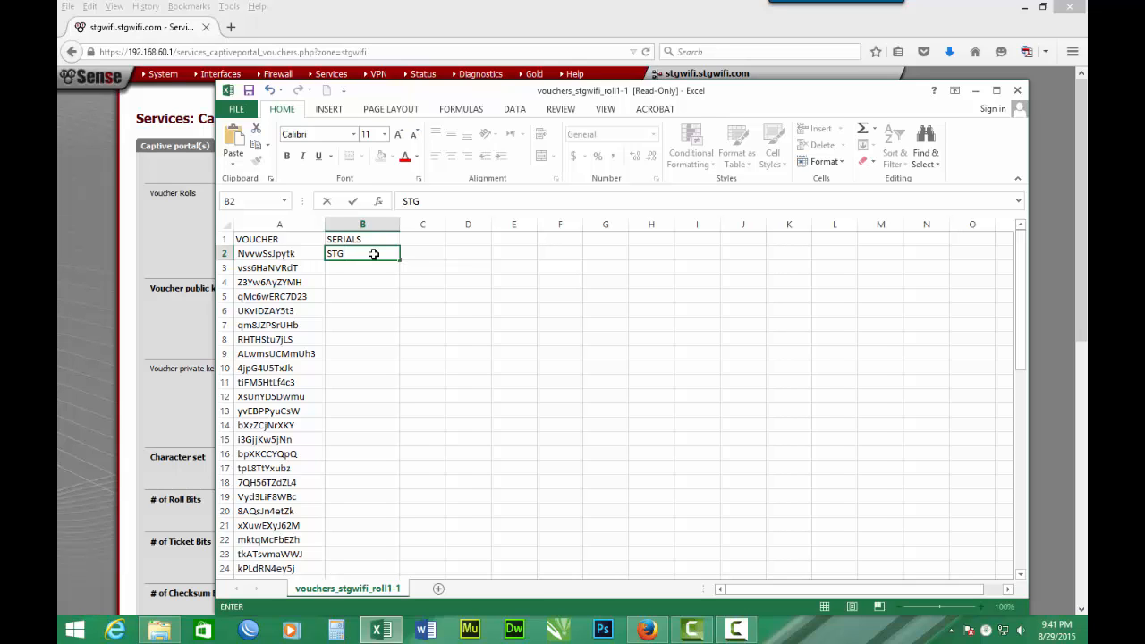
{"action": "type", "text": "06"}
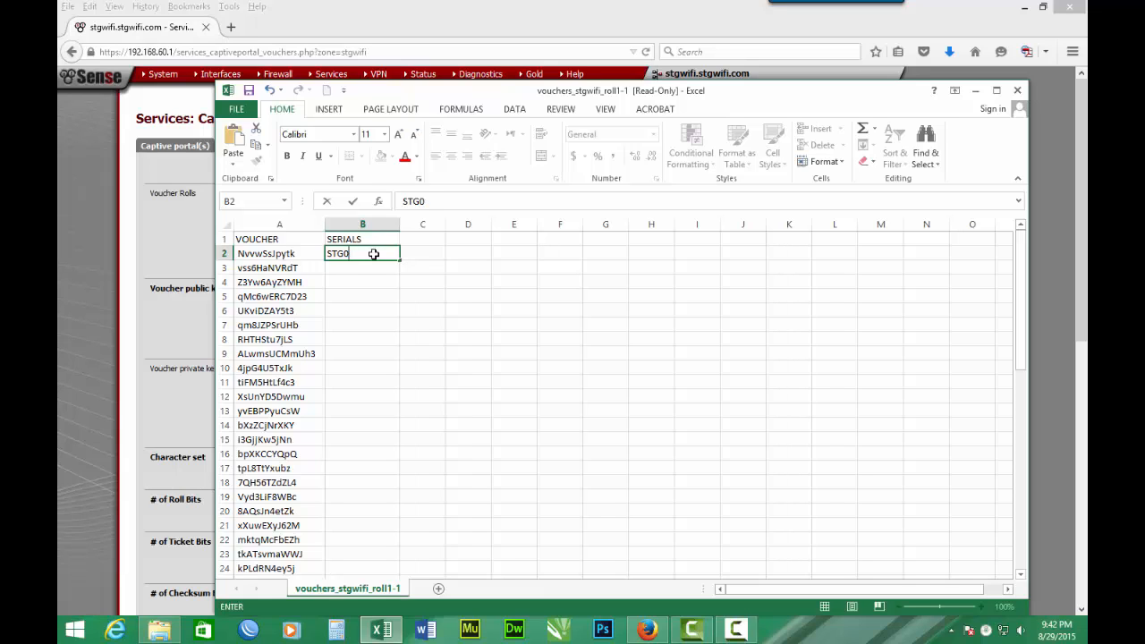
{"action": "type", "text": "82"}
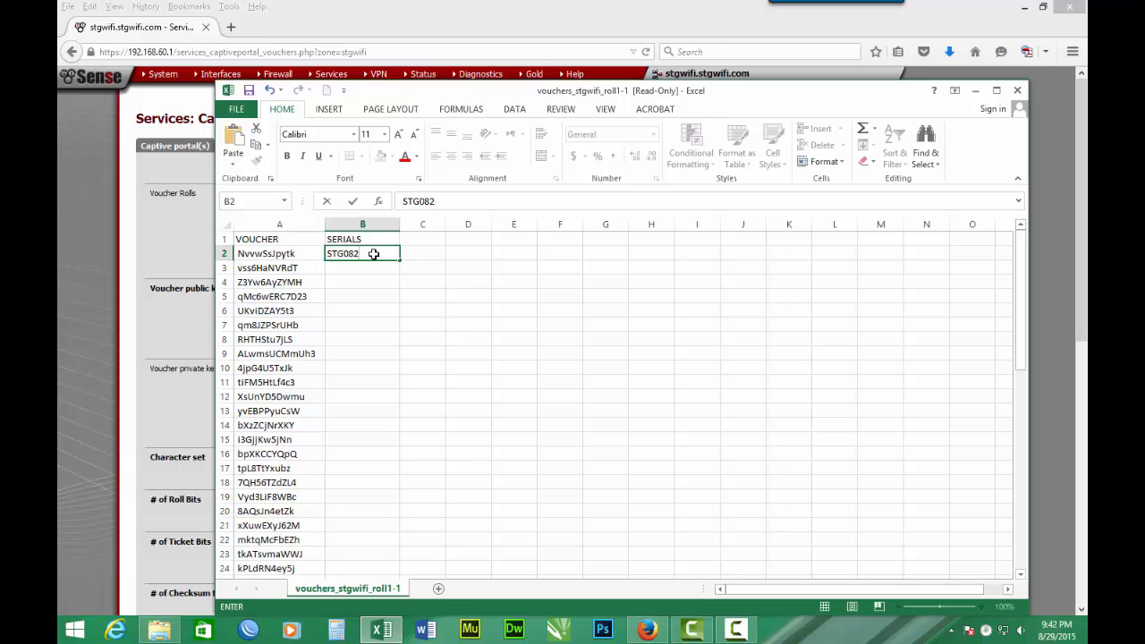
{"action": "type", "text": "9001"}
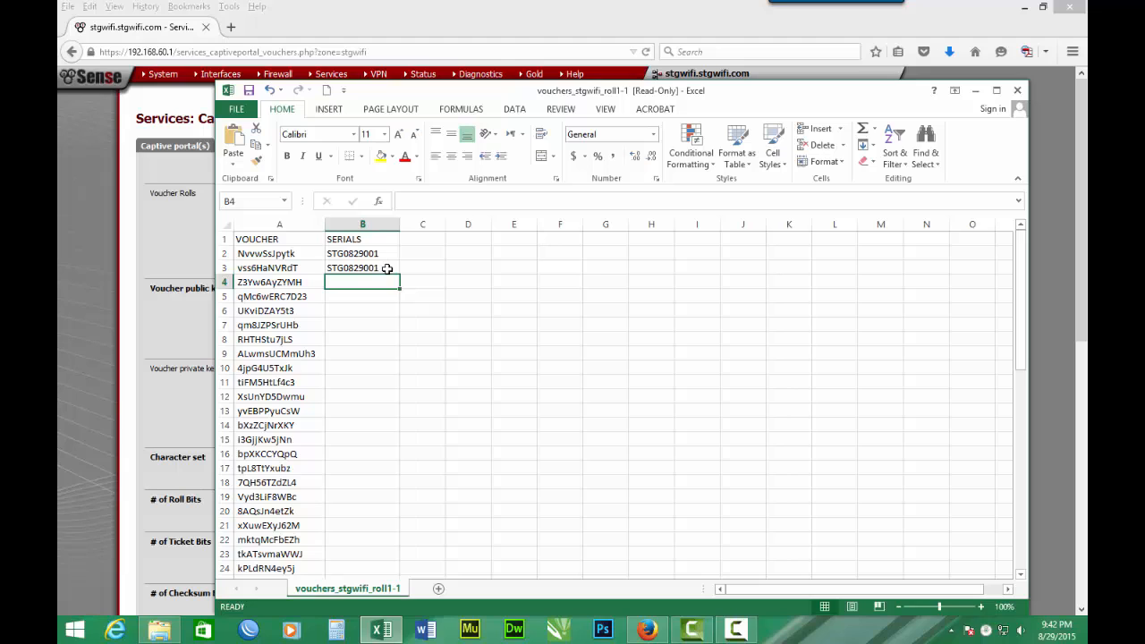
{"action": "double_click", "coordinate": [362, 267]}
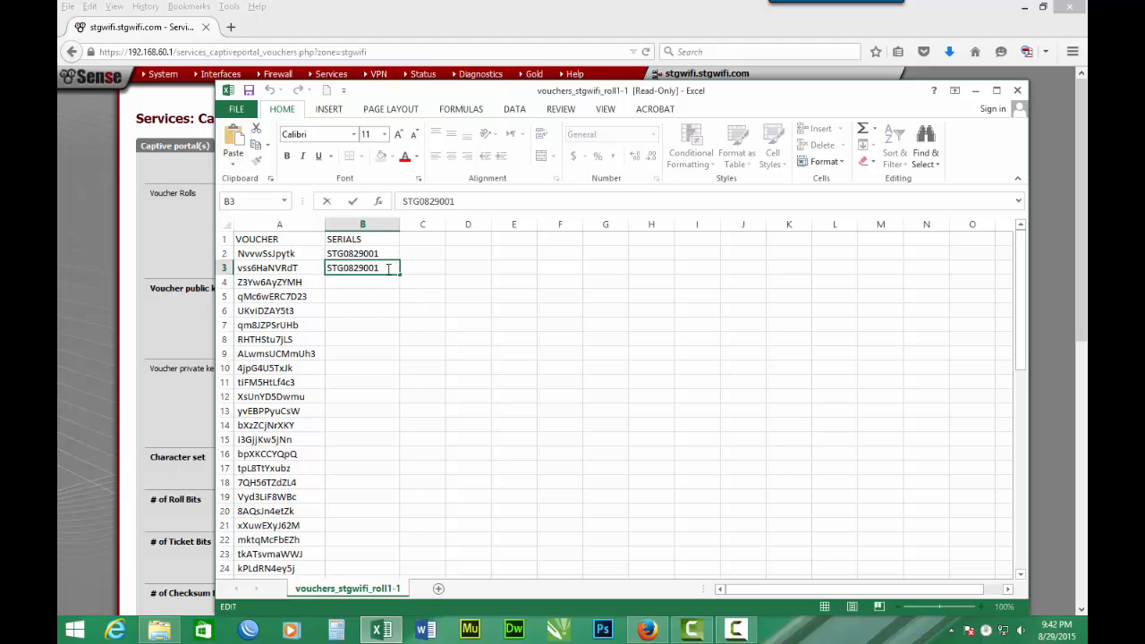
{"action": "key", "text": "Backspace"}
{"action": "type", "text": "2"}
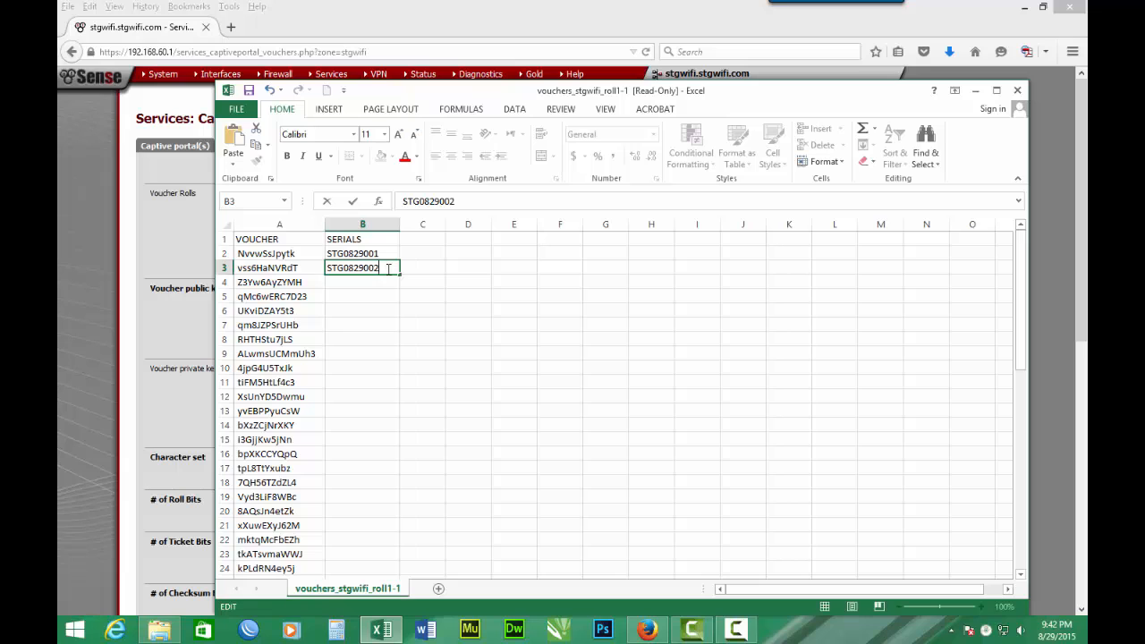
{"action": "left_click", "coordinate": [422, 282]}
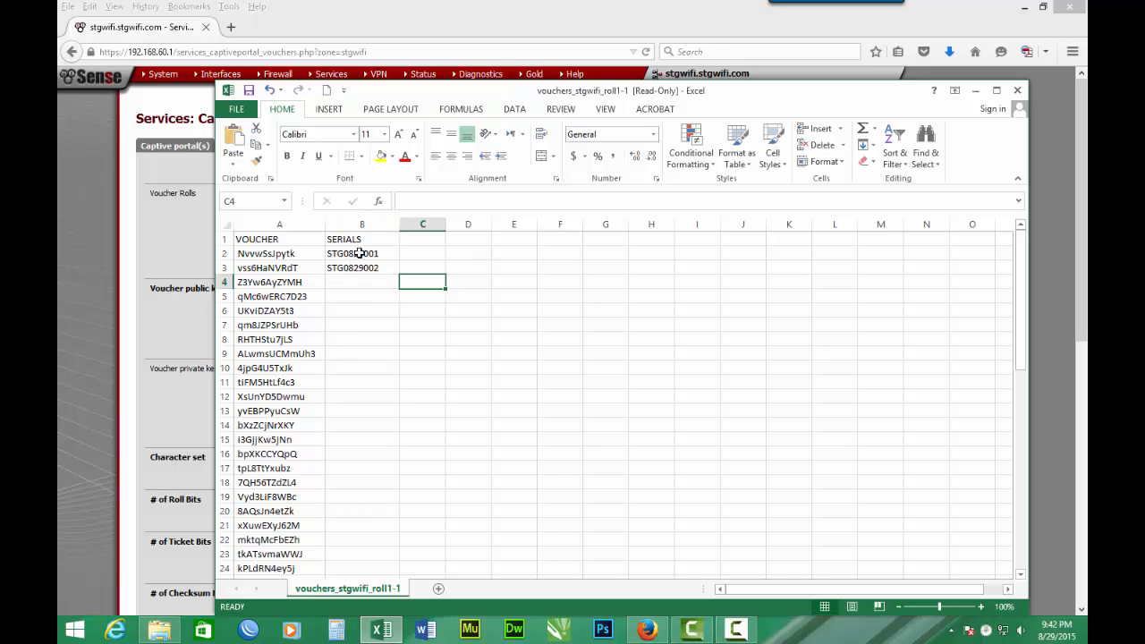
{"action": "left_click", "coordinate": [362, 253]}
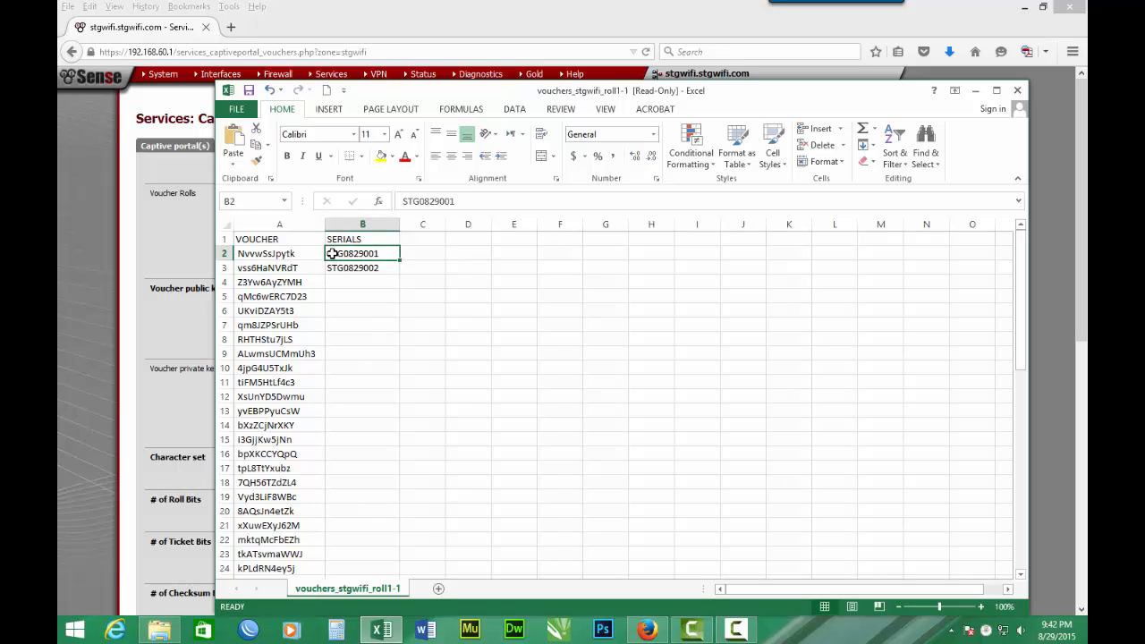
Fill the serial series down column B to row 51, review it, then open File info.
{"action": "left_click_drag", "start_coordinate": [362, 253], "coordinate": [362, 267]}
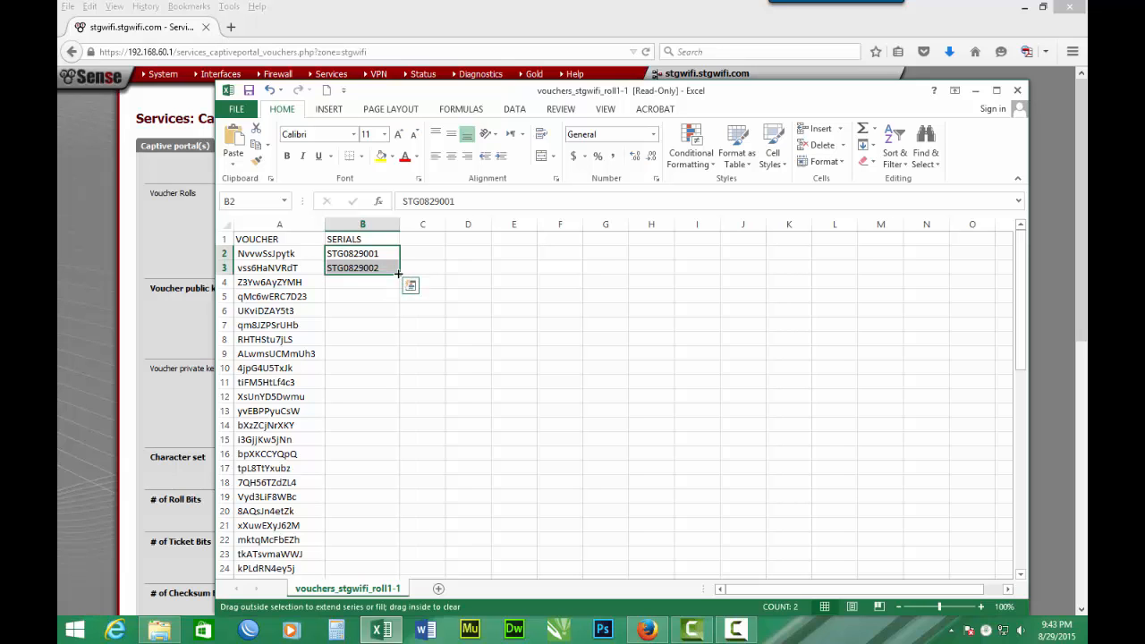
{"action": "left_click_drag", "start_coordinate": [398, 274], "coordinate": [398, 416]}
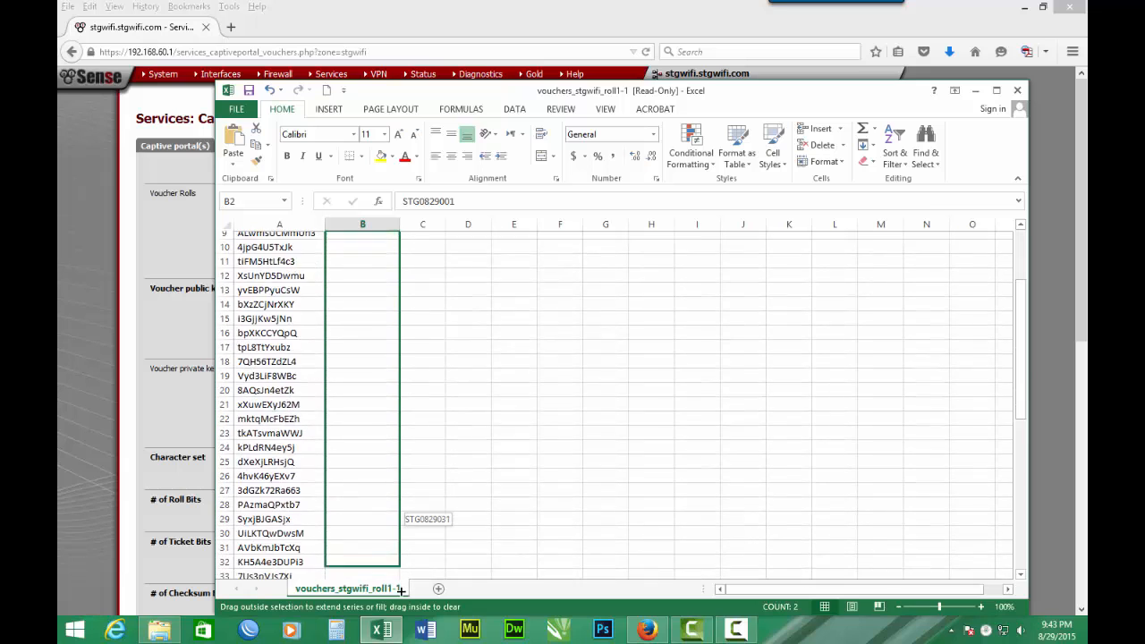
{"action": "scroll", "scroll_direction": "down", "scroll_amount": 3}
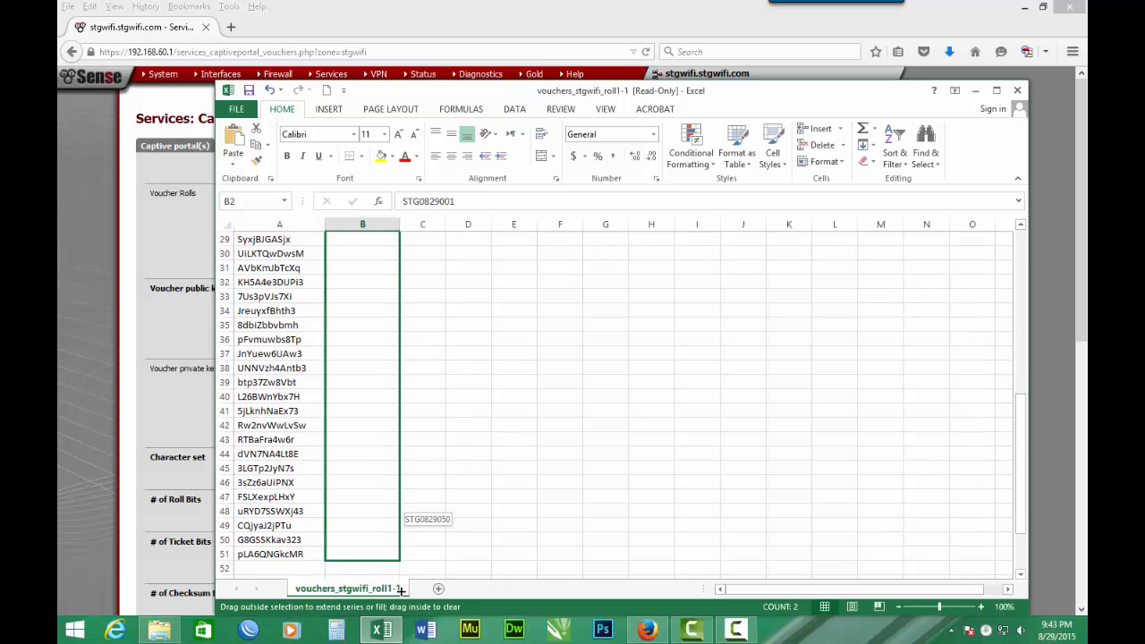
{"action": "scroll", "scroll_direction": "down", "scroll_amount": 3}
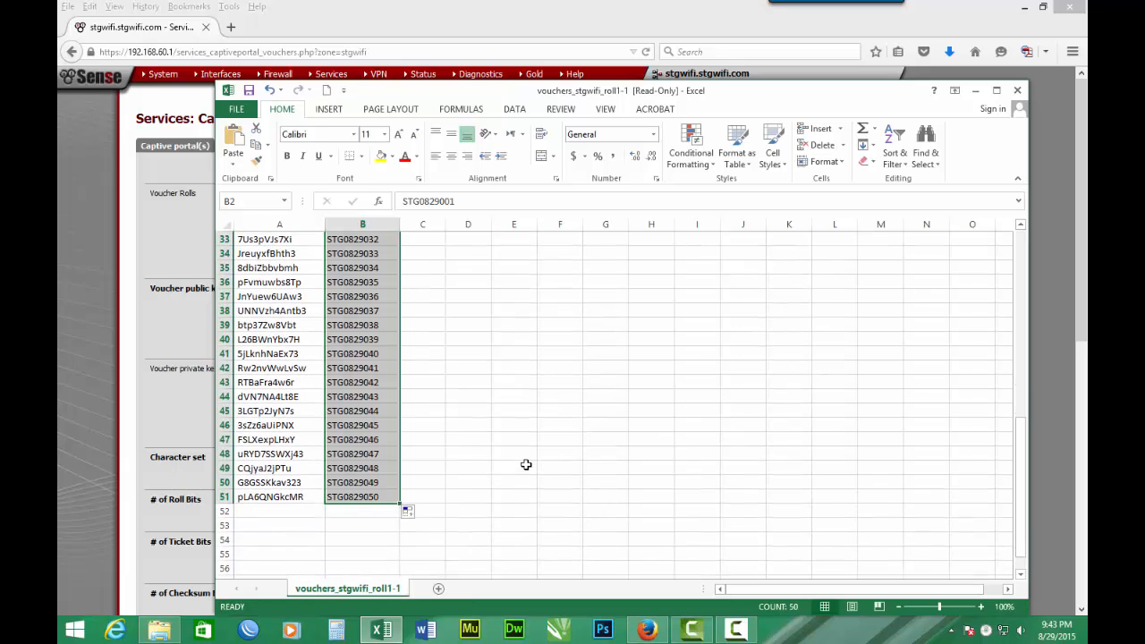
{"action": "mouse_move", "coordinate": [483, 499]}
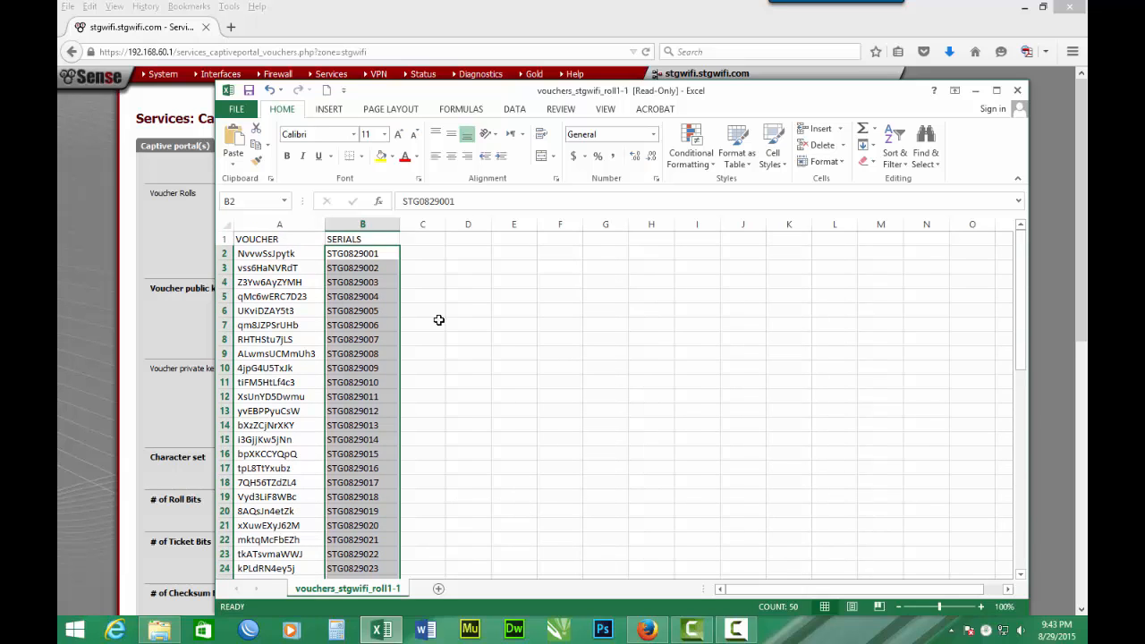
{"action": "mouse_move", "coordinate": [390, 340]}
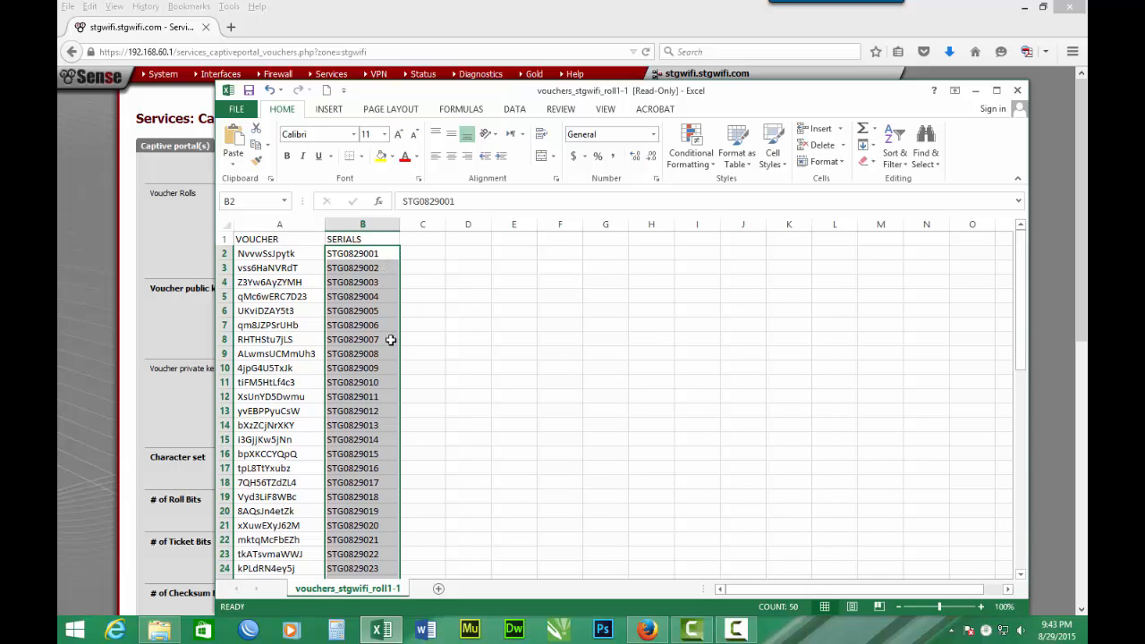
{"action": "scroll", "scroll_direction": "down", "scroll_amount": 3}
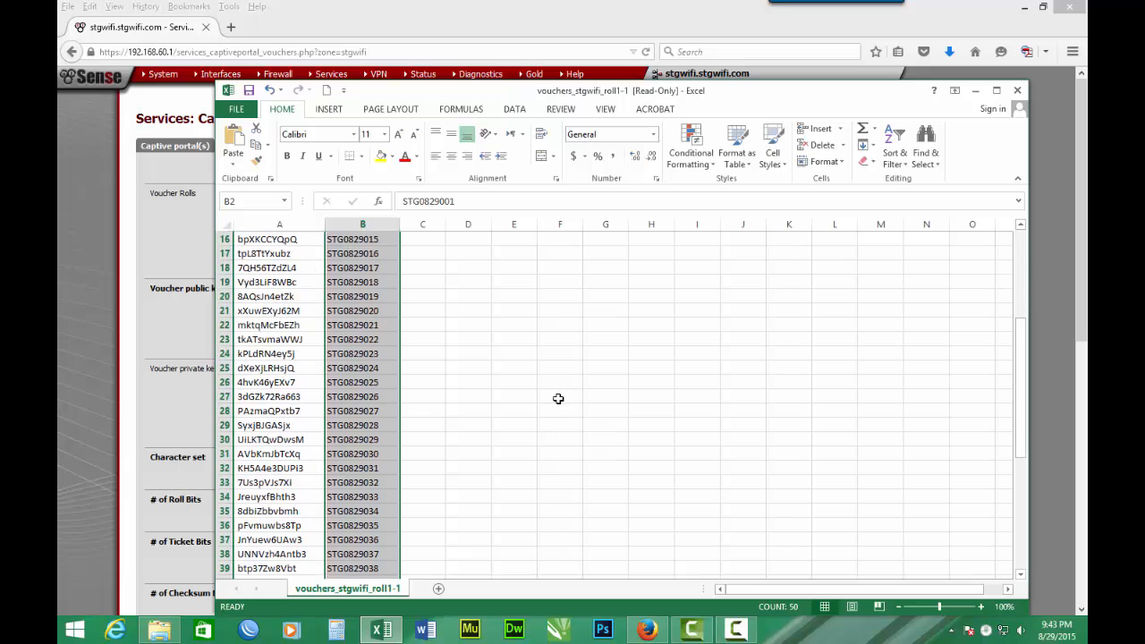
{"action": "scroll", "scroll_direction": "down", "scroll_amount": 3}
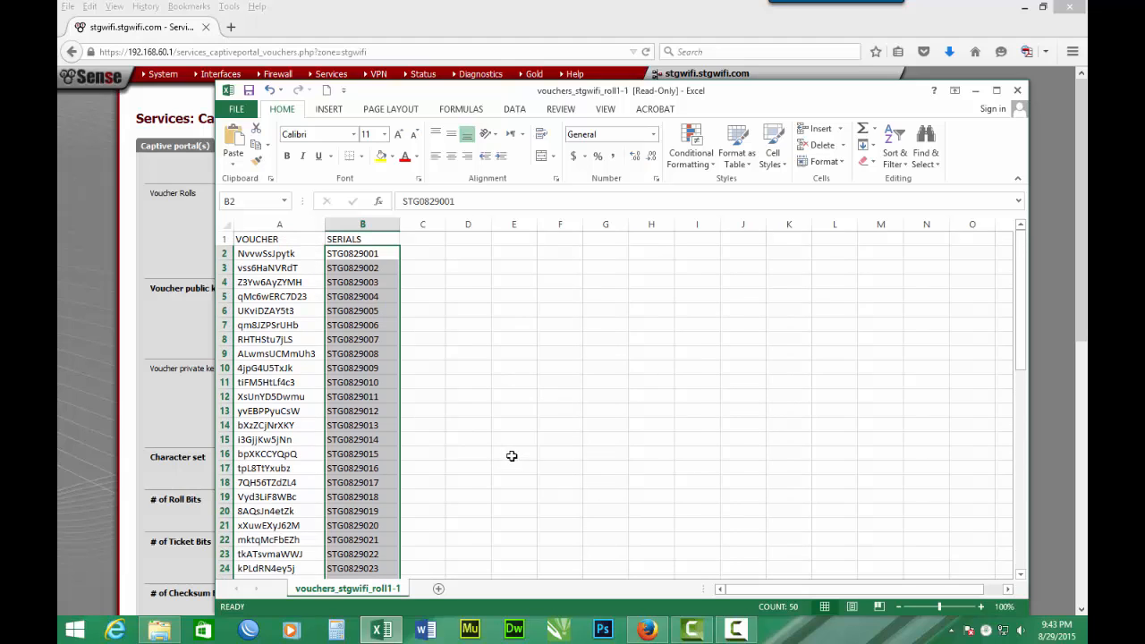
{"action": "mouse_move", "coordinate": [475, 302]}
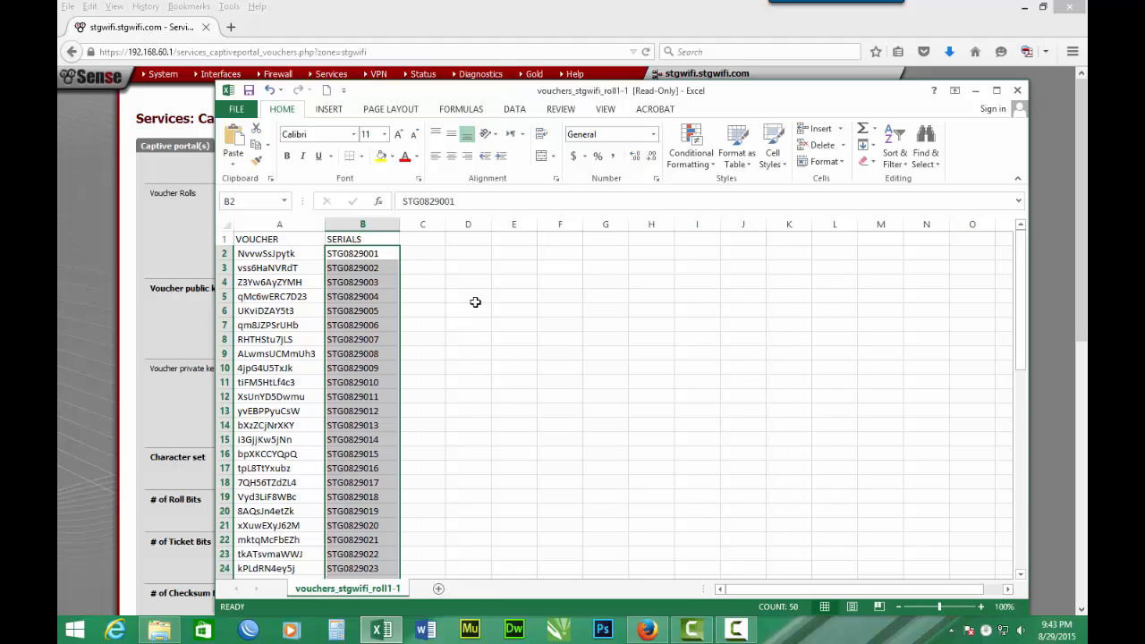
{"action": "mouse_move", "coordinate": [543, 326]}
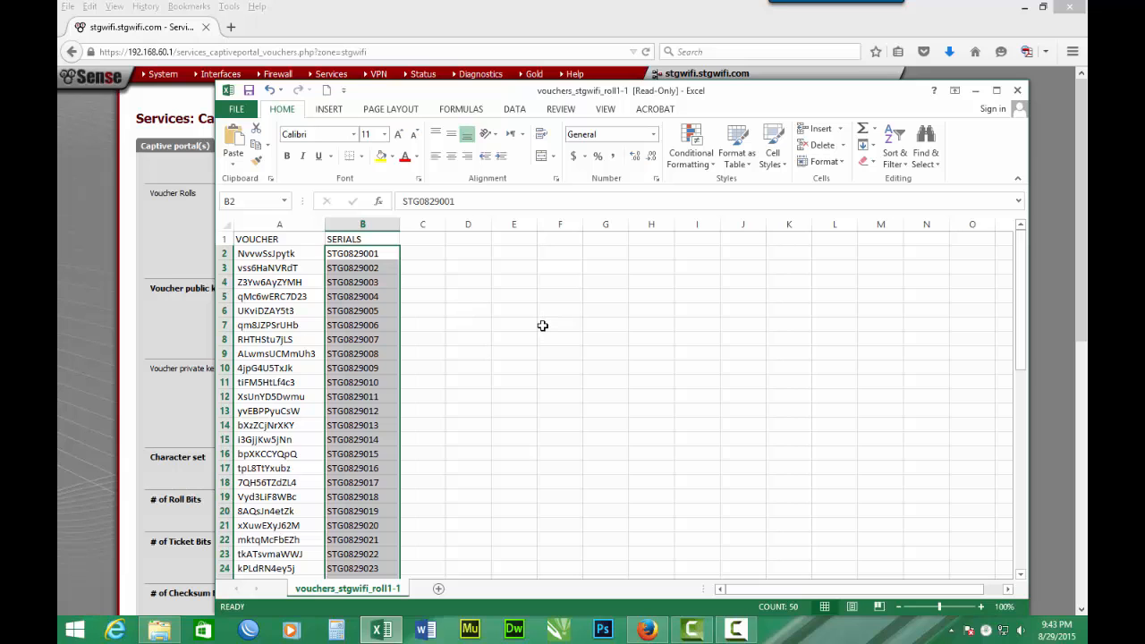
{"action": "mouse_move", "coordinate": [500, 311]}
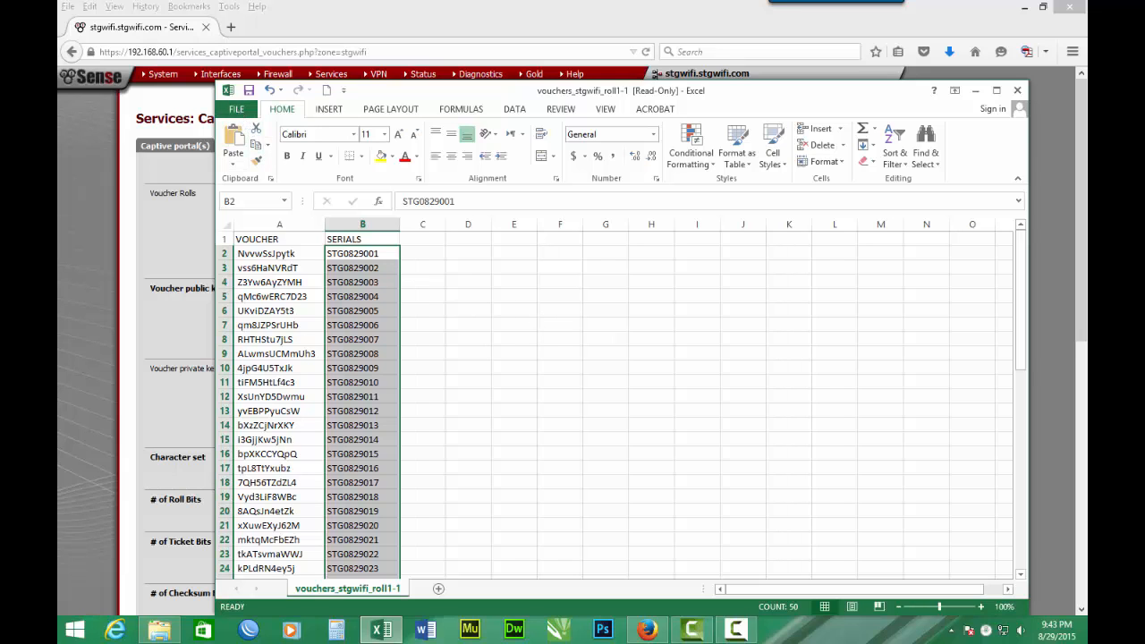
{"action": "left_click", "coordinate": [236, 108]}
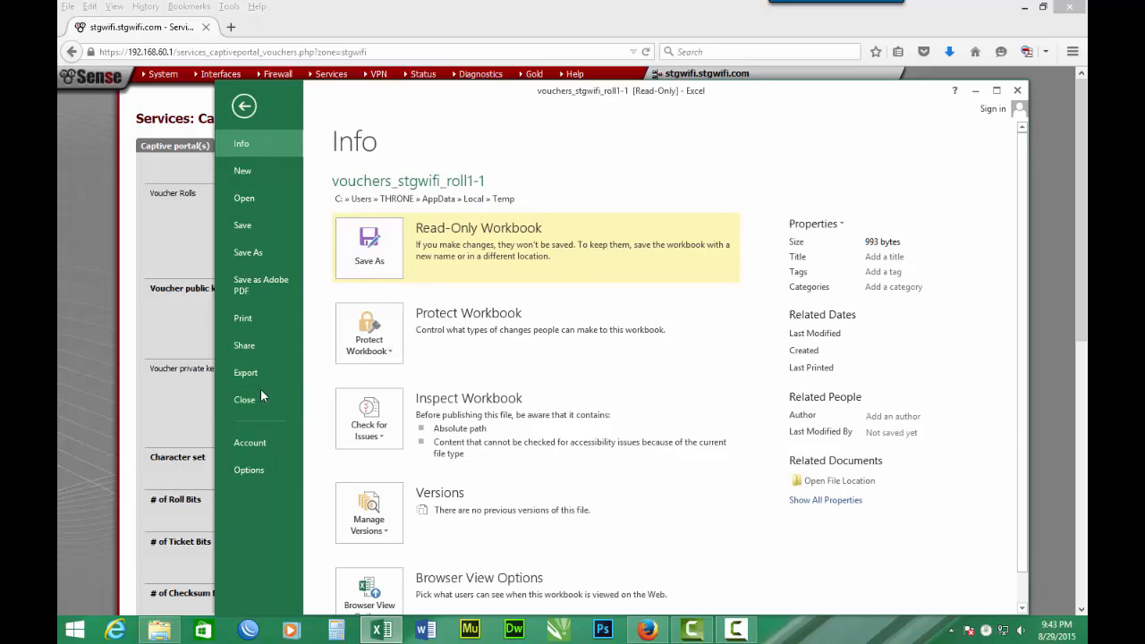
Choose Save As and browse Computer to reach the Save As dialog in Documents.
{"action": "left_click", "coordinate": [247, 252]}
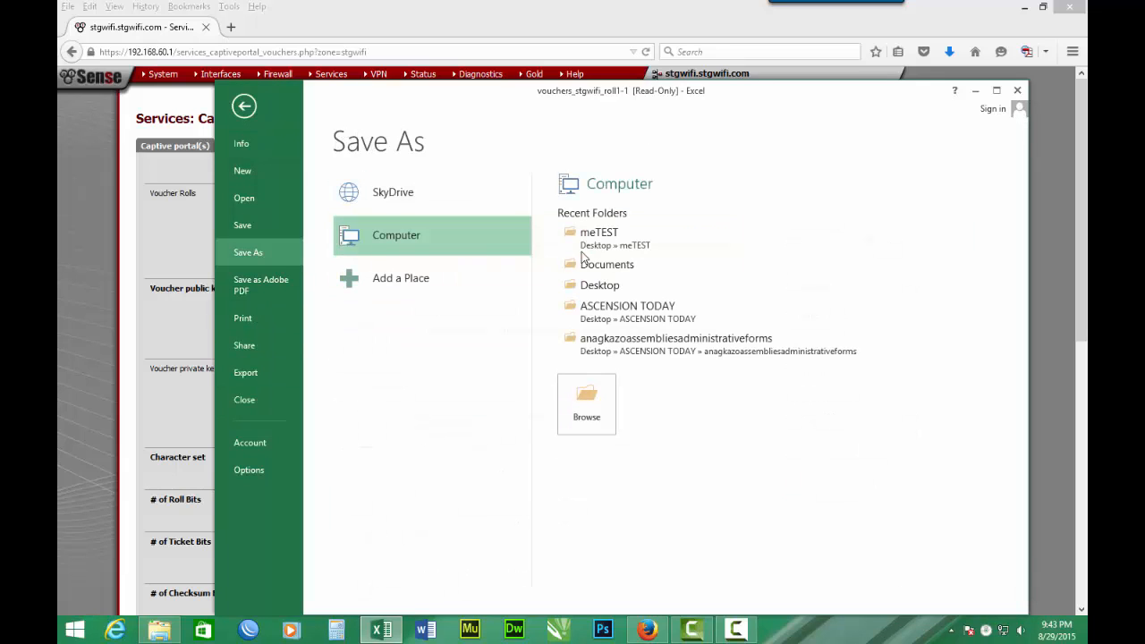
{"action": "left_click", "coordinate": [607, 264]}
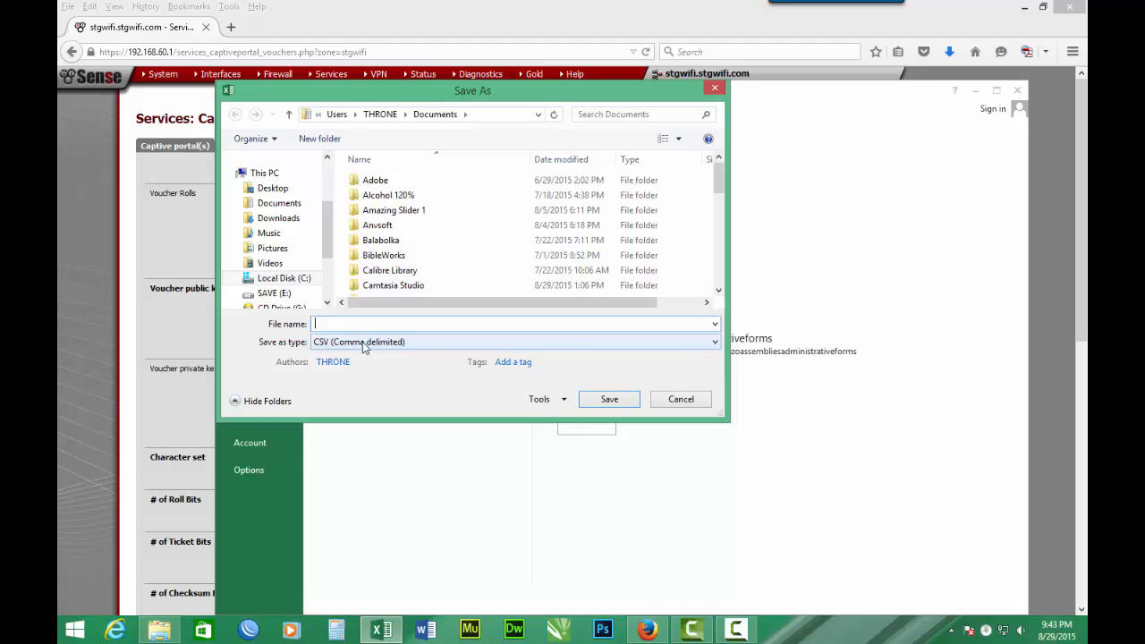
{"action": "mouse_move", "coordinate": [423, 354]}
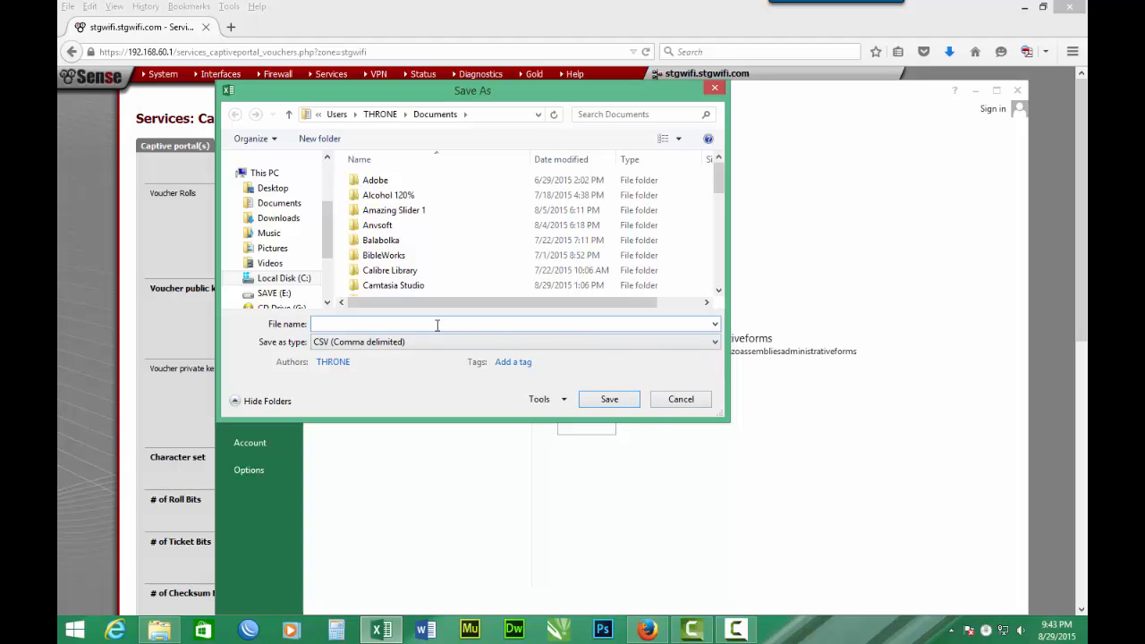
Name the CSV file 'pfsense voucher 01' and save it to Documents.
{"action": "type", "text": "p"}
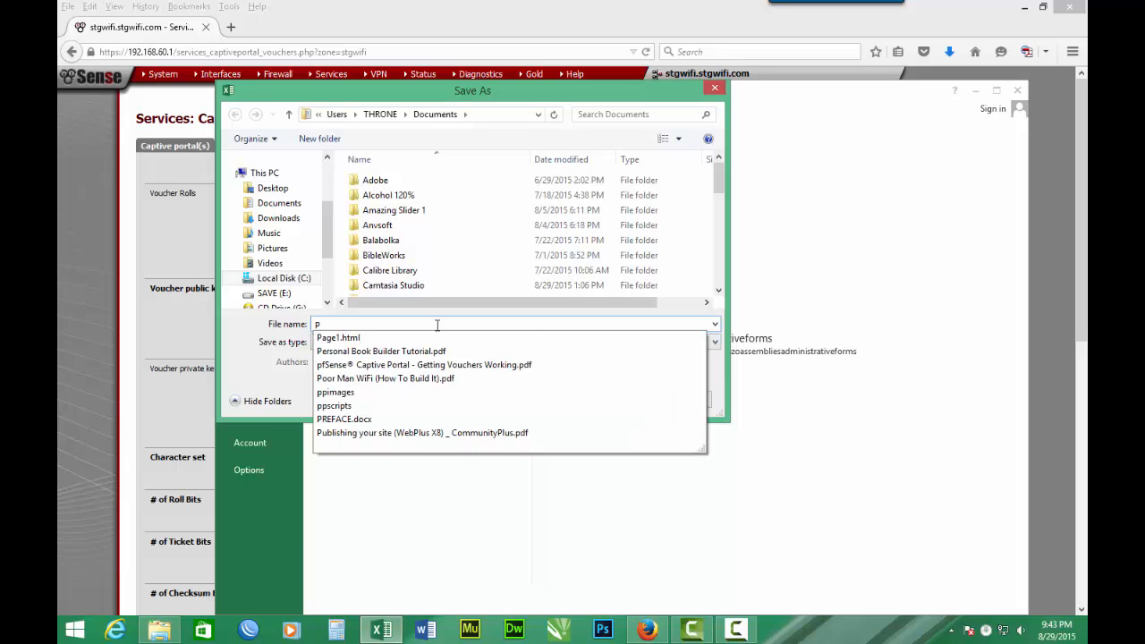
{"action": "type", "text": "fsense v"}
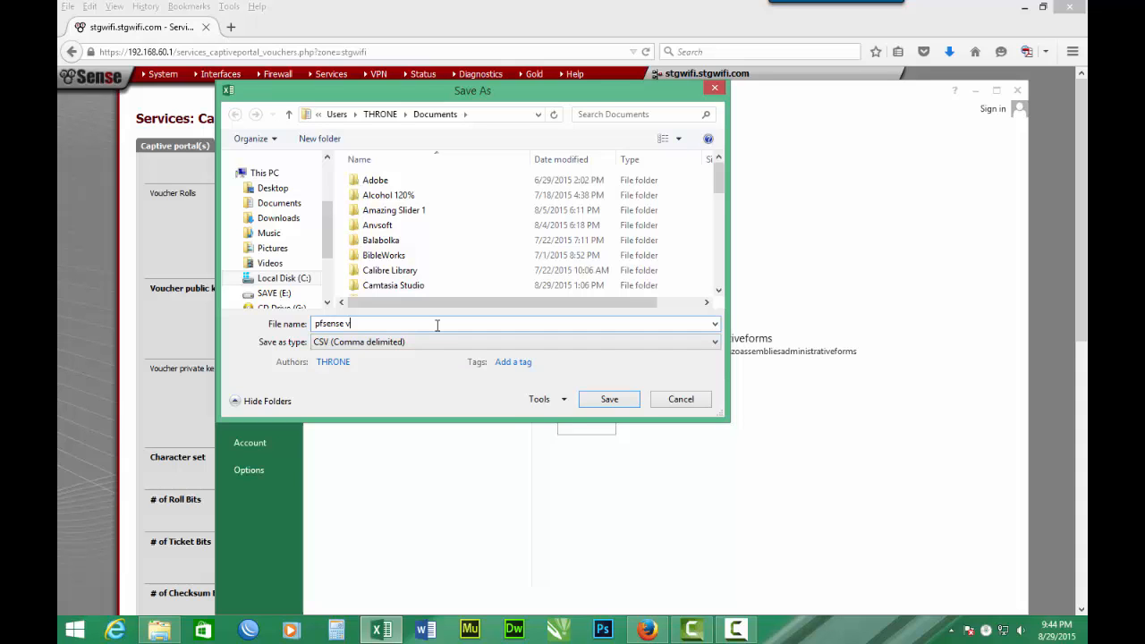
{"action": "type", "text": "o"}
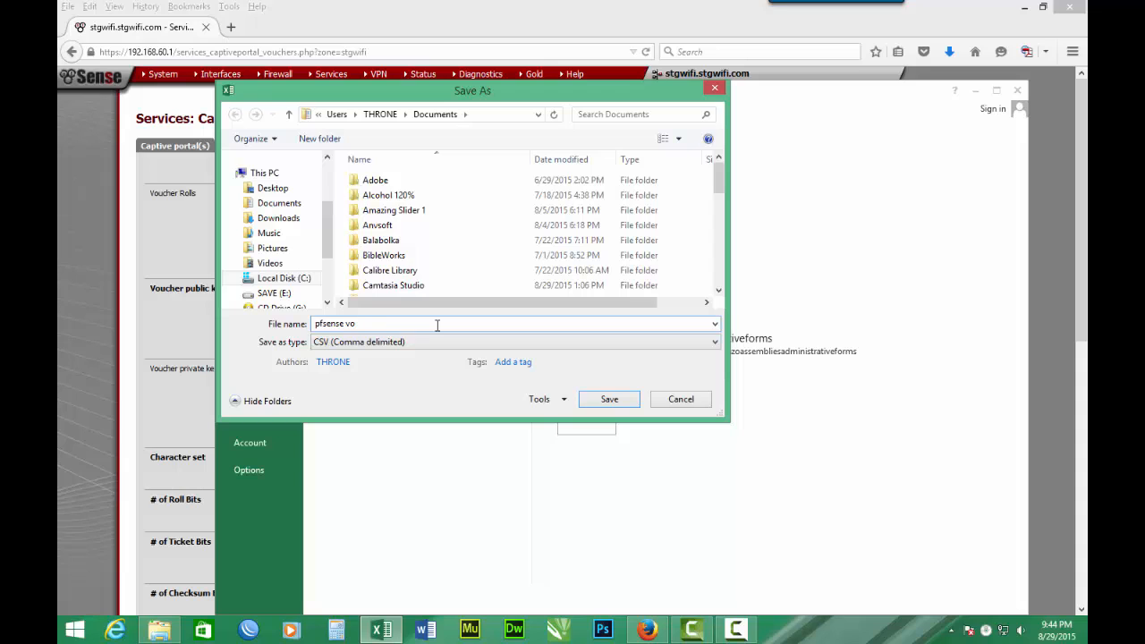
{"action": "type", "text": "ucher"}
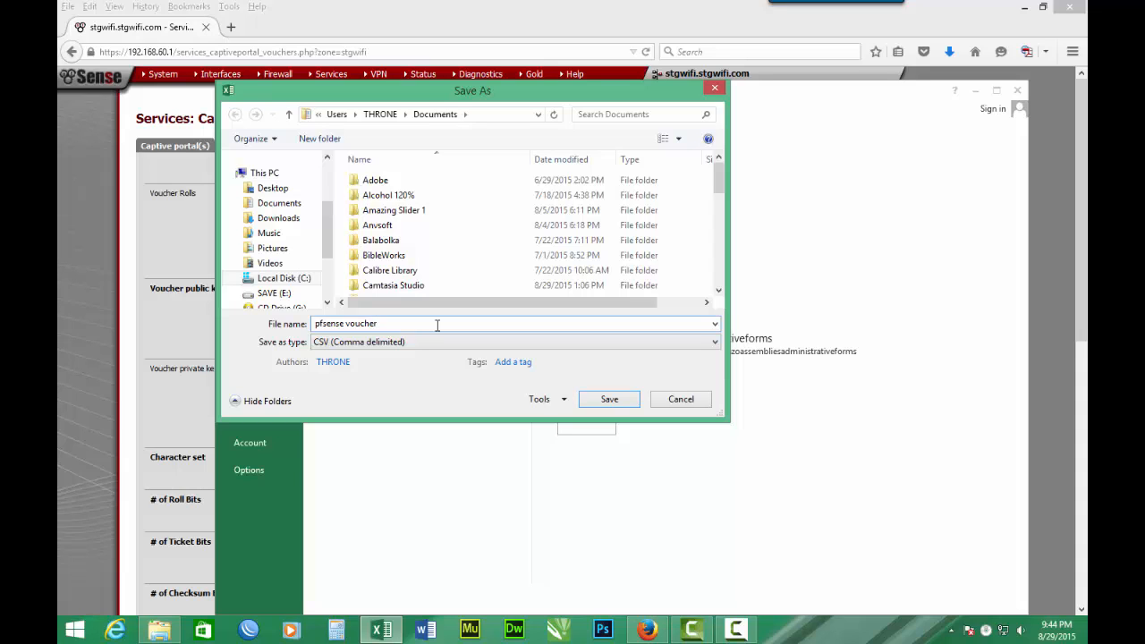
{"action": "type", "text": "0"}
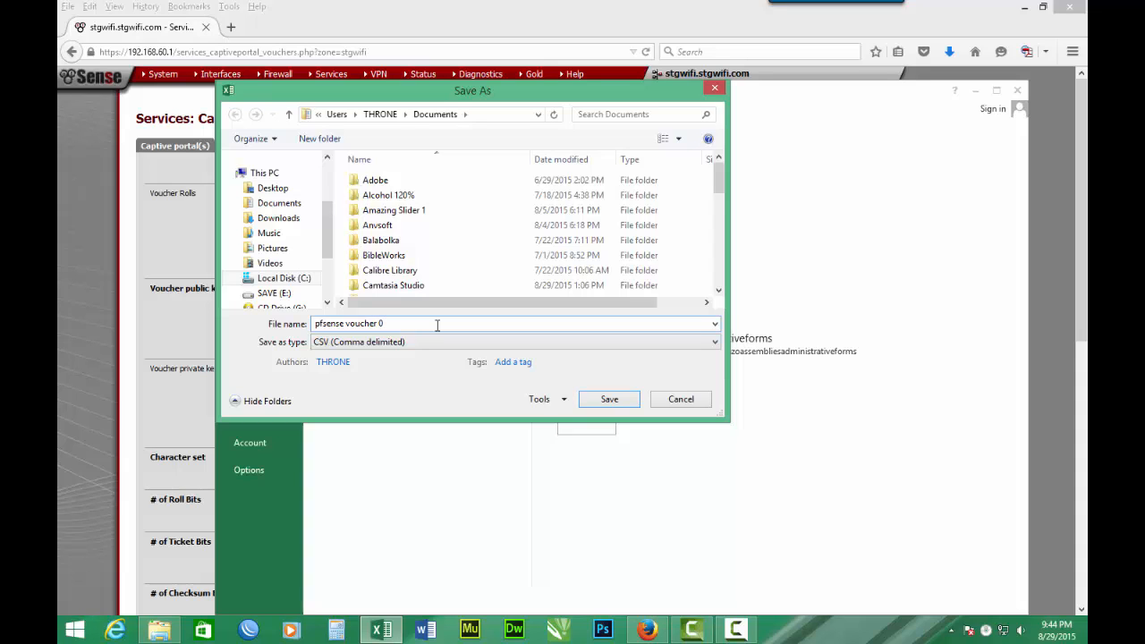
{"action": "type", "text": "1"}
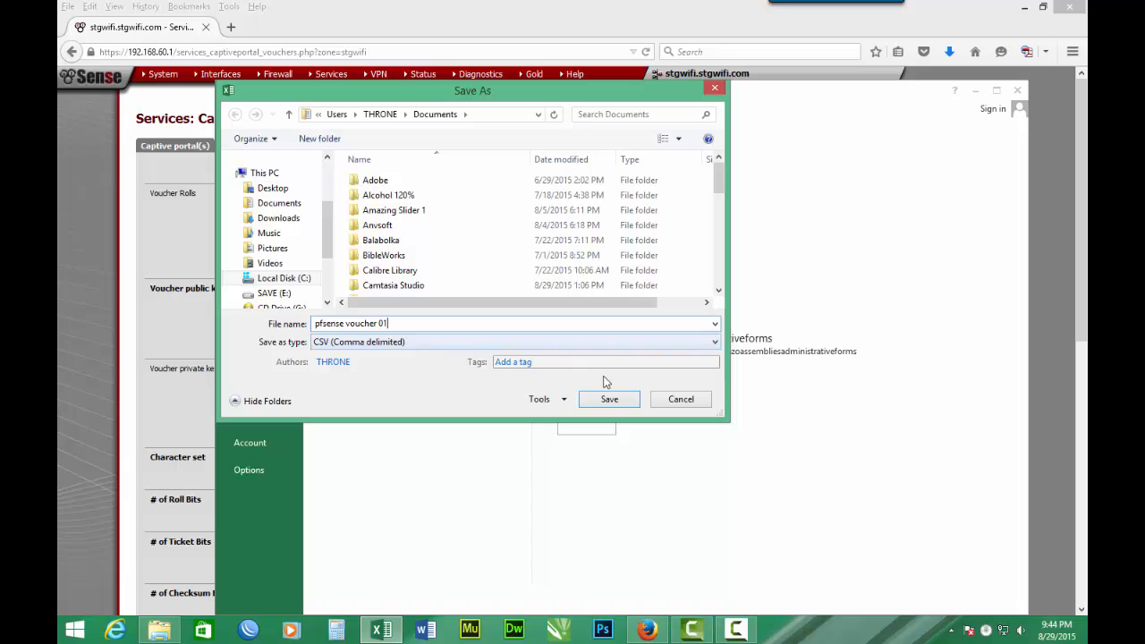
{"action": "left_click", "coordinate": [608, 399]}
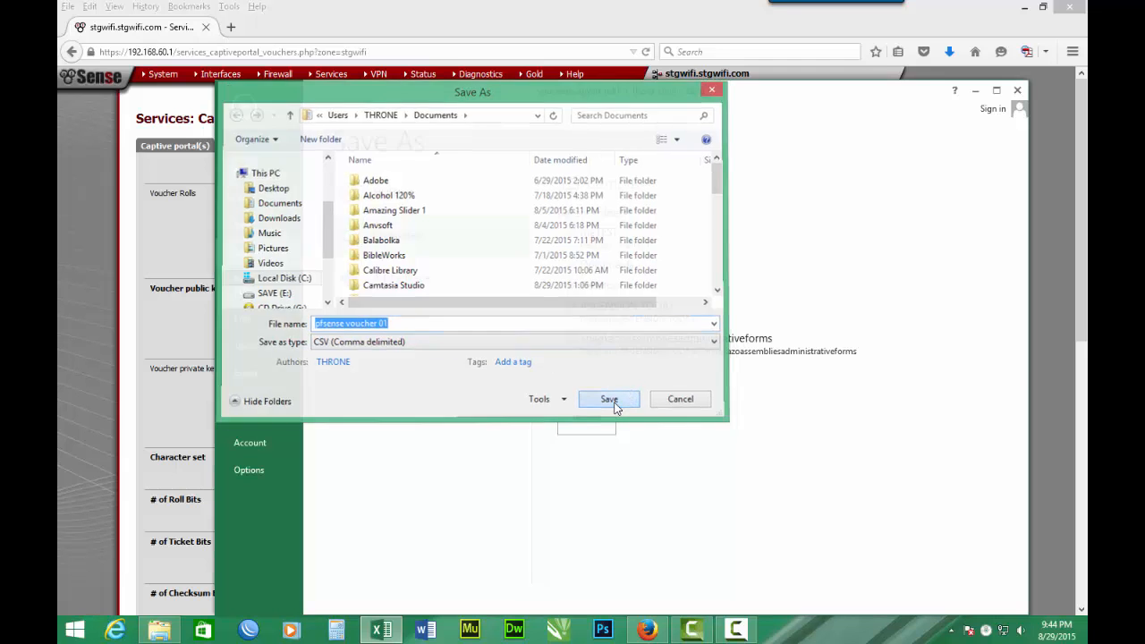
{"action": "left_click", "coordinate": [608, 399]}
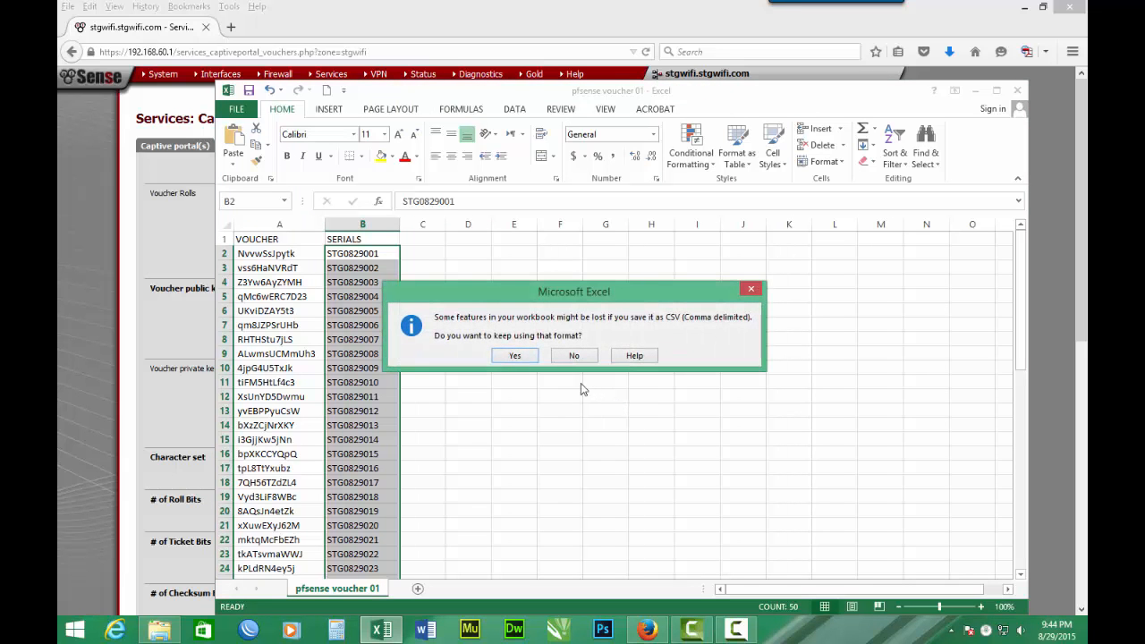
Keep the comma-delimited format, then save and close the pfsense voucher 01 workbook.
{"action": "left_click", "coordinate": [514, 355]}
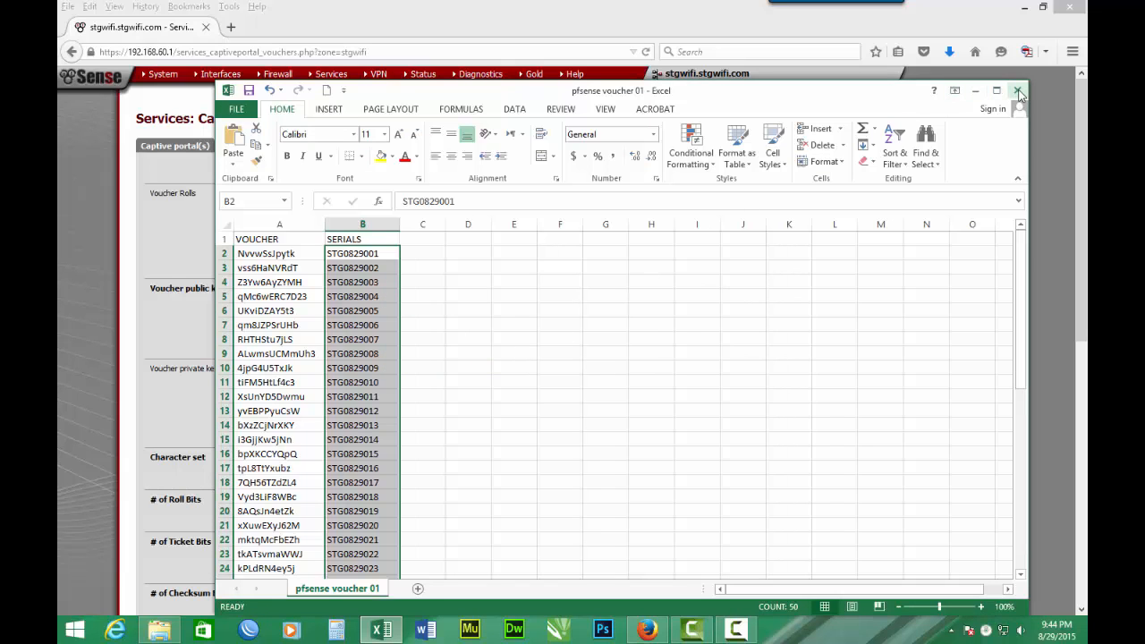
{"action": "left_click", "coordinate": [1017, 91]}
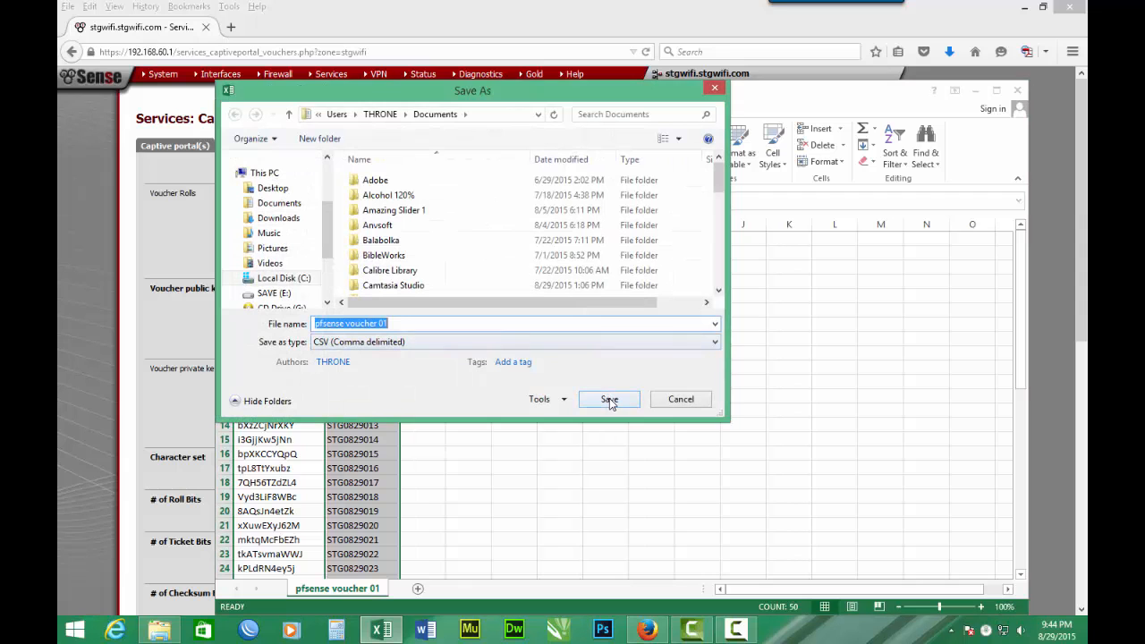
{"action": "left_click", "coordinate": [608, 399]}
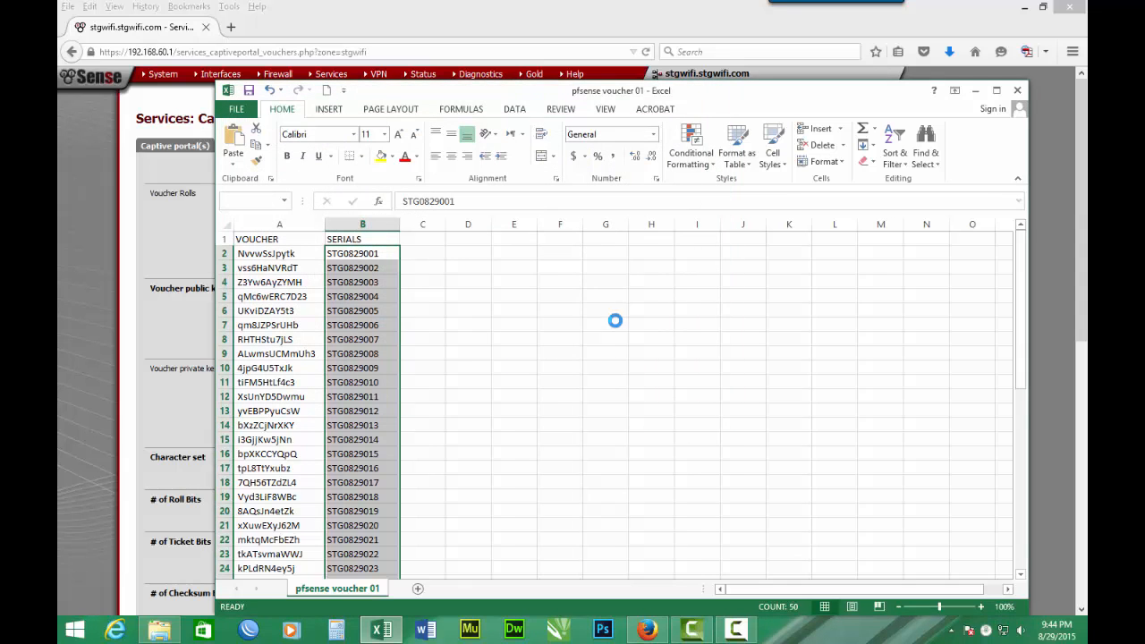
{"action": "left_click", "coordinate": [249, 91]}
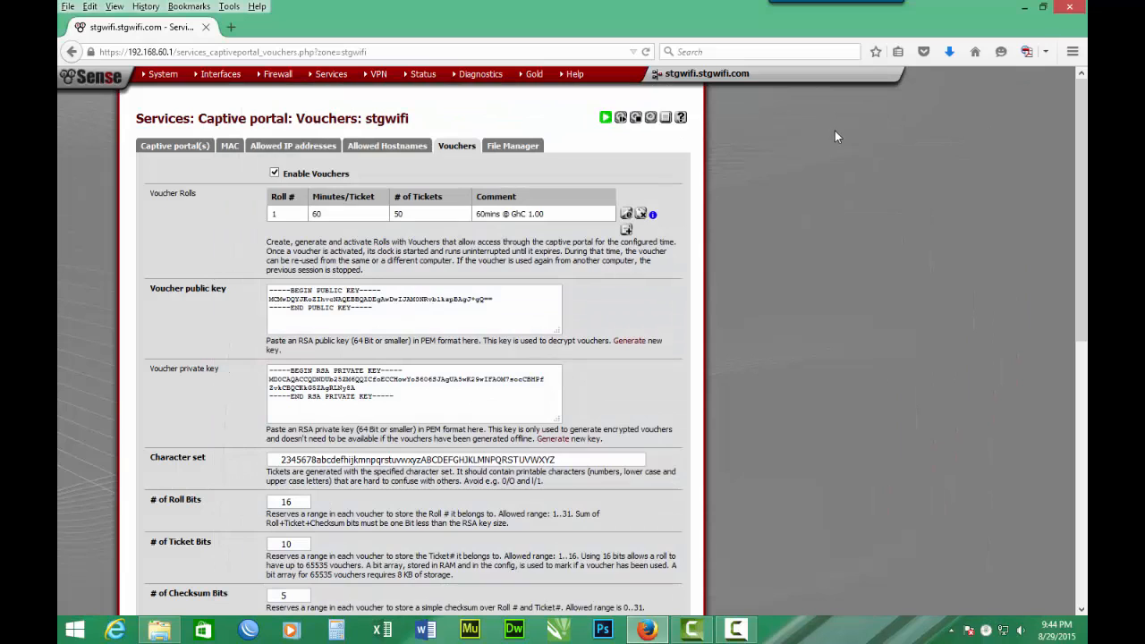
{"action": "mouse_move", "coordinate": [758, 220]}
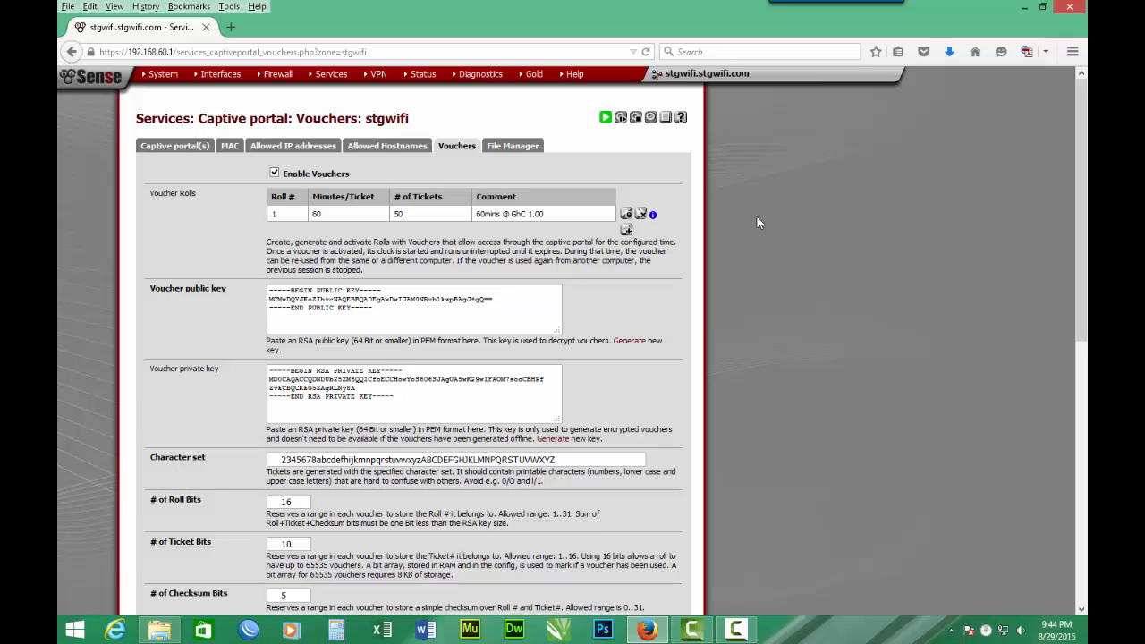
{"action": "mouse_move", "coordinate": [771, 237]}
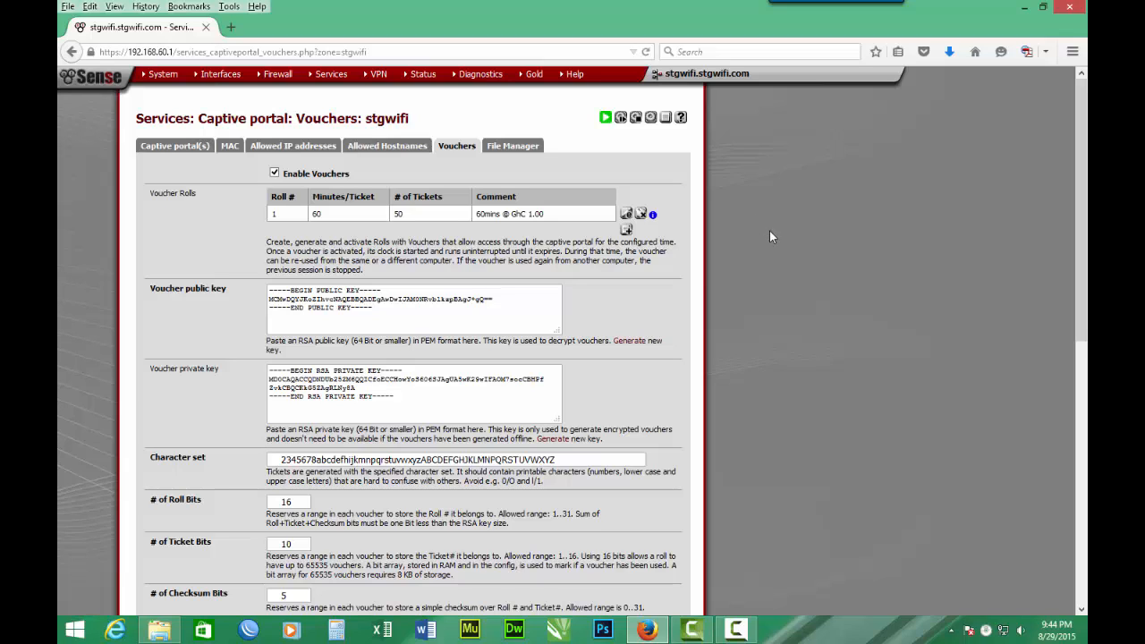
{"action": "mouse_move", "coordinate": [811, 287]}
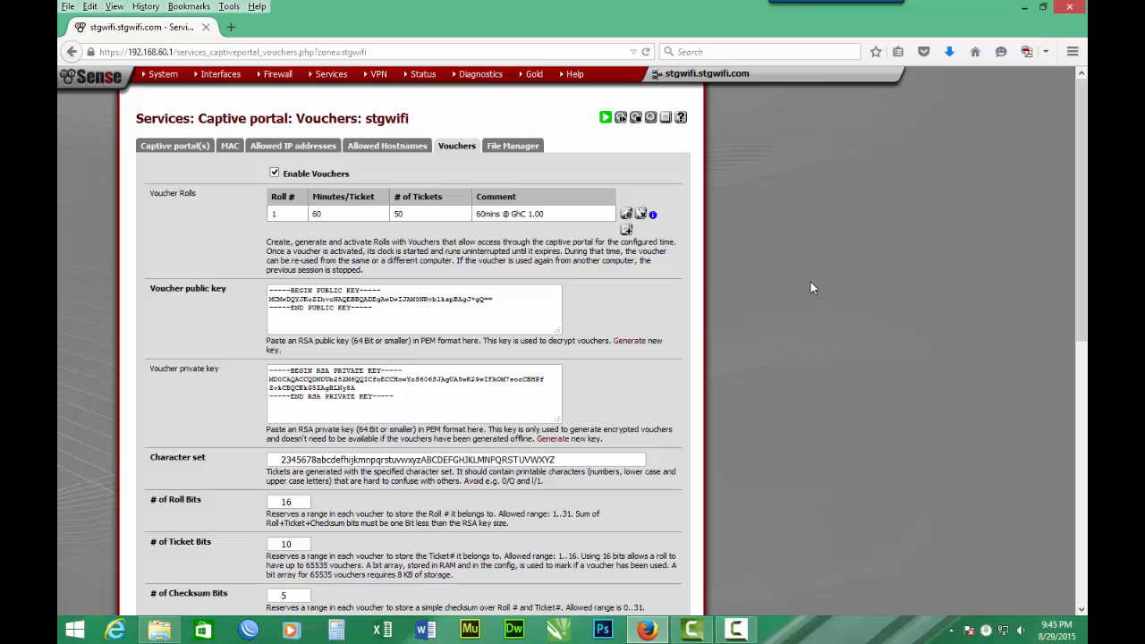
{"action": "mouse_move", "coordinate": [980, 112]}
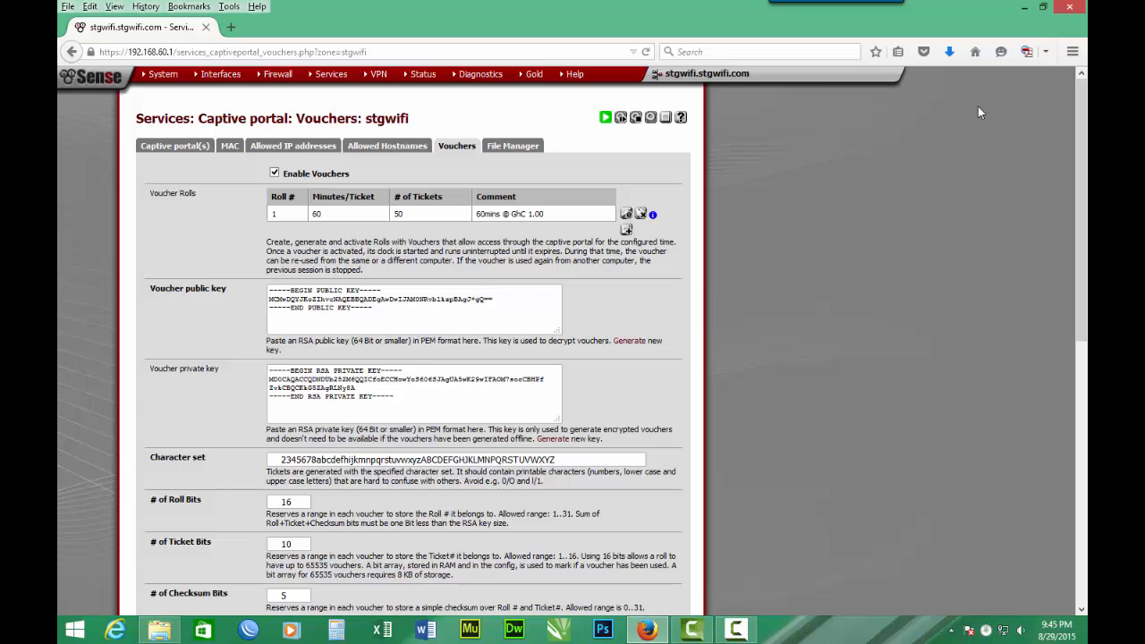